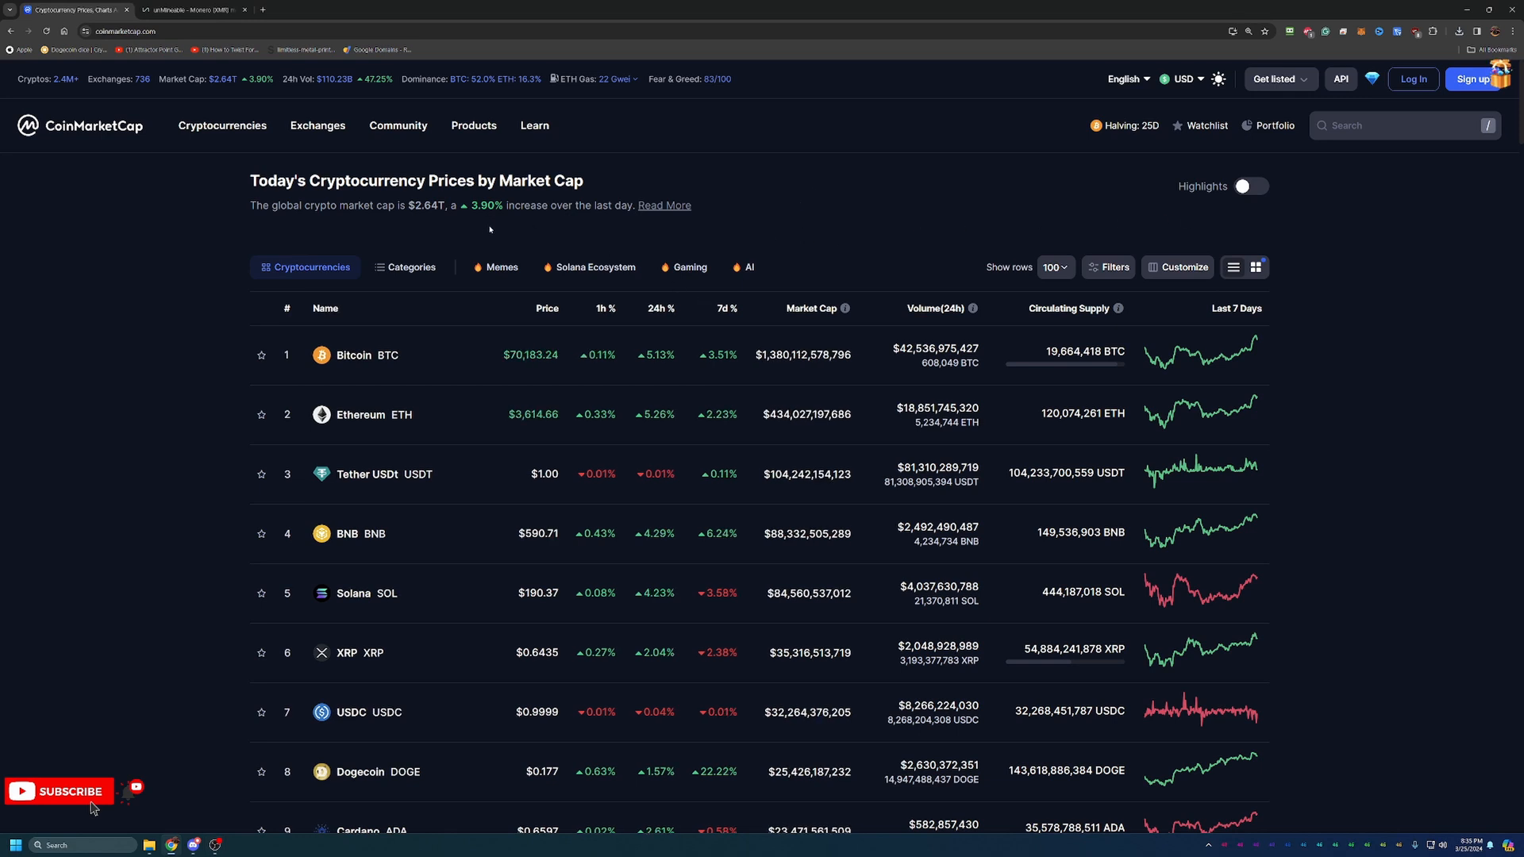
mouse_move(808, 161)
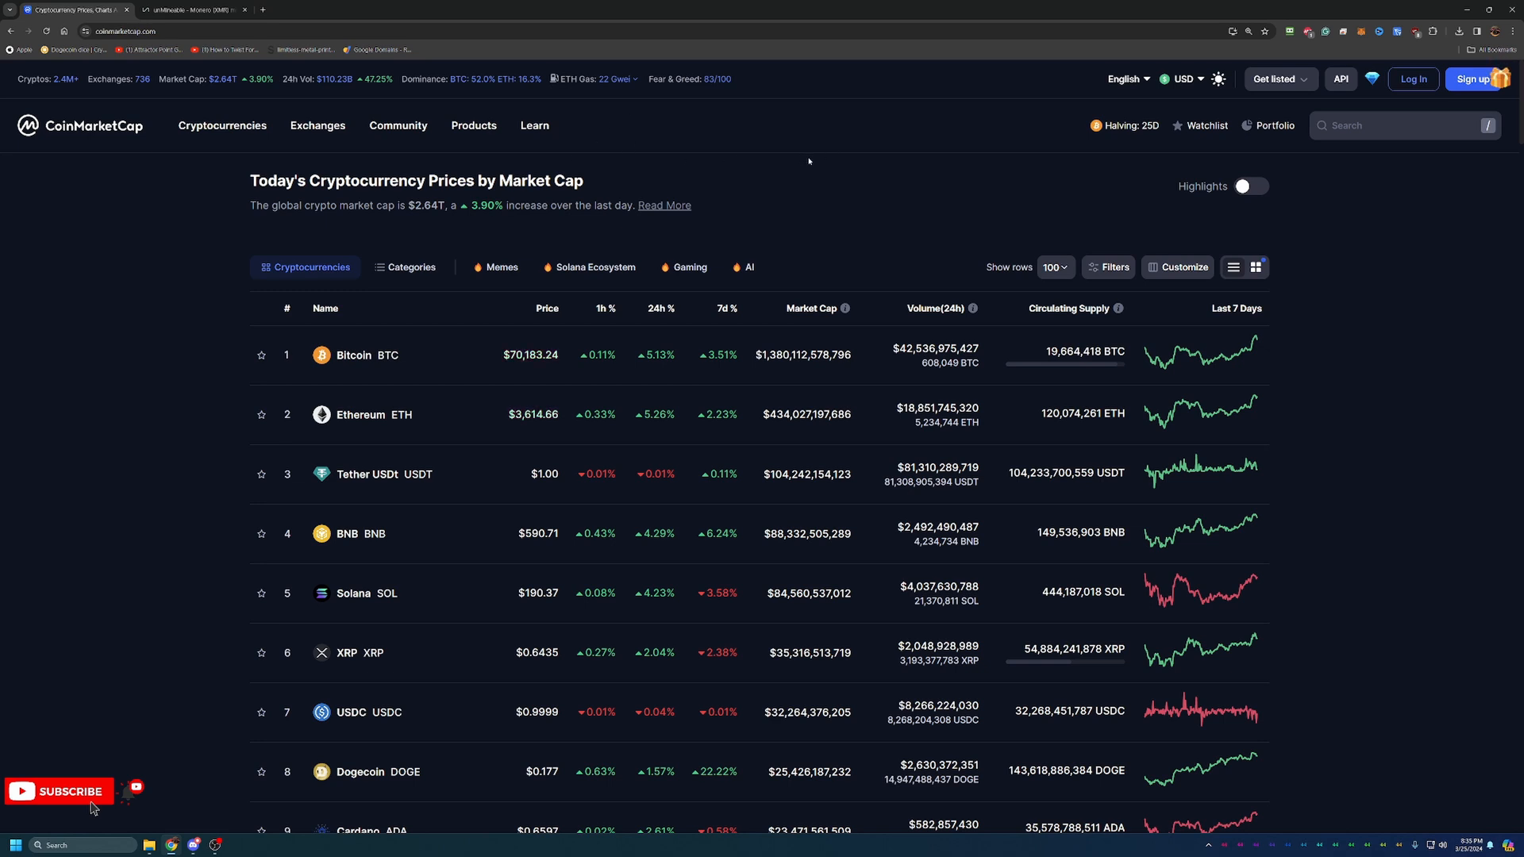
mouse_move(412, 267)
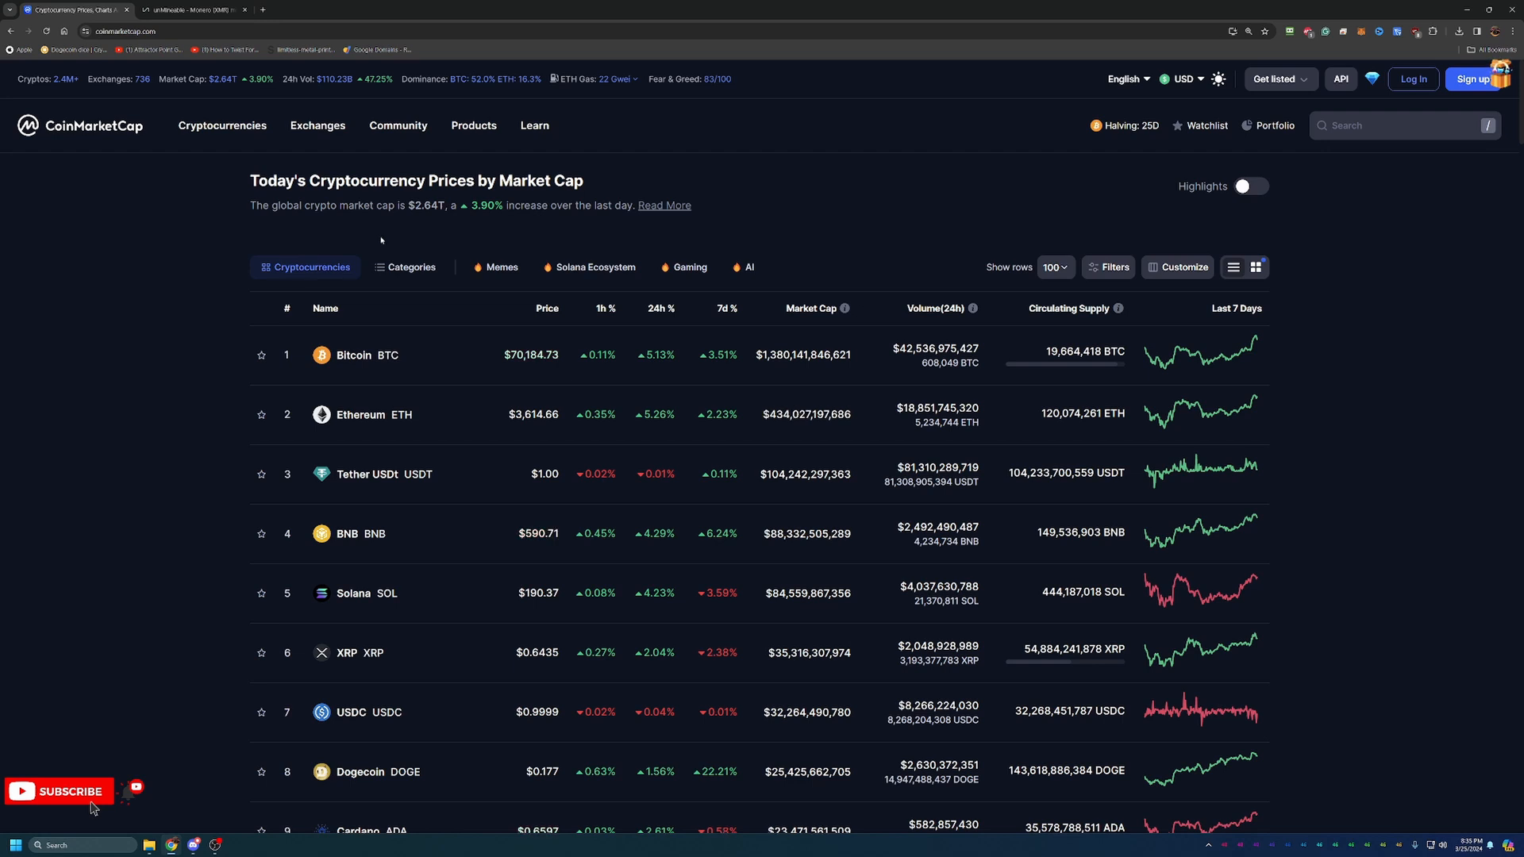
mouse_move(811, 172)
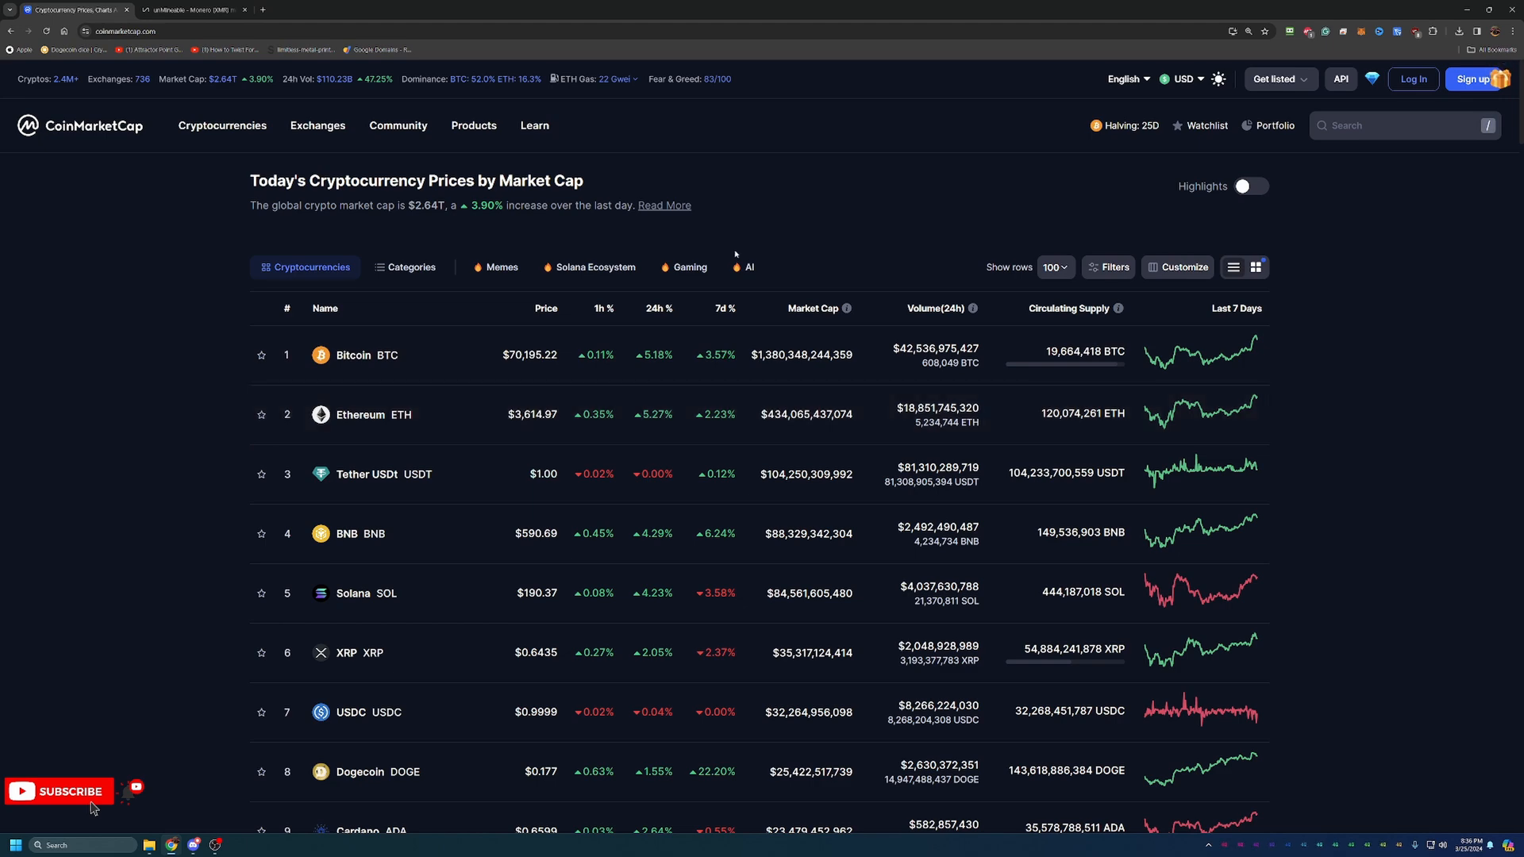
Step: Scroll through the CoinMarketCap page to look over the listed cryptocurrencies
scroll("down", 3)
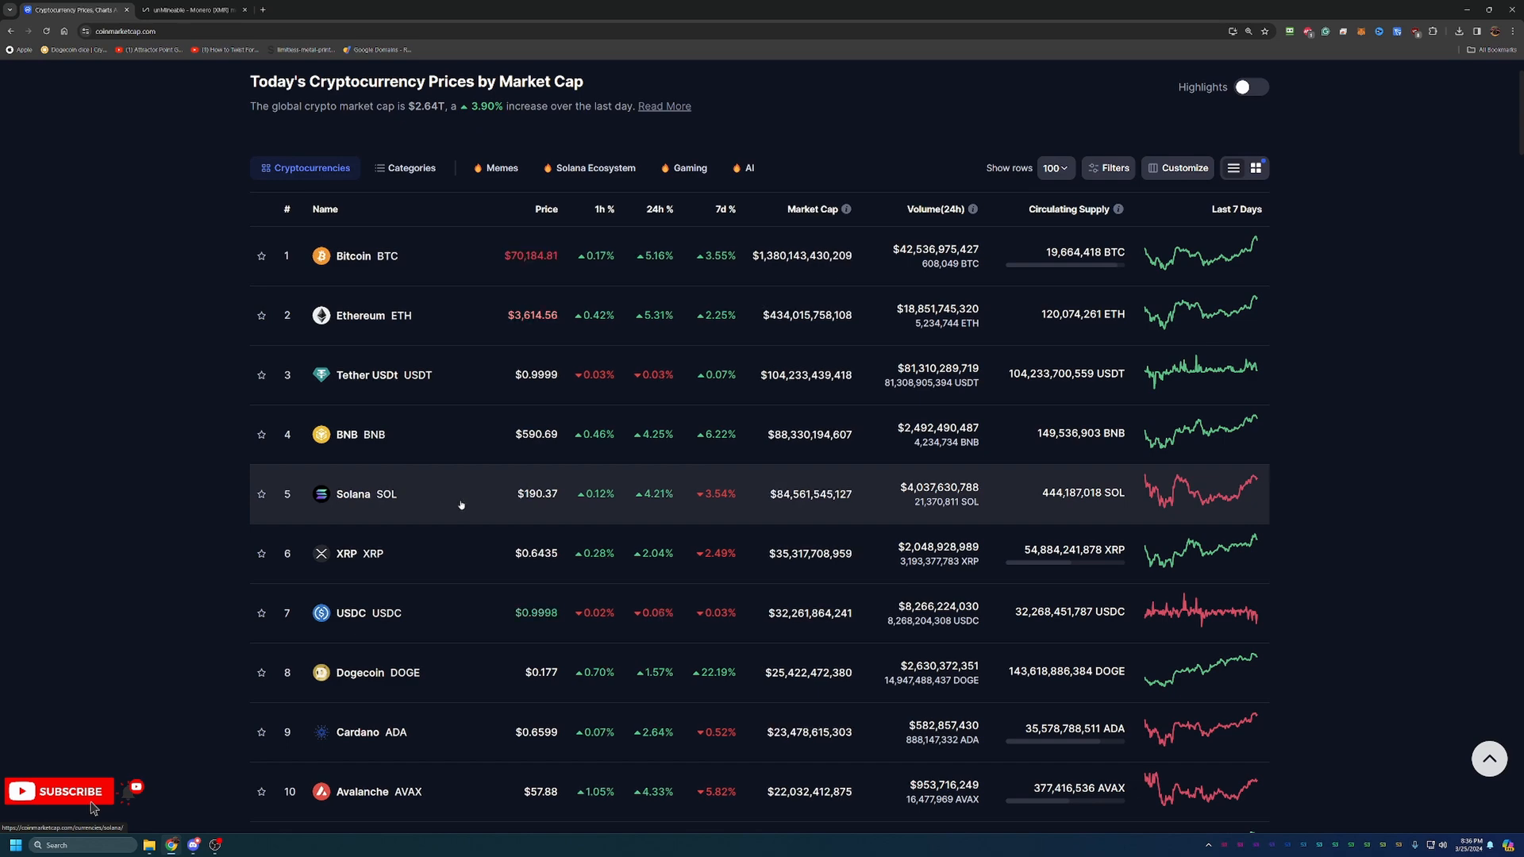
scroll("down", 3)
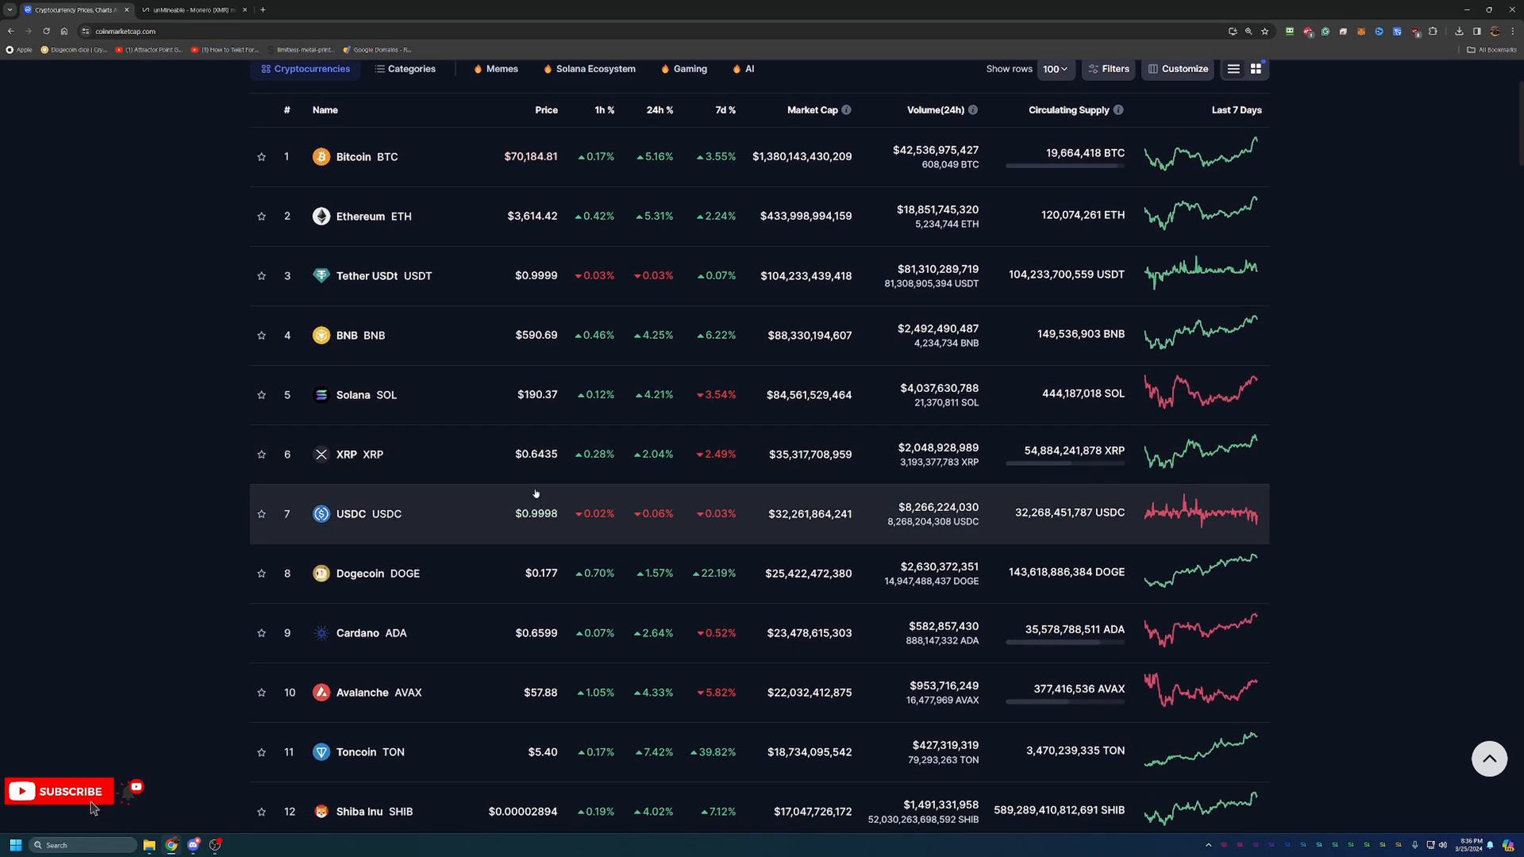
scroll("down", 3)
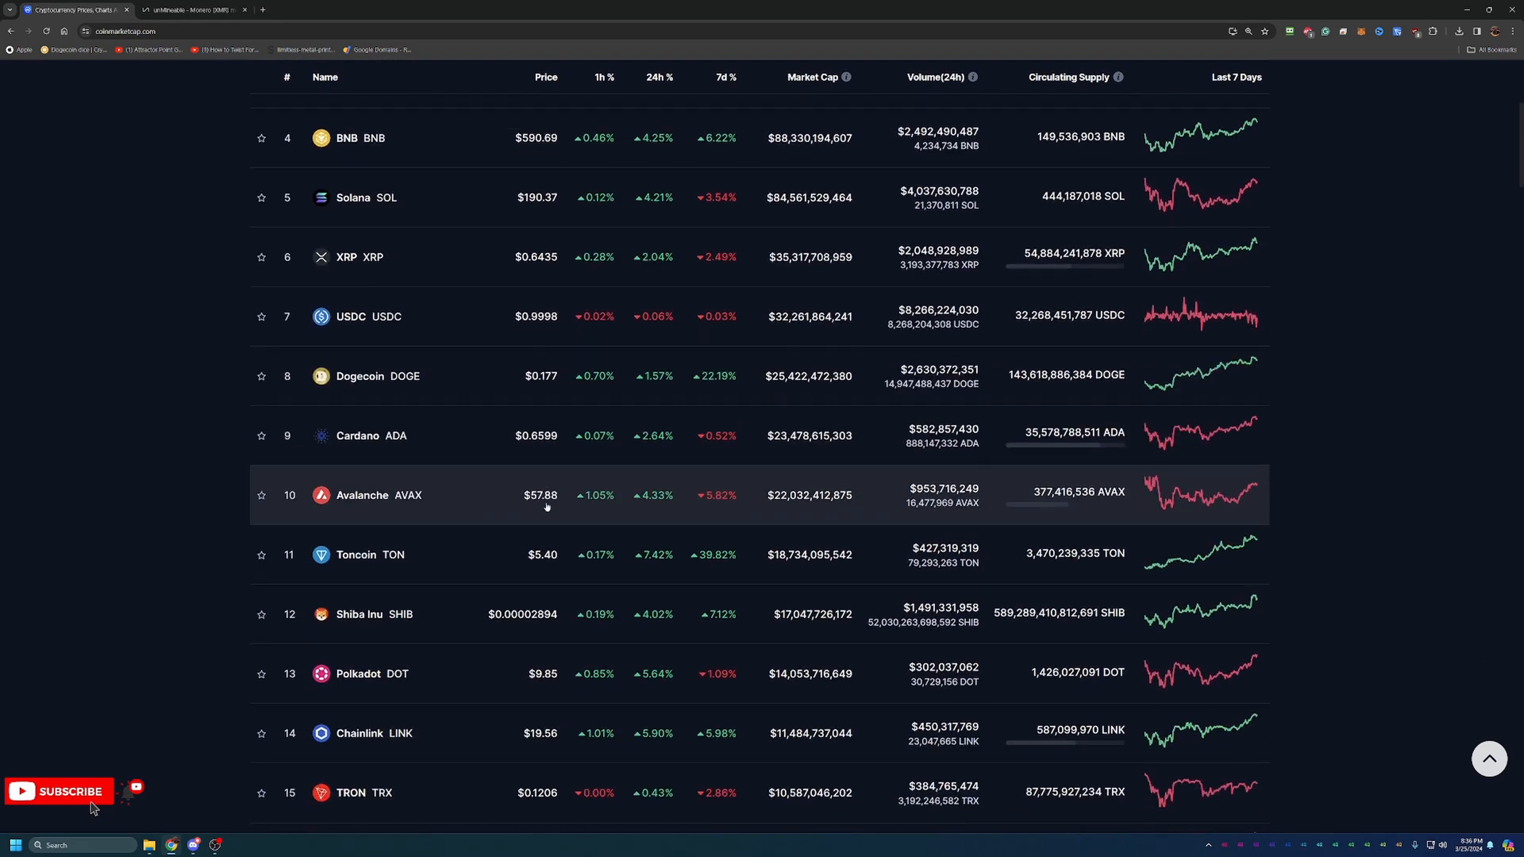
scroll("down", 3)
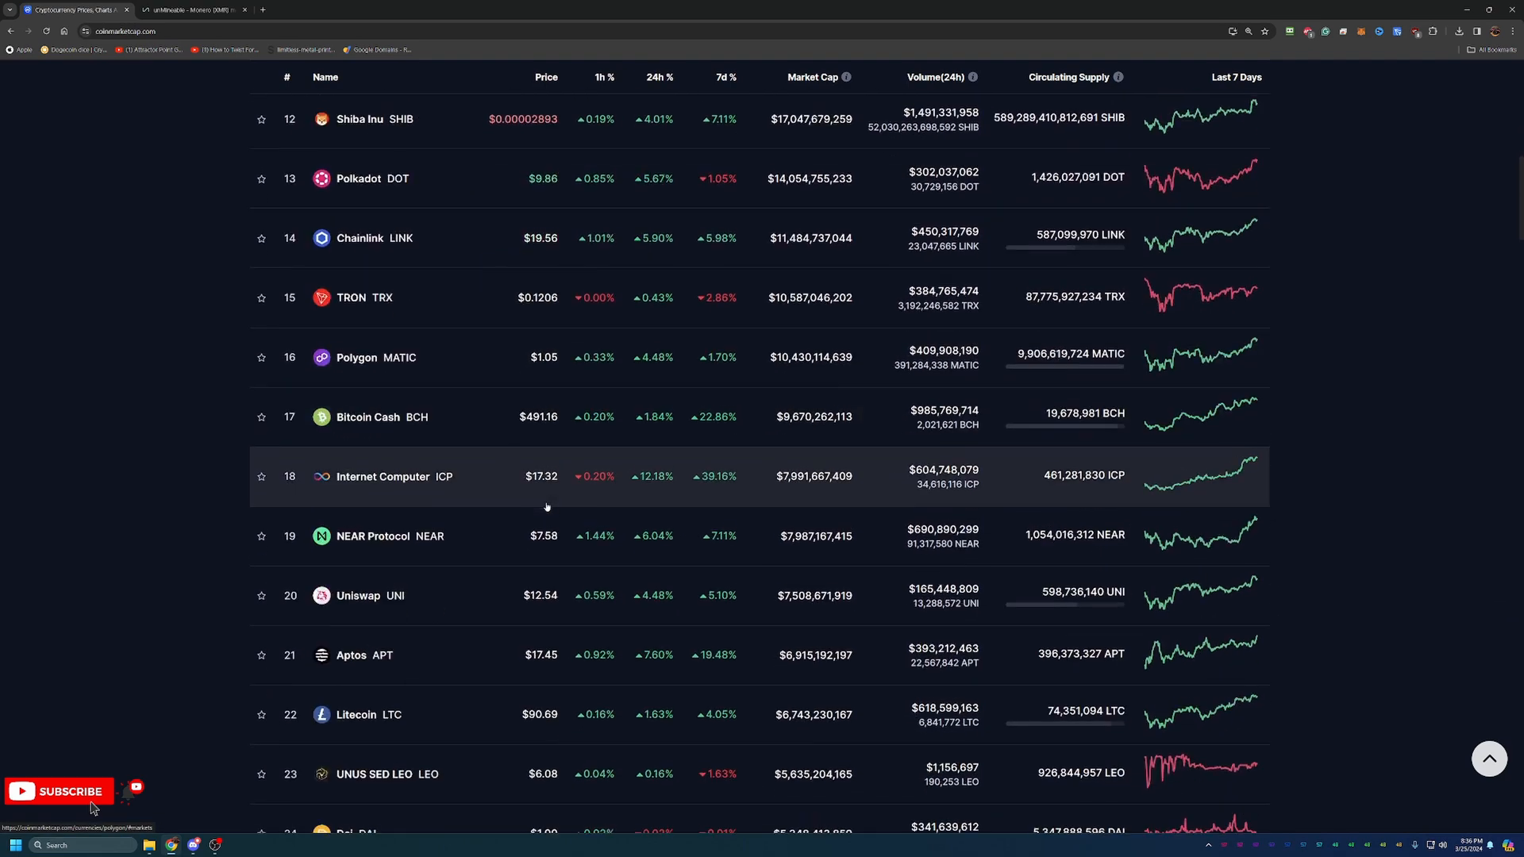
scroll("up", 3)
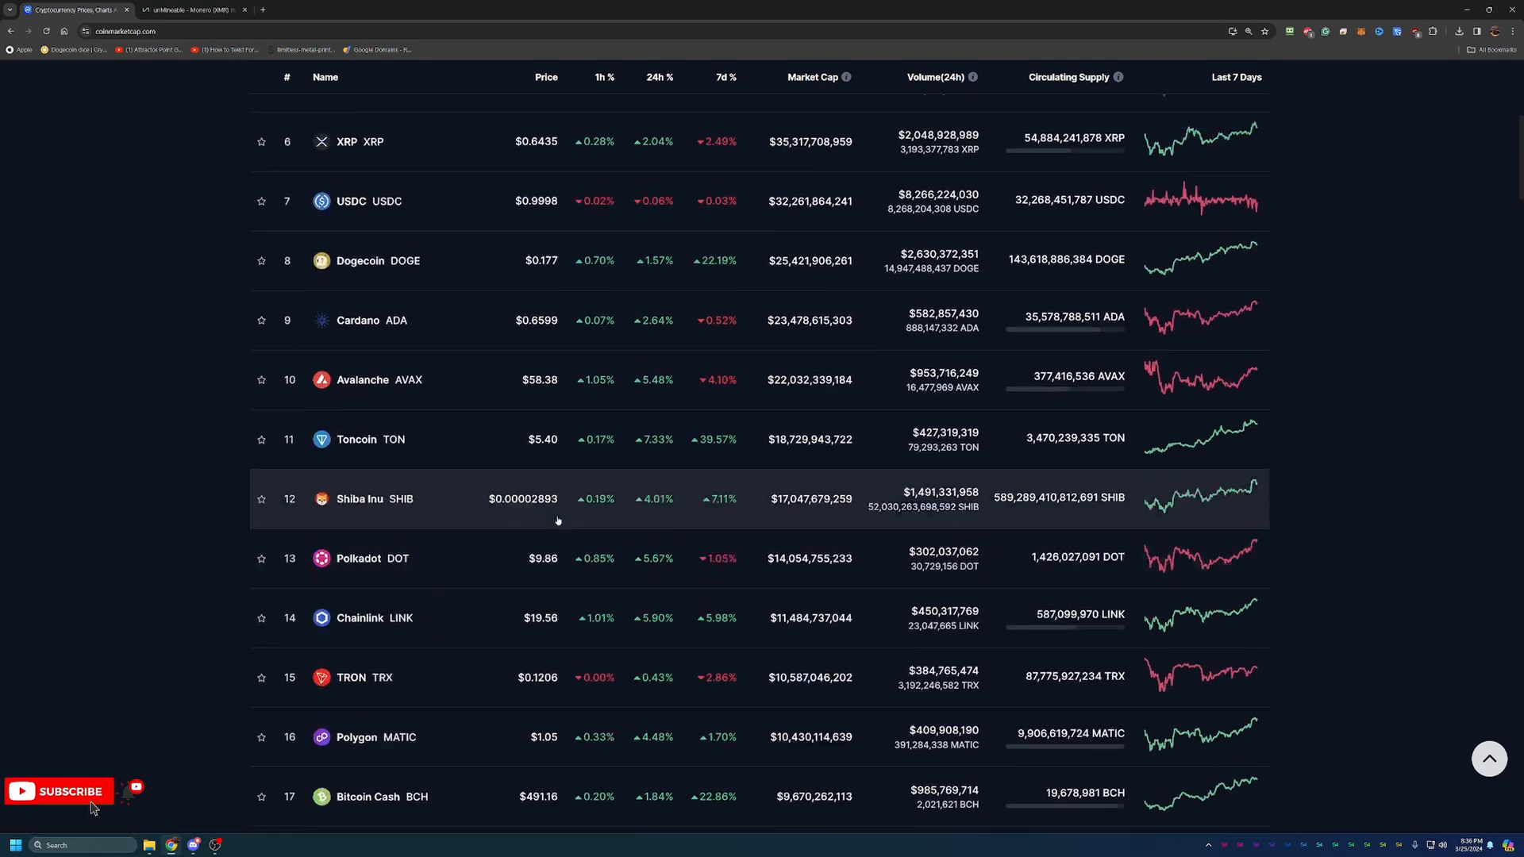
scroll("up", 3)
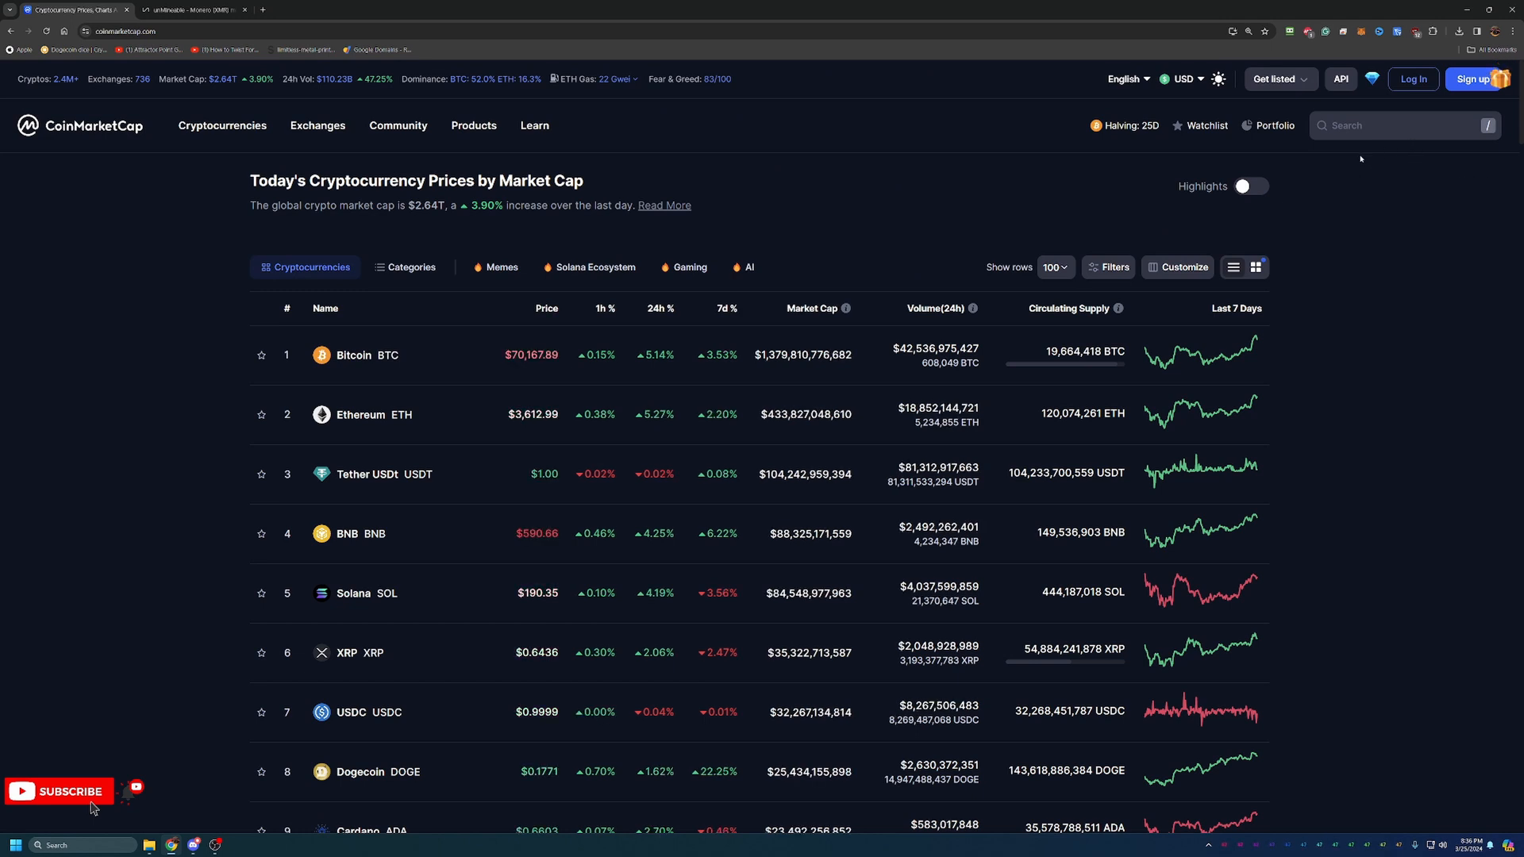
mouse_move(1371, 146)
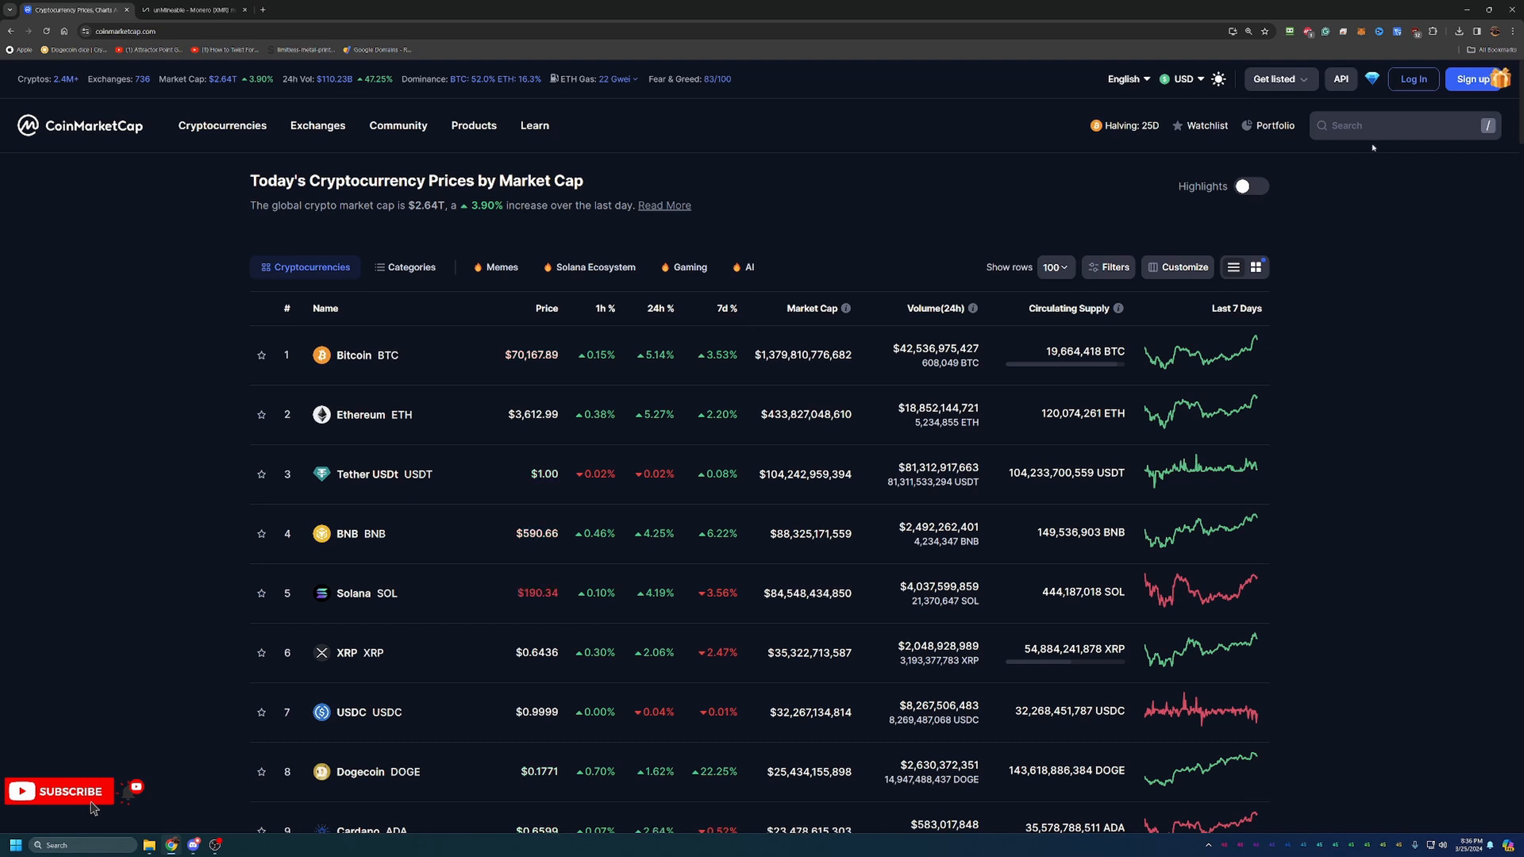
Step: Search for 'xmr' and open the Monero XMR coin page with its chart and markets
left_click(1400, 124)
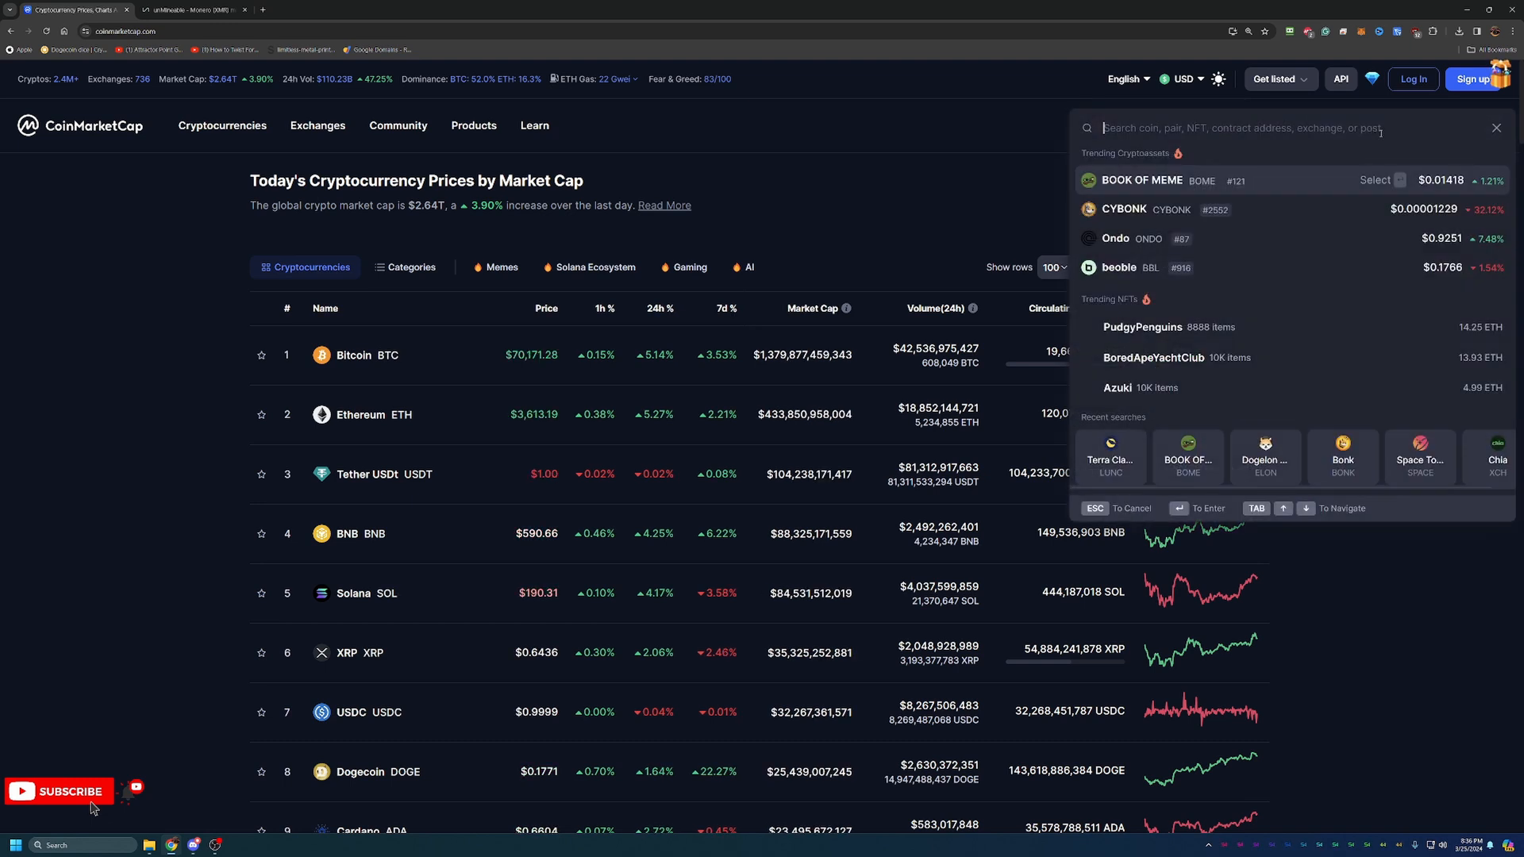
type("xm")
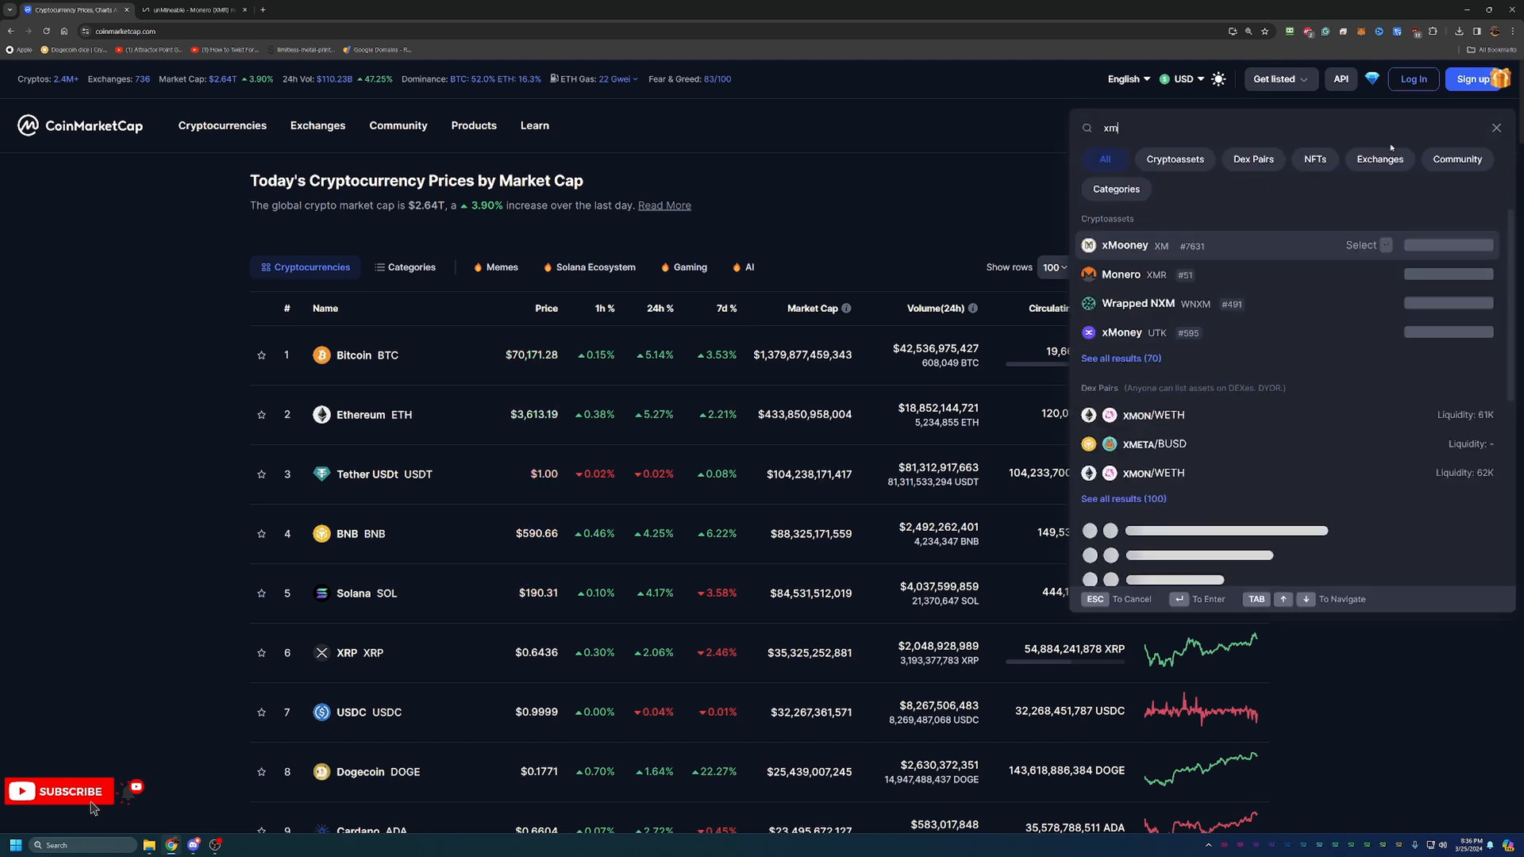
type("r")
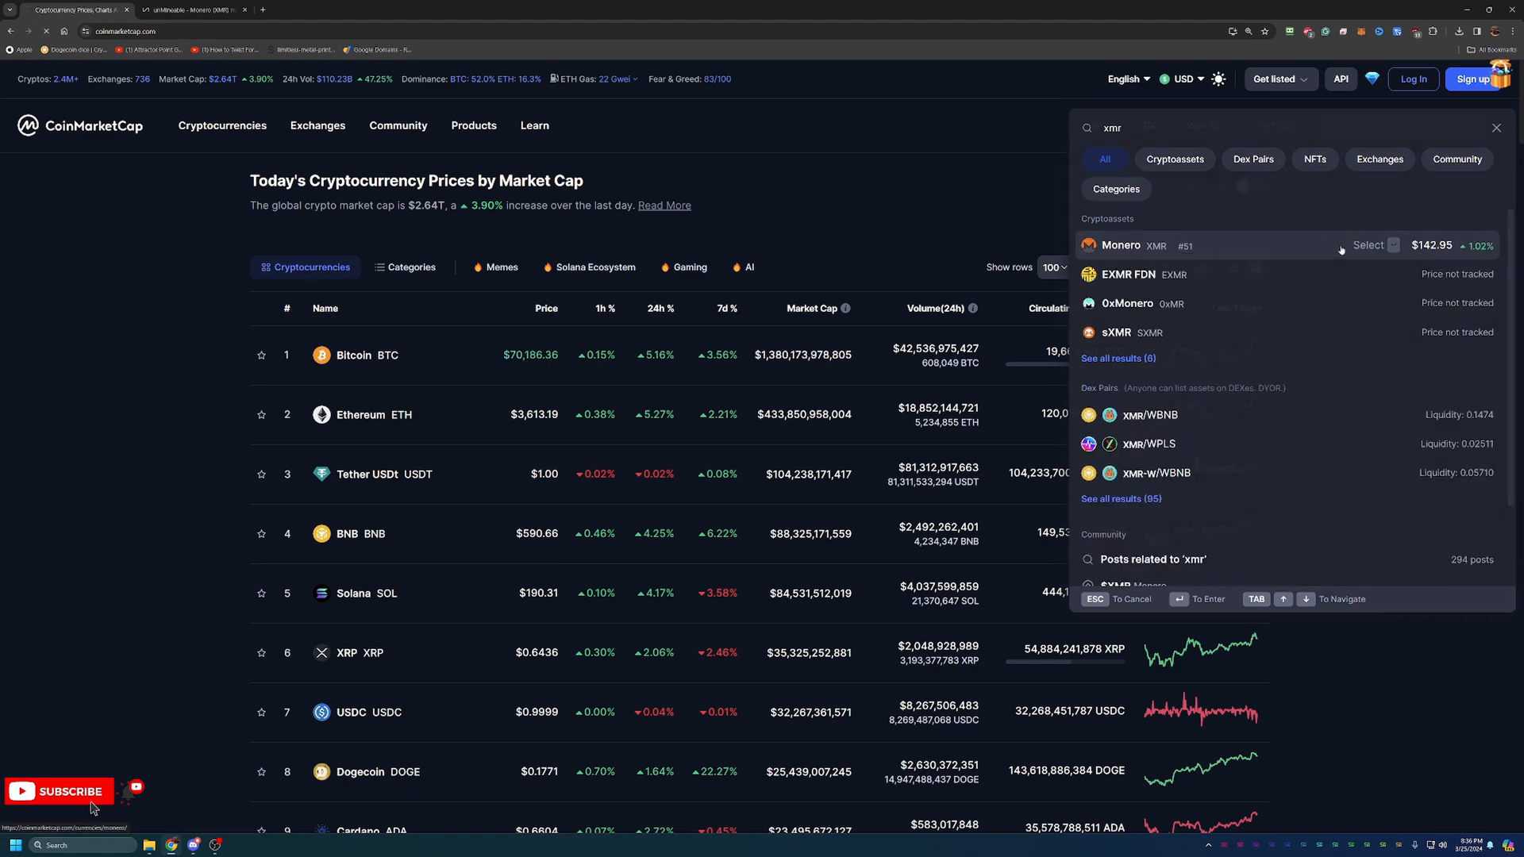
left_click(1119, 244)
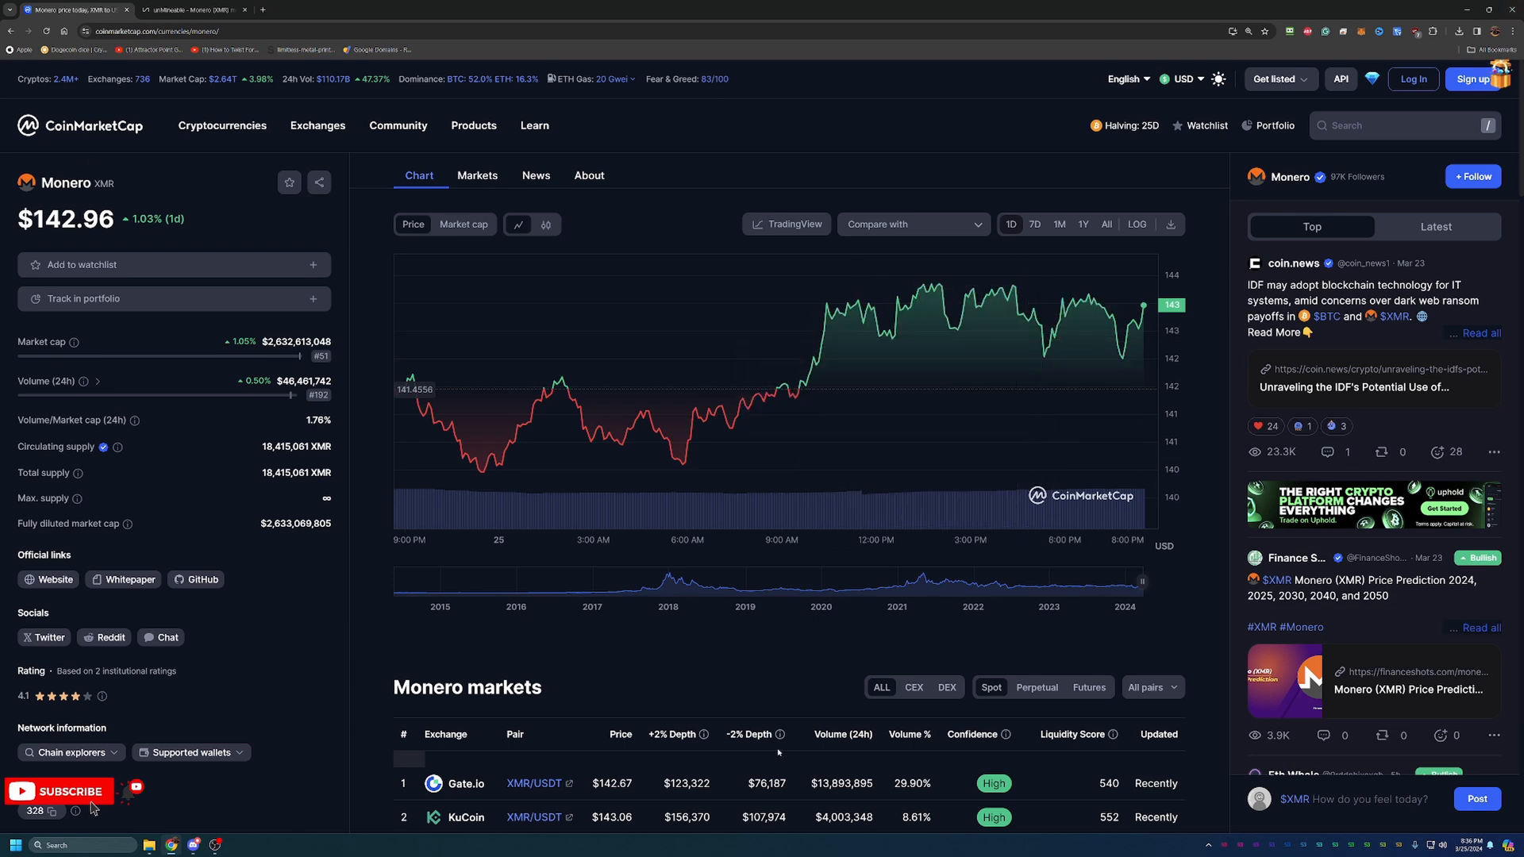
mouse_move(711, 691)
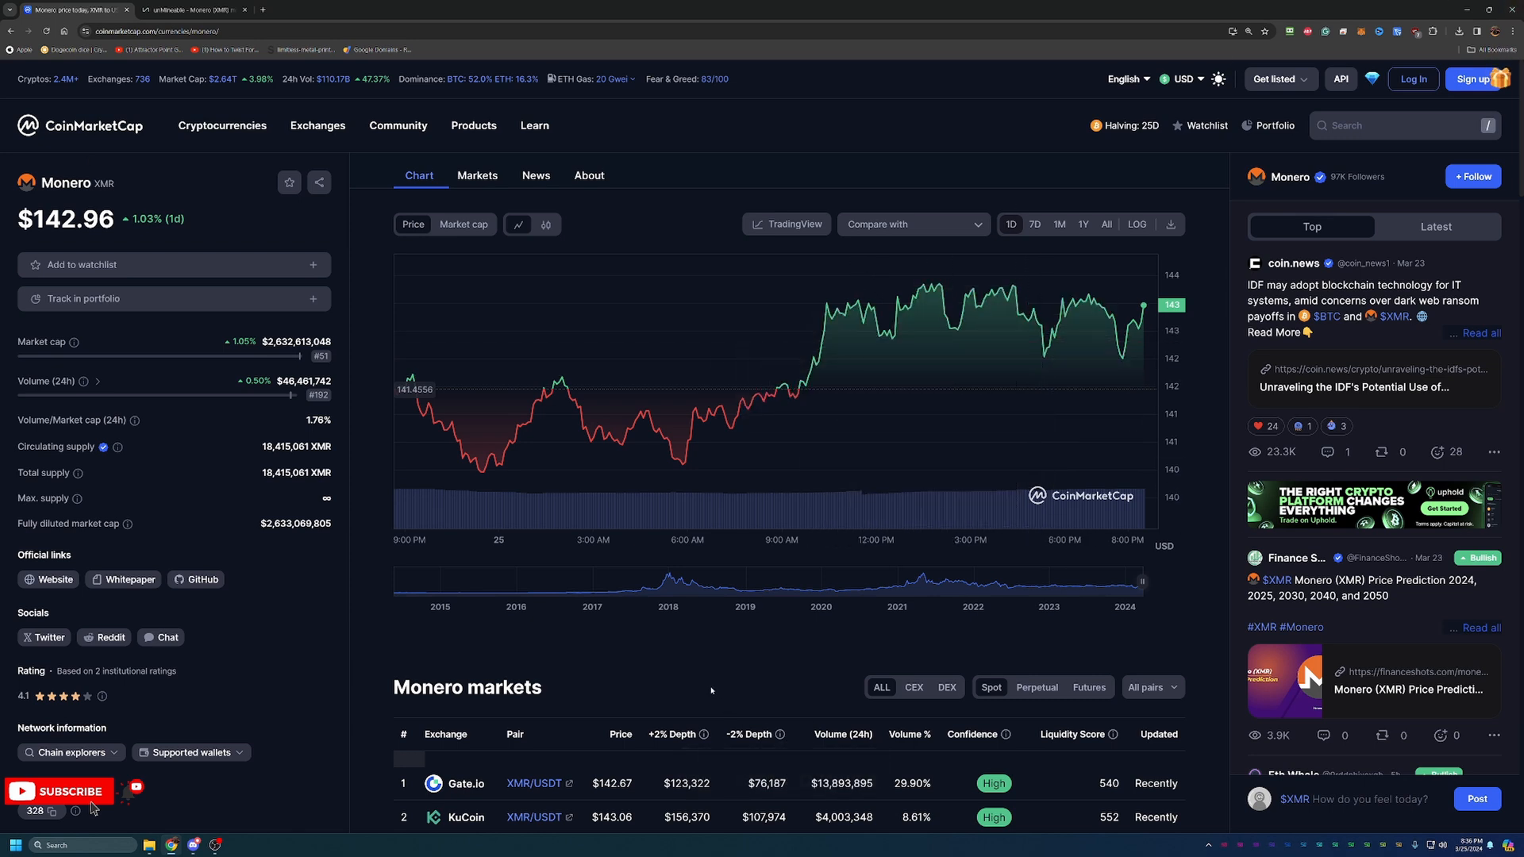
left_click(317, 125)
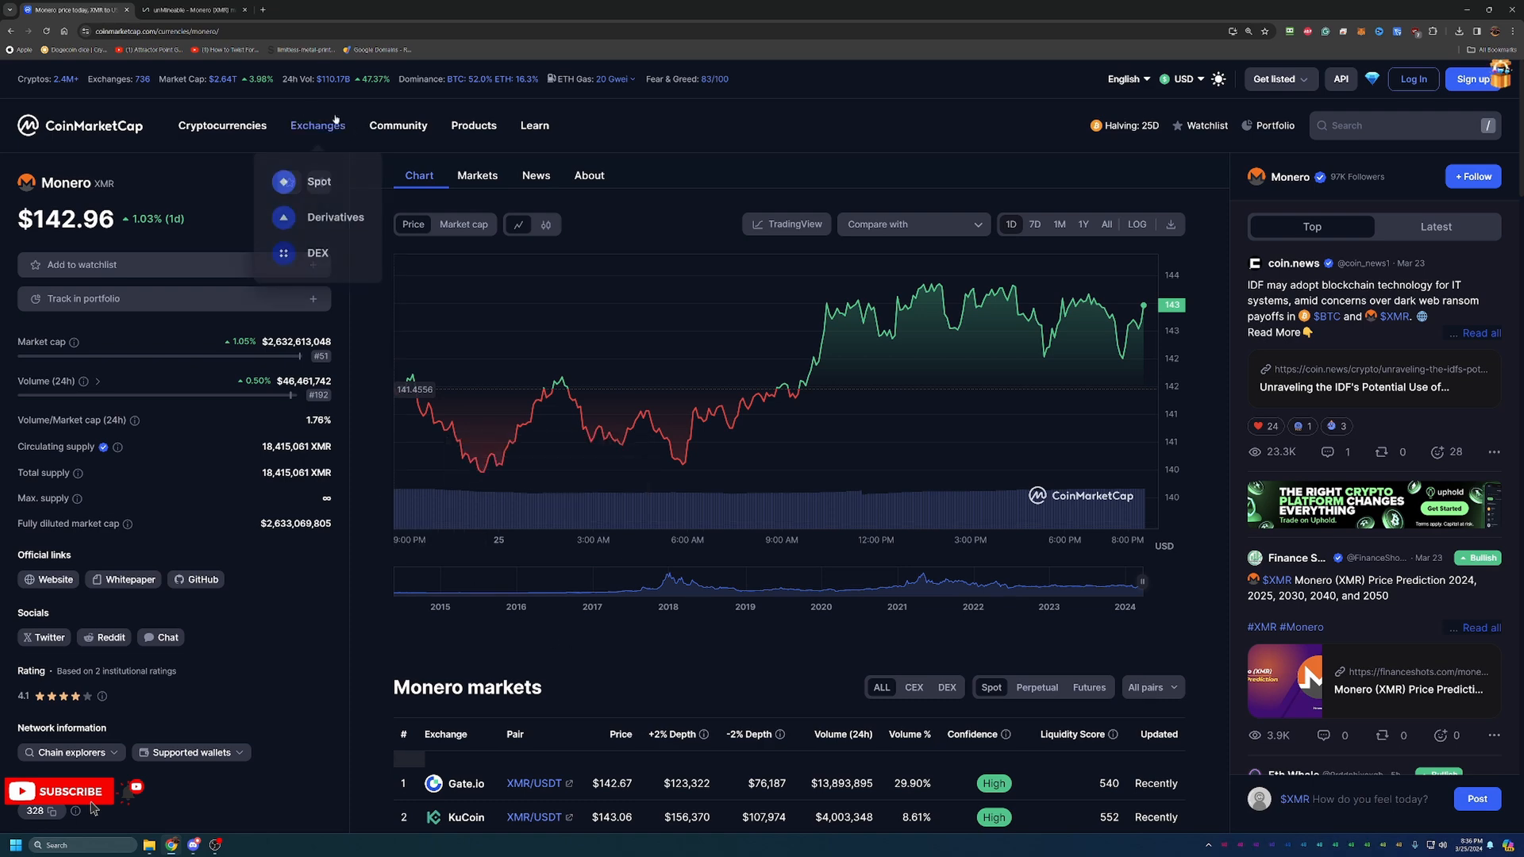
Step: Switch to the unMineable site and scroll to the Kawpow pool address and setup guides
left_click(188, 10)
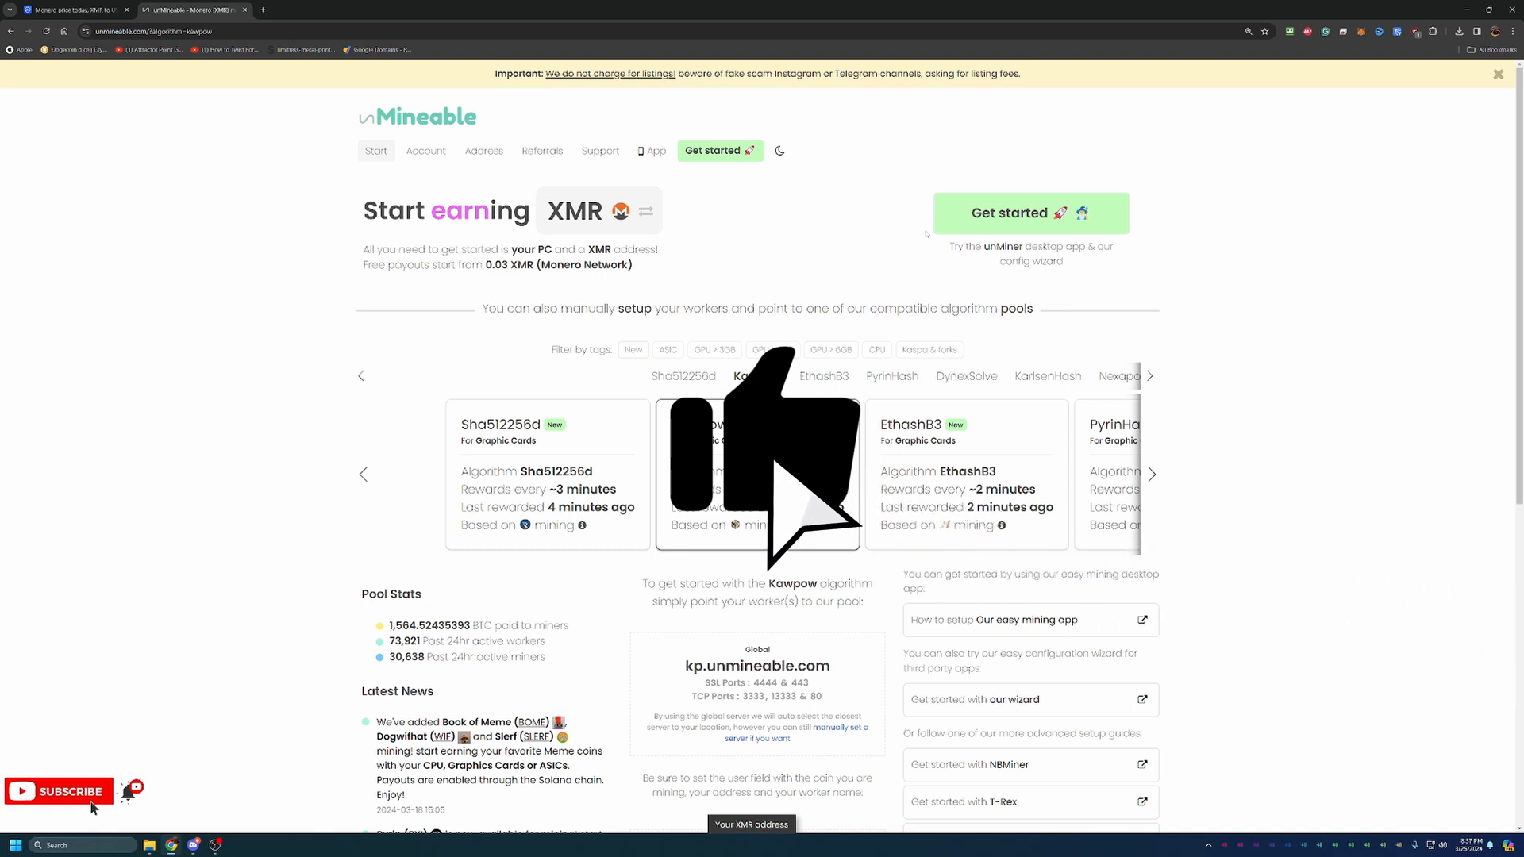
mouse_move(758, 473)
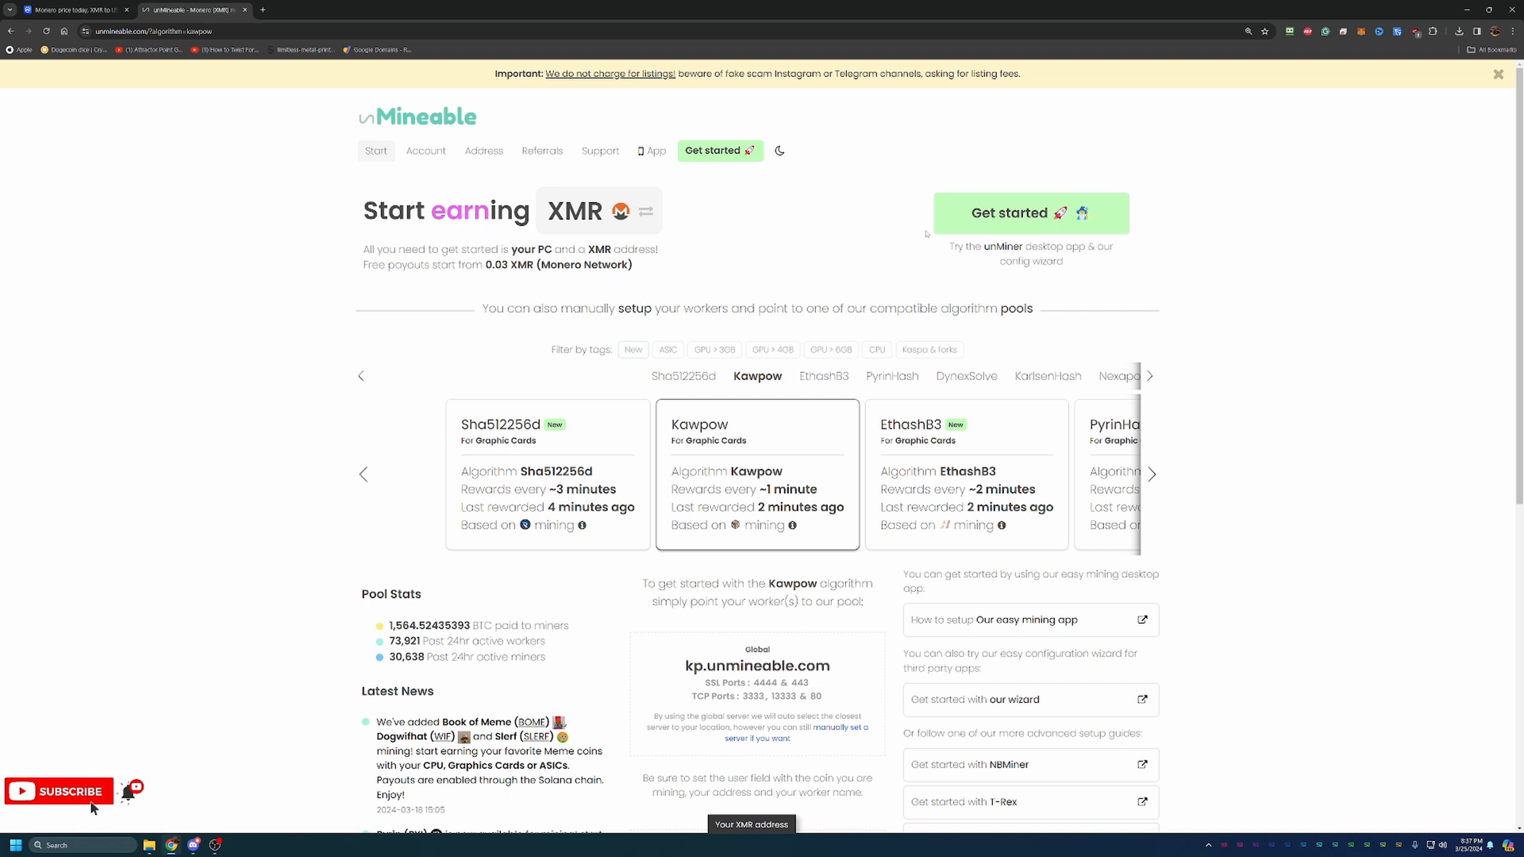
scroll("down", 3)
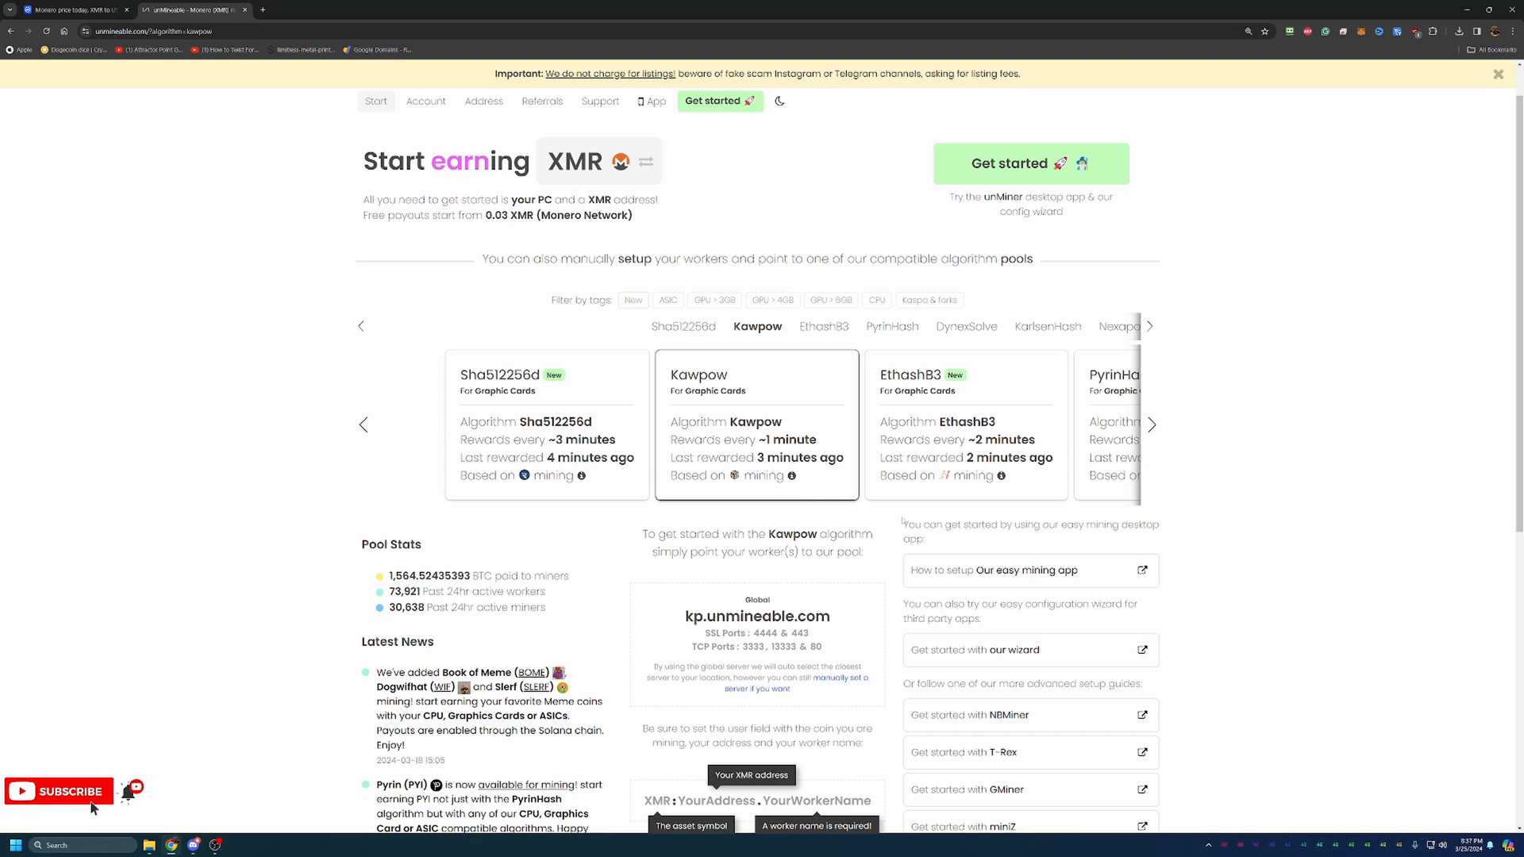
mouse_move(1465, 580)
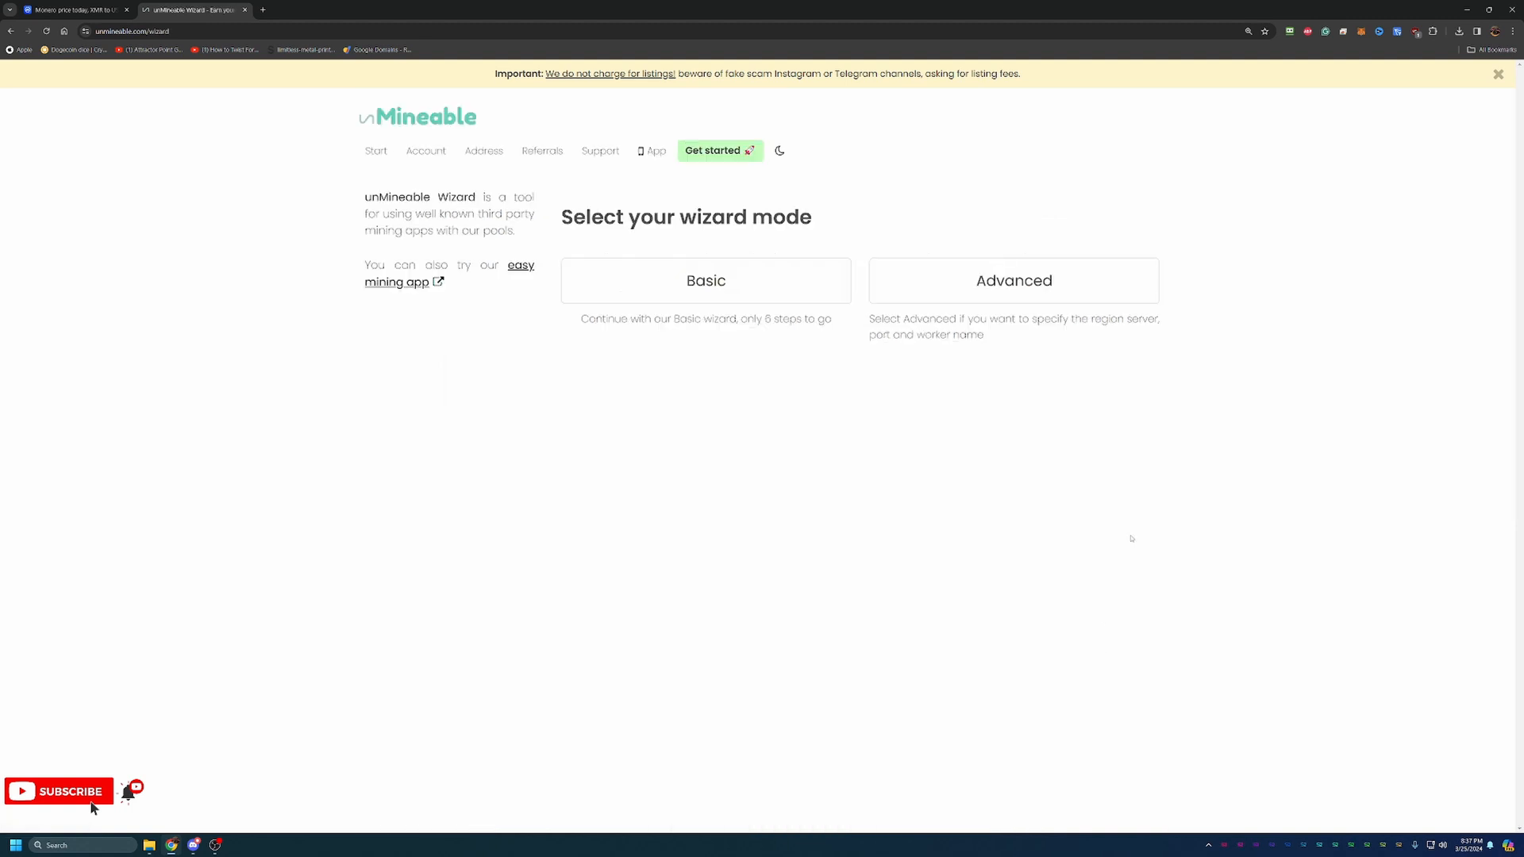
mouse_move(1112, 553)
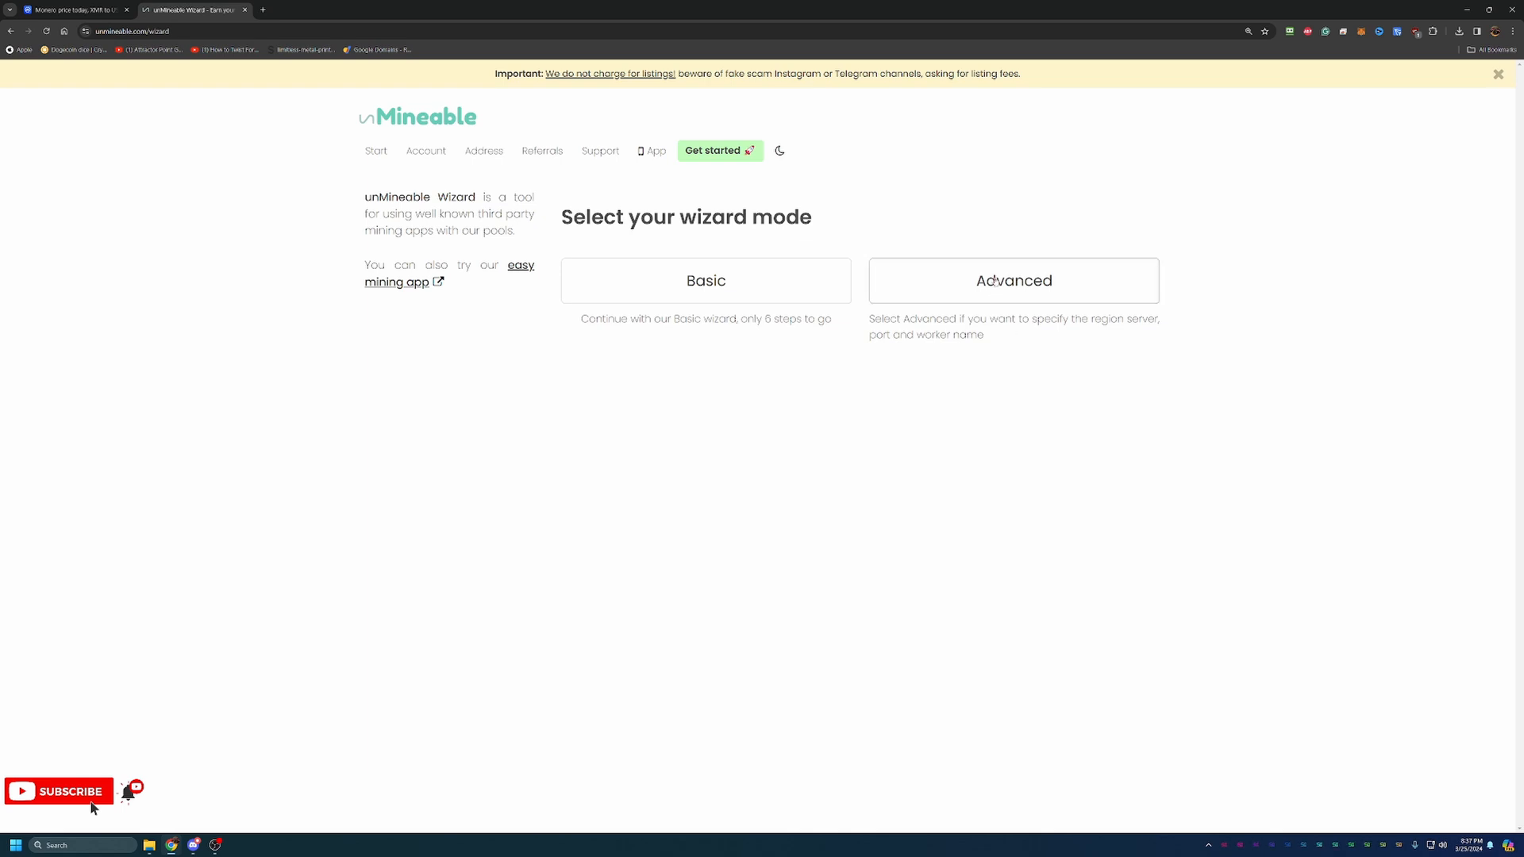
mouse_move(1079, 336)
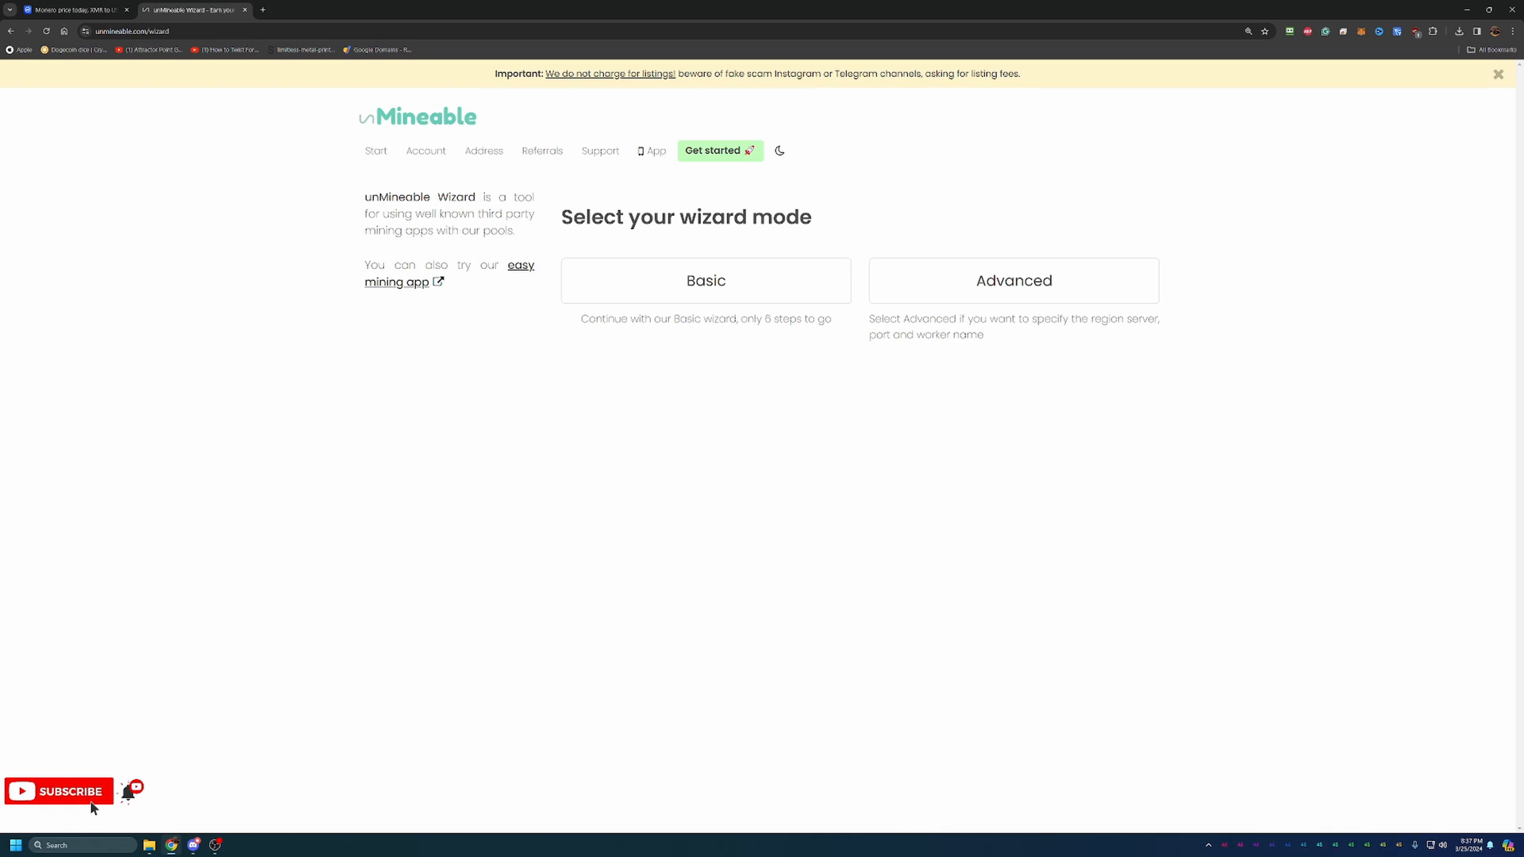
mouse_move(993, 348)
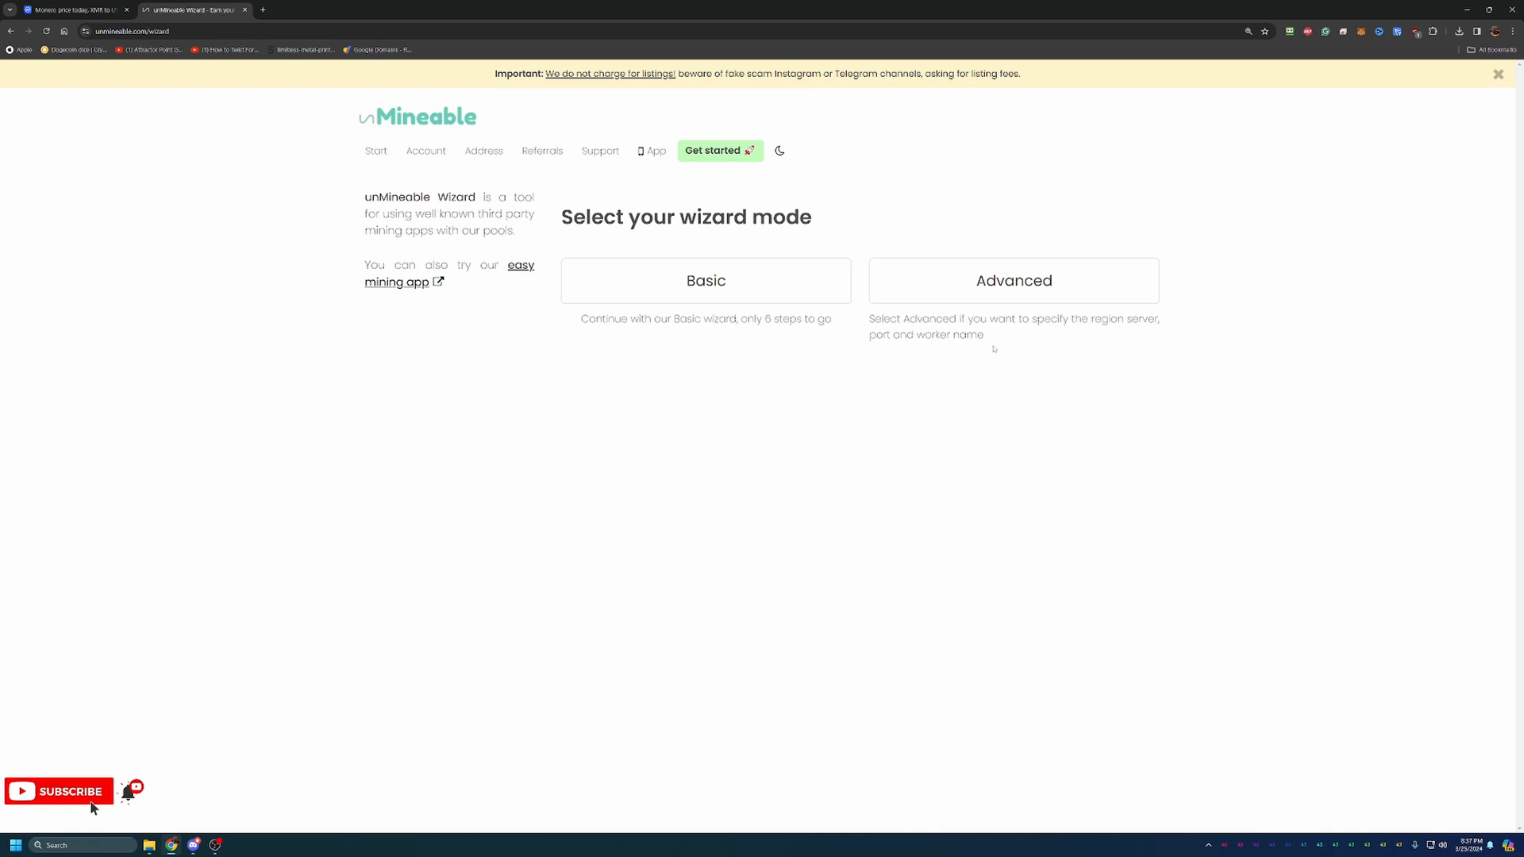
Step: Choose Basic mode in the unMineable wizard to reach the mining hardware question
left_click(705, 280)
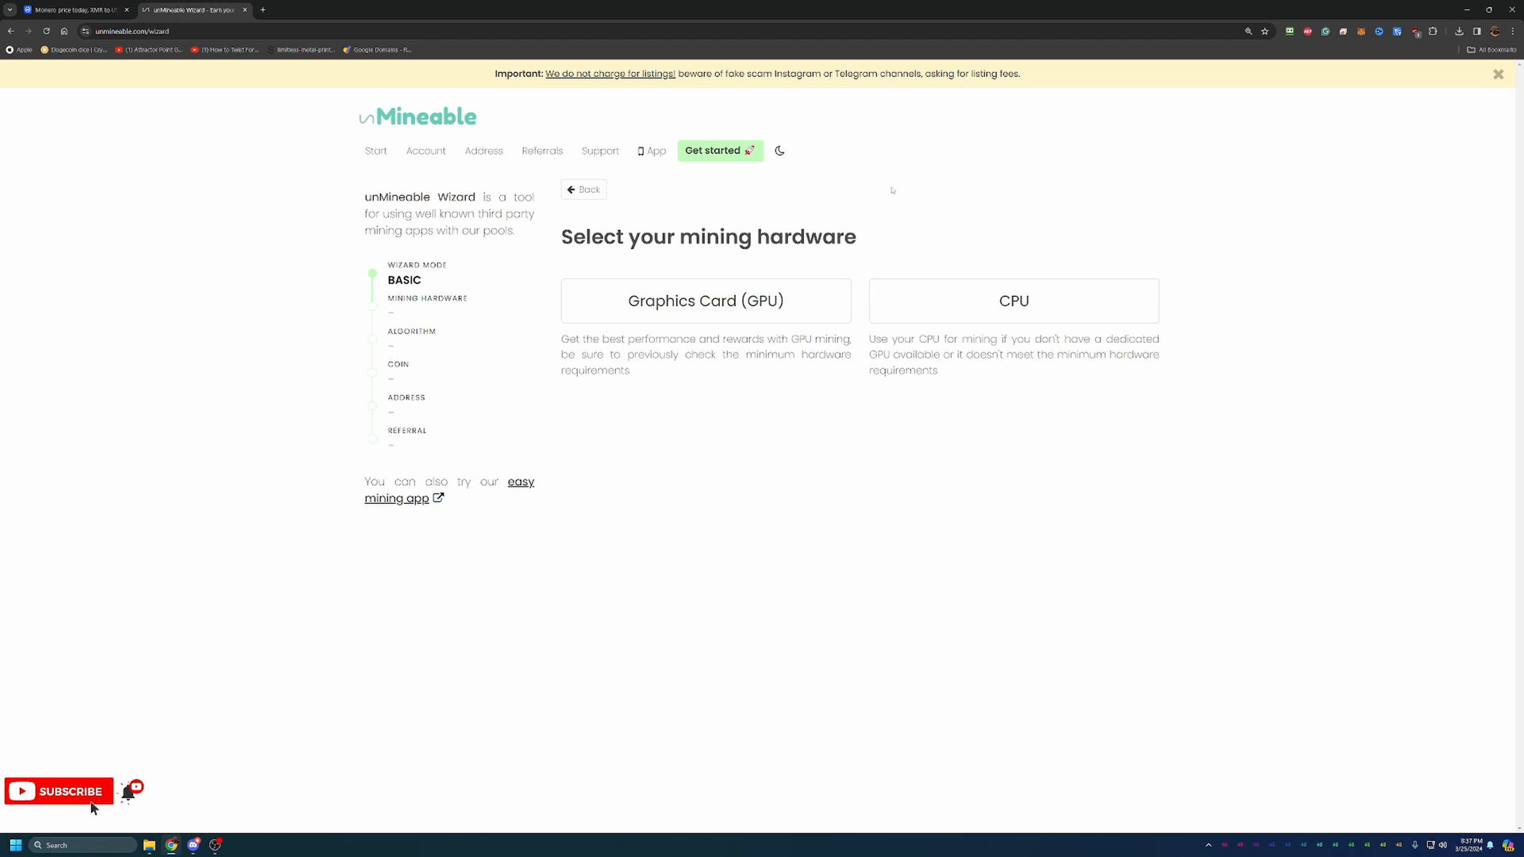
mouse_move(1133, 433)
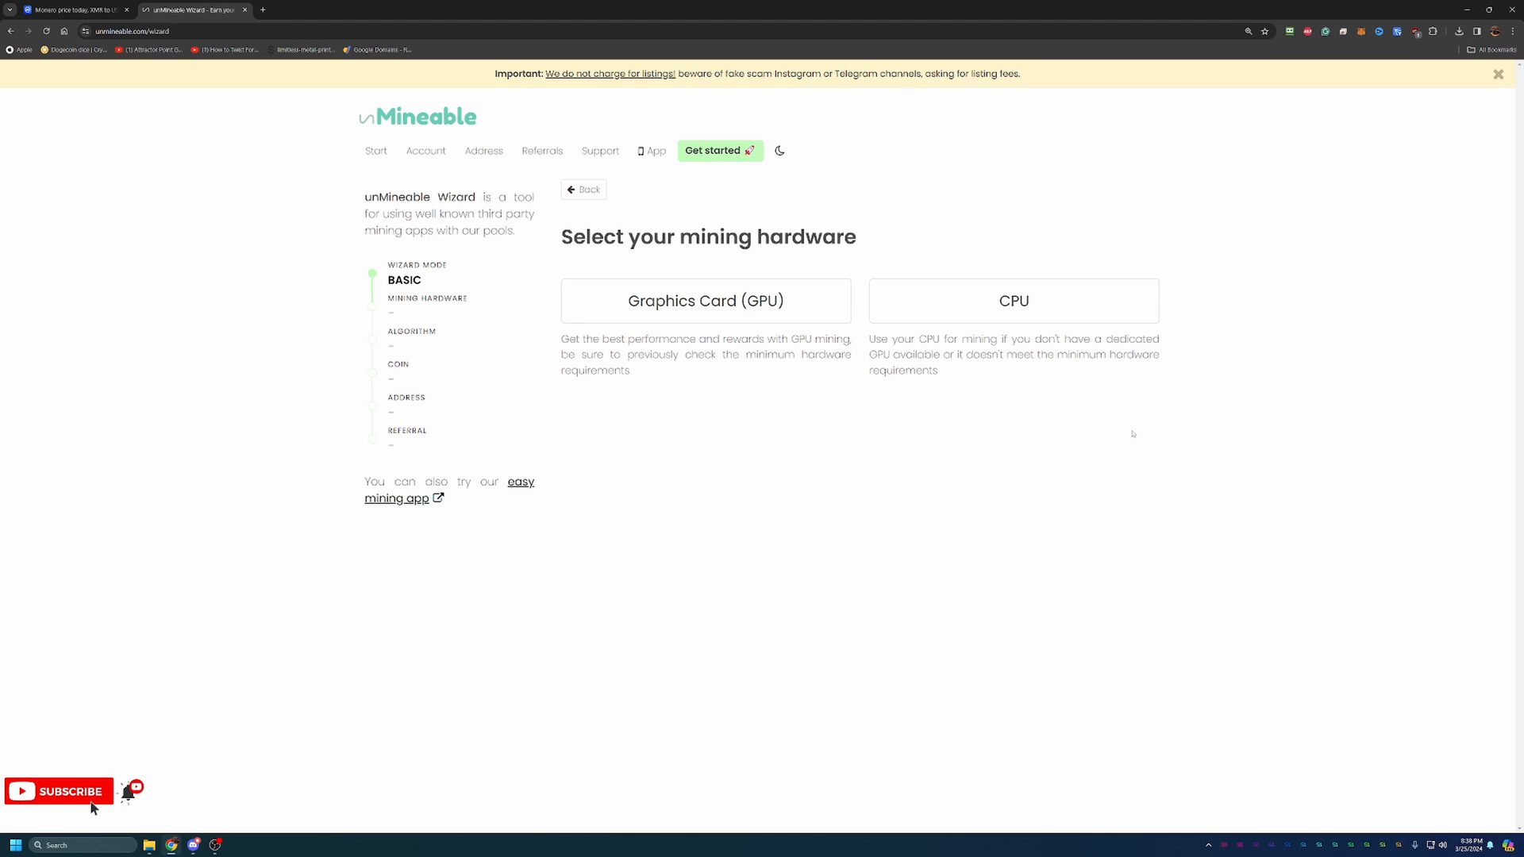
mouse_move(1030, 333)
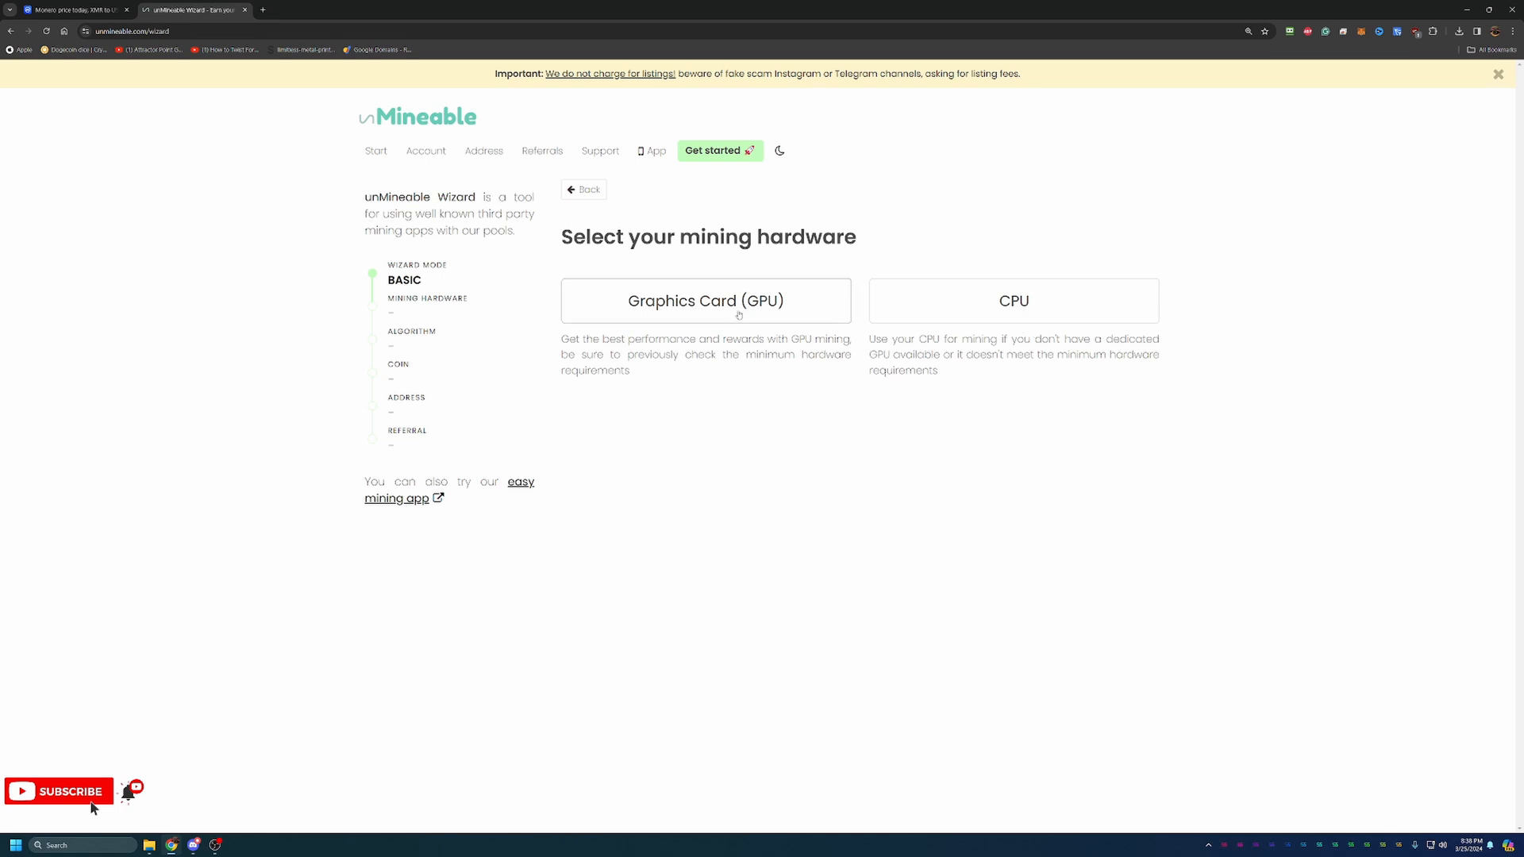
Step: Pick GPU hardware and the Kawpow algorithm, mining to XMR
left_click(705, 300)
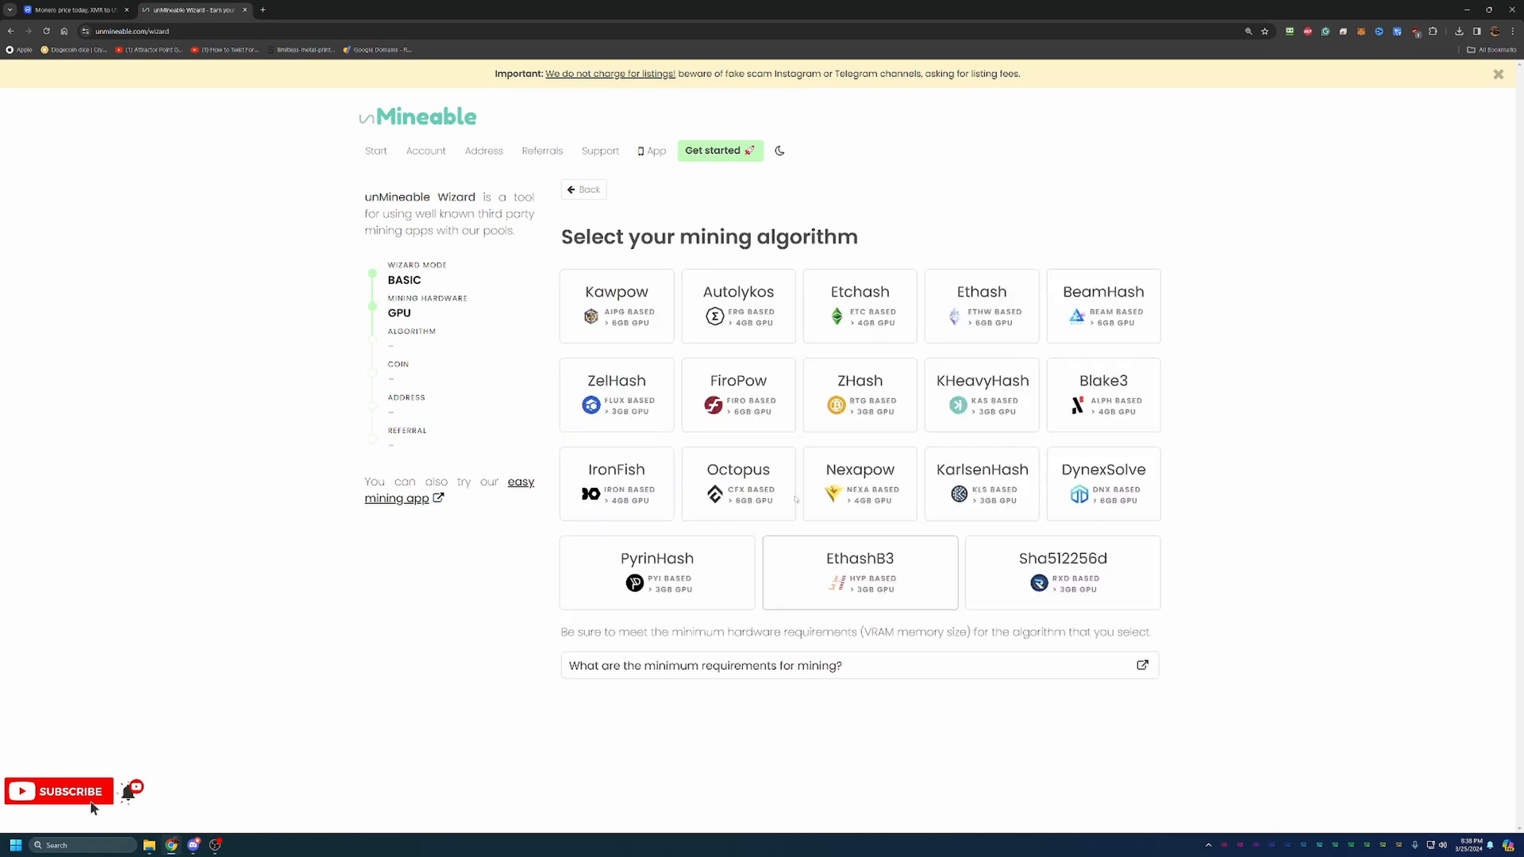
mouse_move(1021, 567)
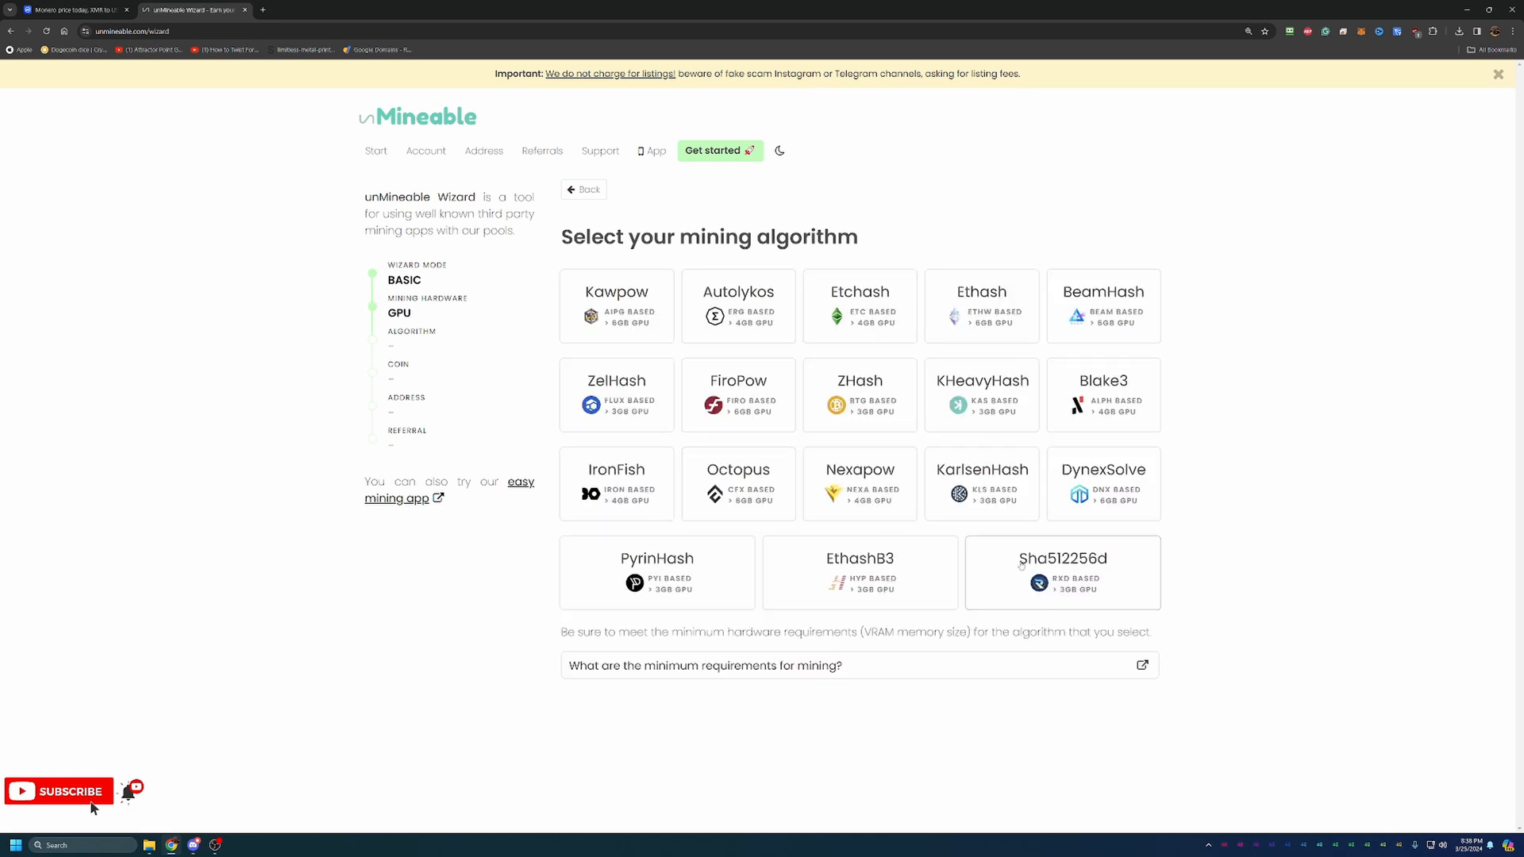
mouse_move(1179, 566)
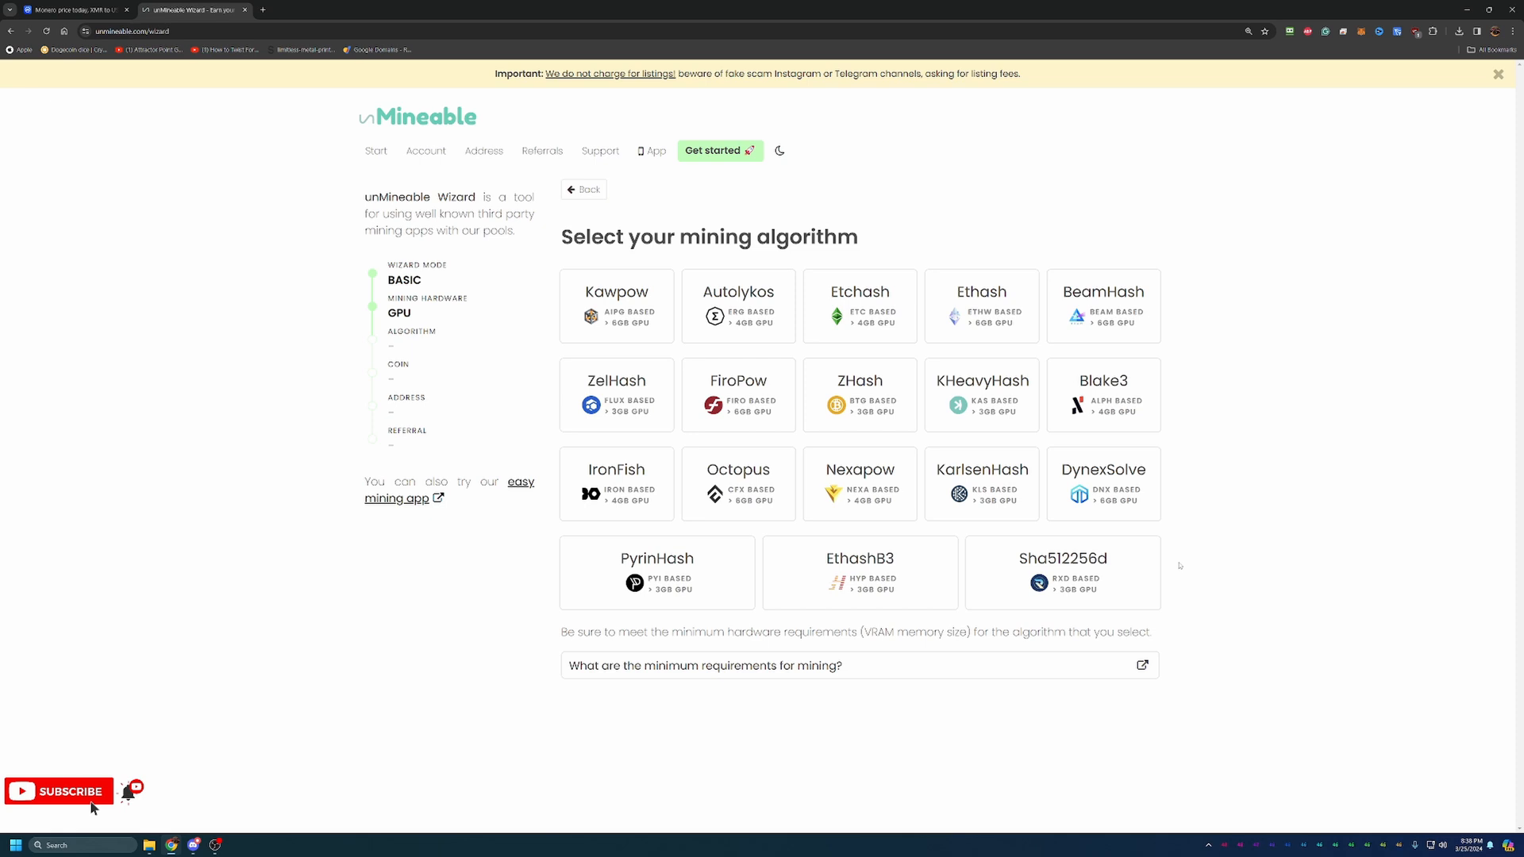
mouse_move(1110, 420)
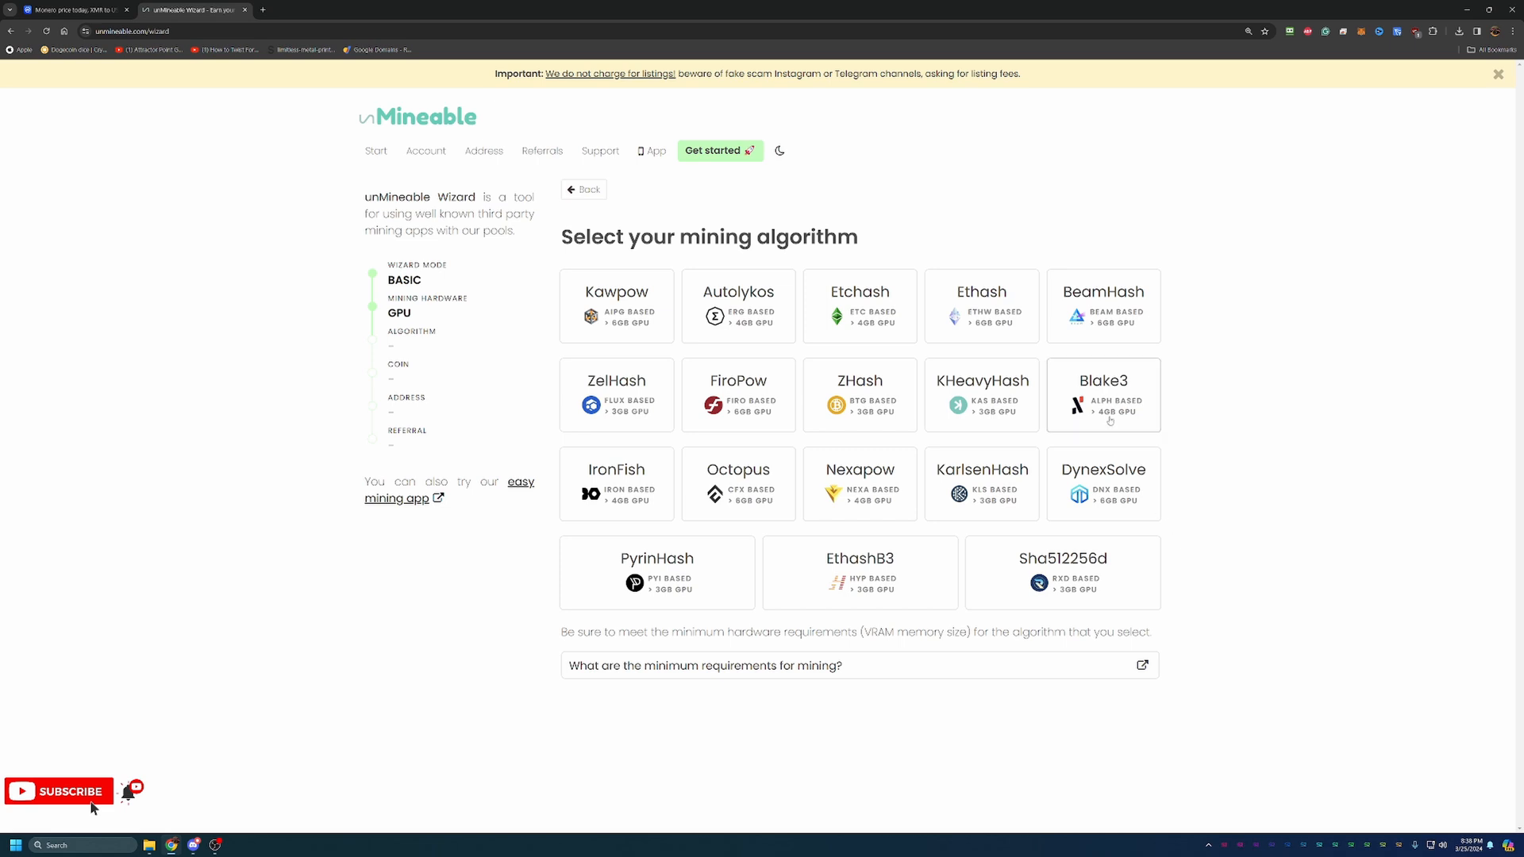
left_click(616, 307)
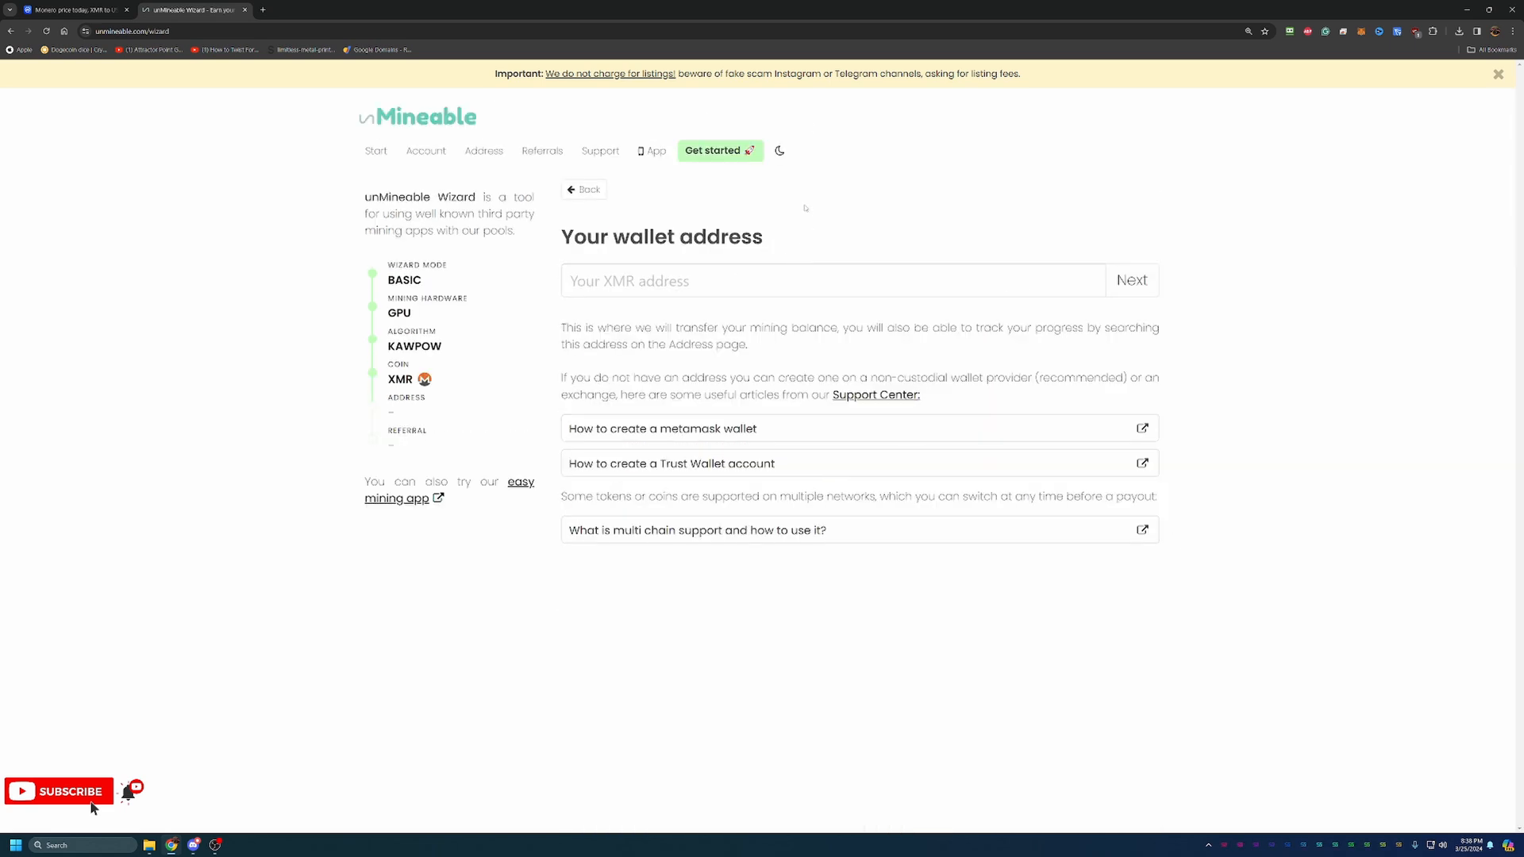
Step: Enter the Monero wallet address into the Your XMR address field
left_click(831, 280)
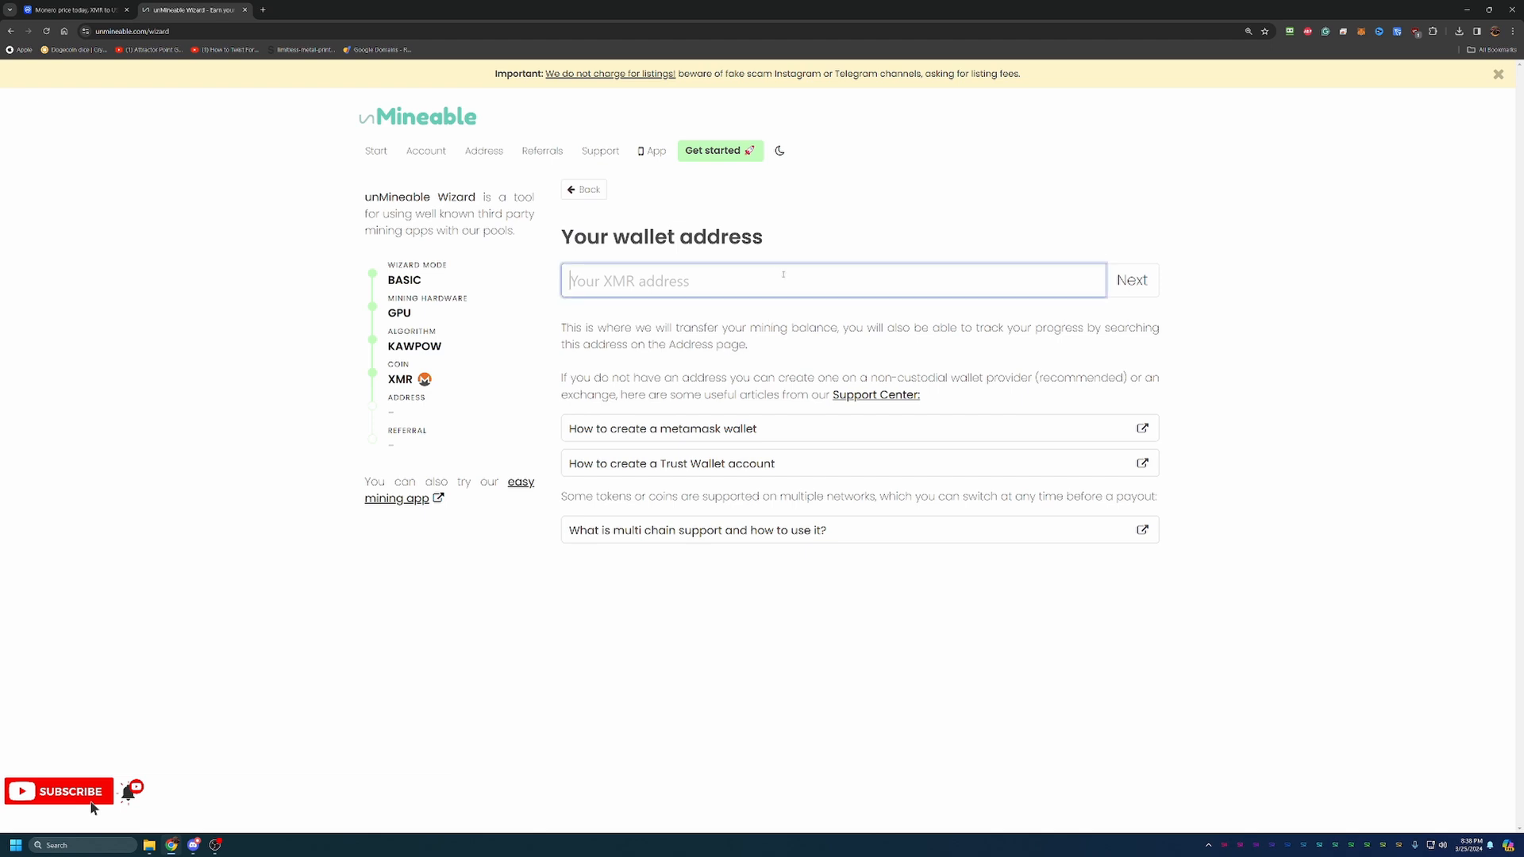
type("2DQBFymmopAMMd23ZvJ7of8p8Lgsu1MGW46P7cxZjA9KCUKvo2oLSoJAasCdPk")
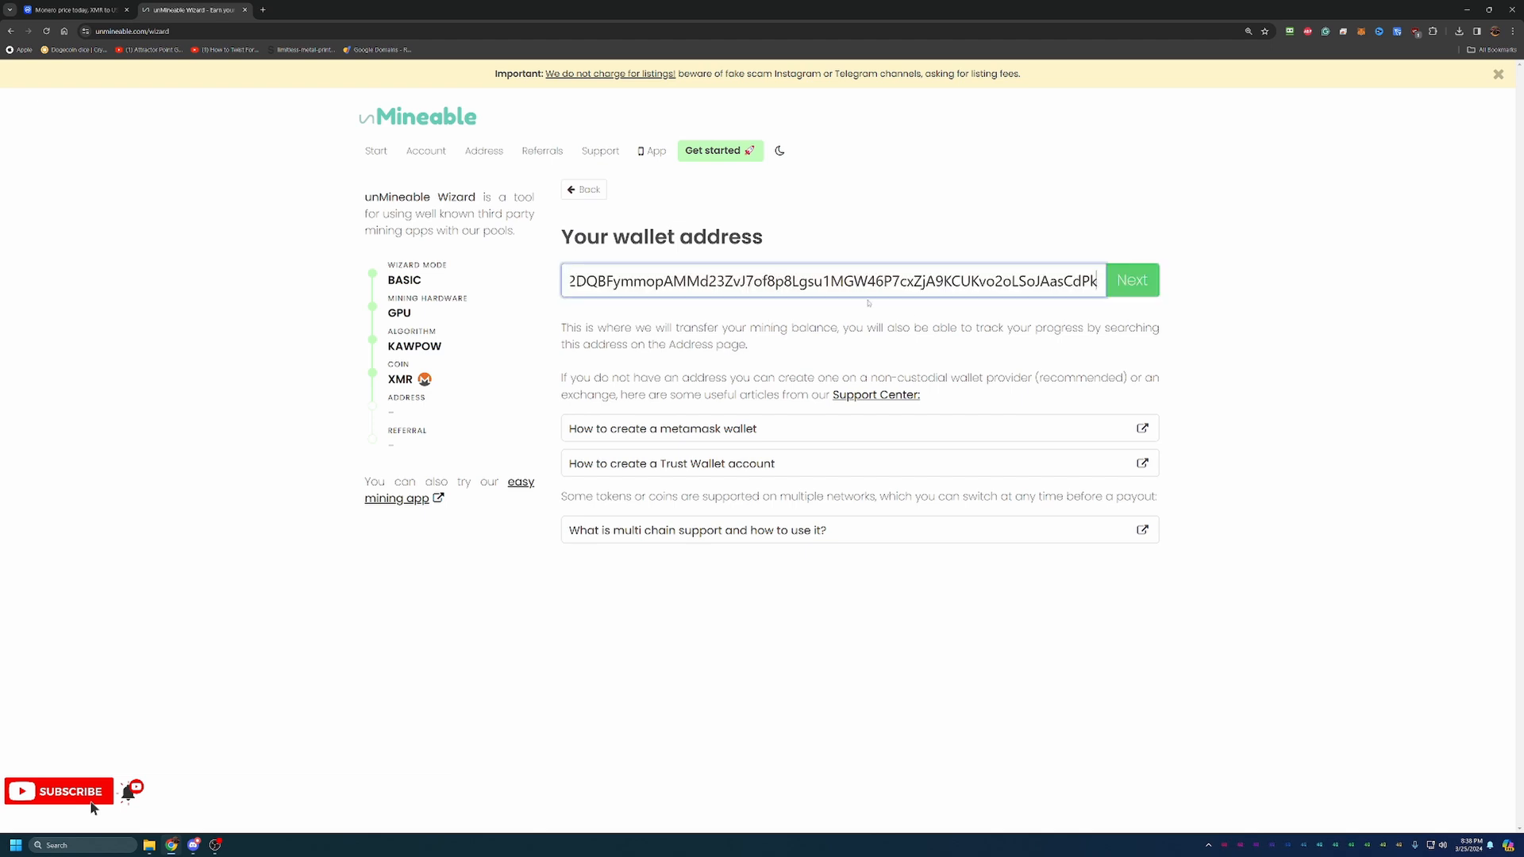
mouse_move(1261, 384)
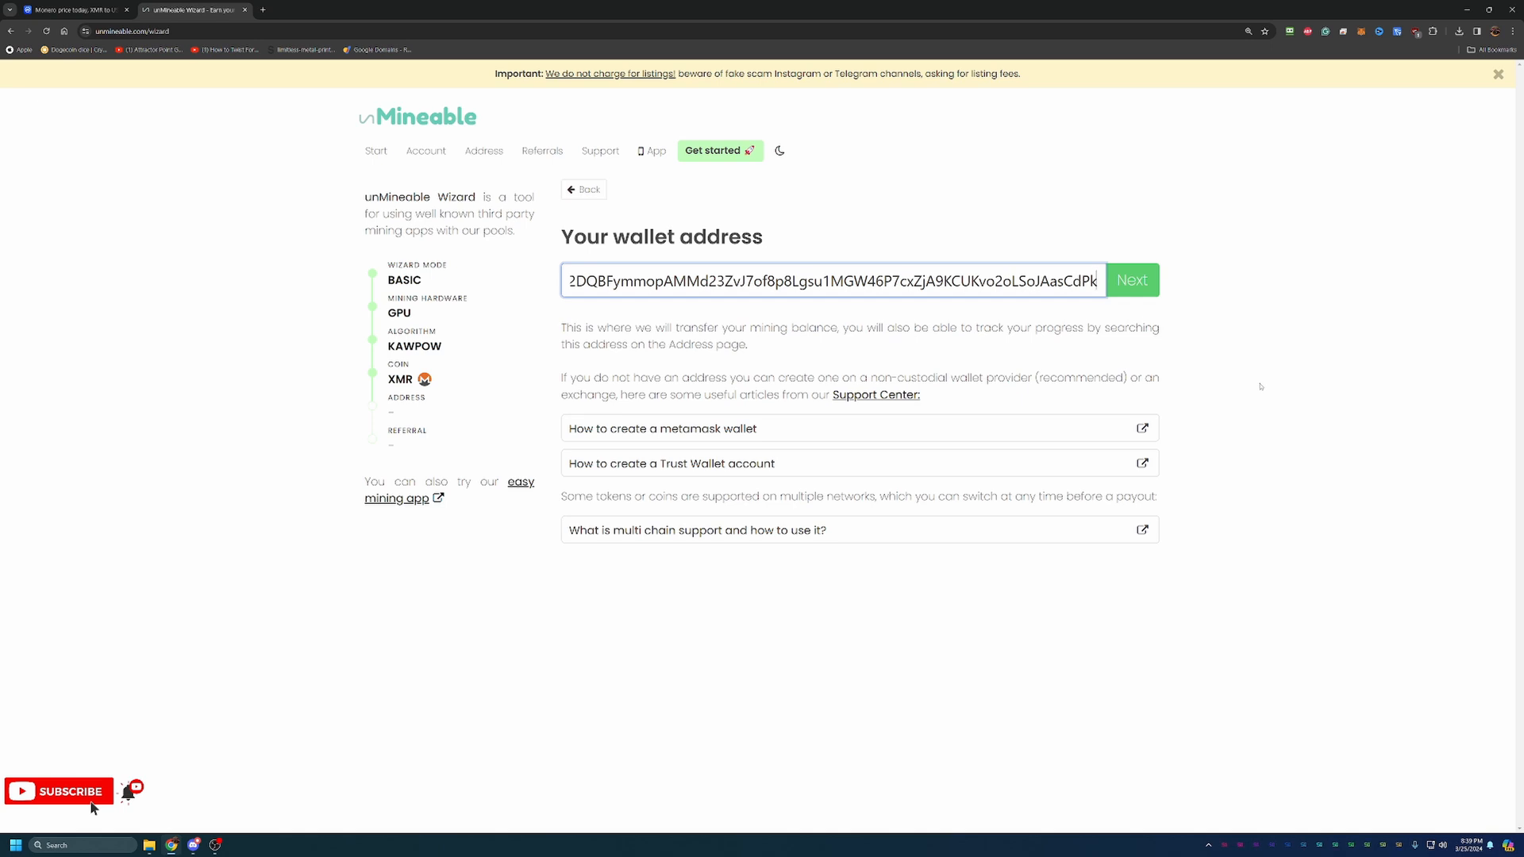
mouse_move(1264, 383)
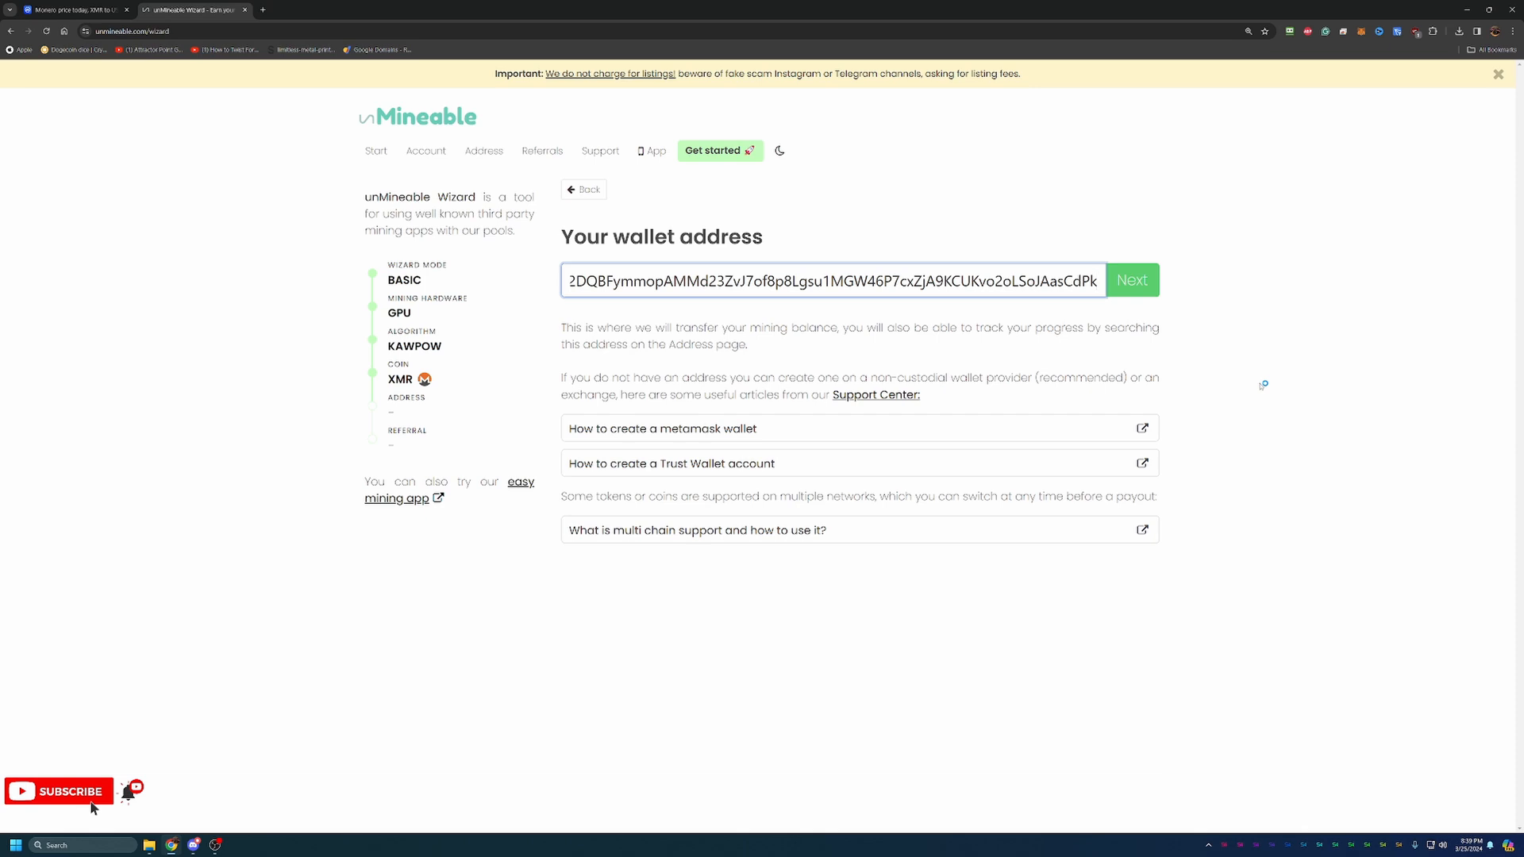
mouse_move(1261, 385)
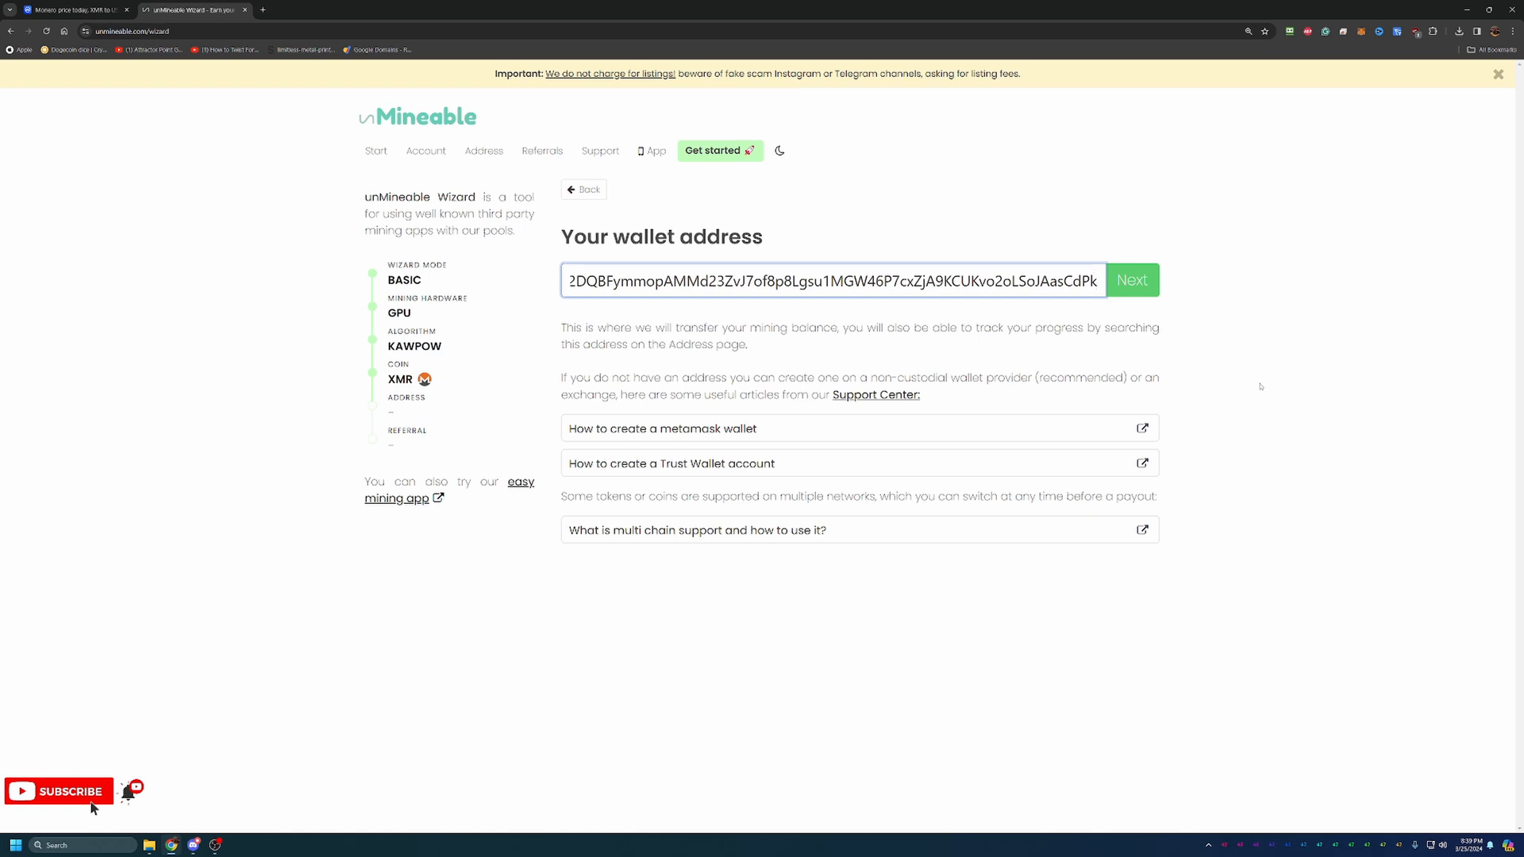
mouse_move(1157, 299)
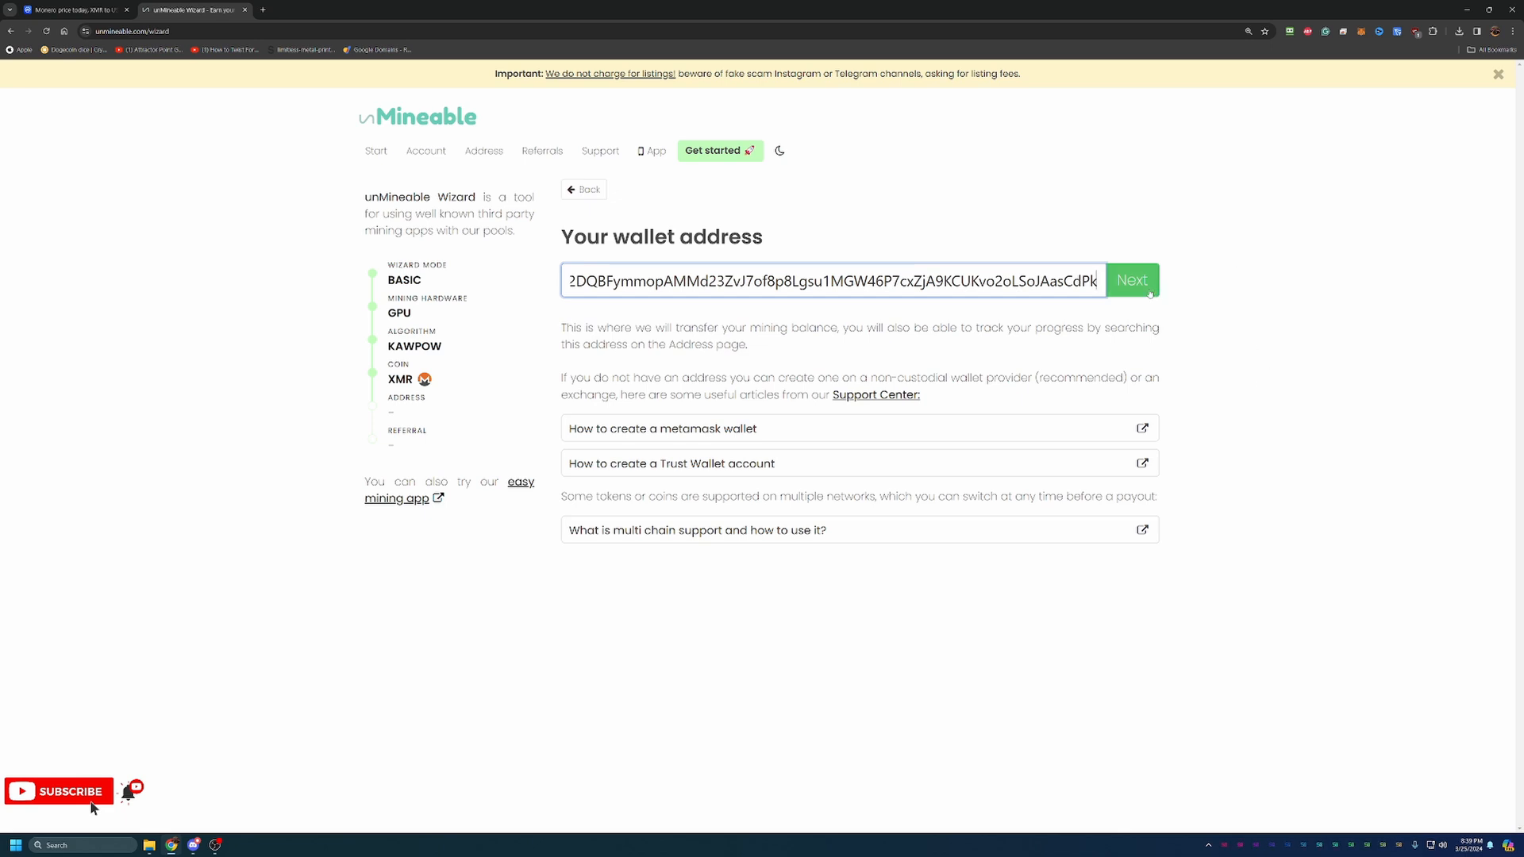
Step: Submit the wallet address and enter the referral code 'Bitcoin-Tips'
left_click(1132, 280)
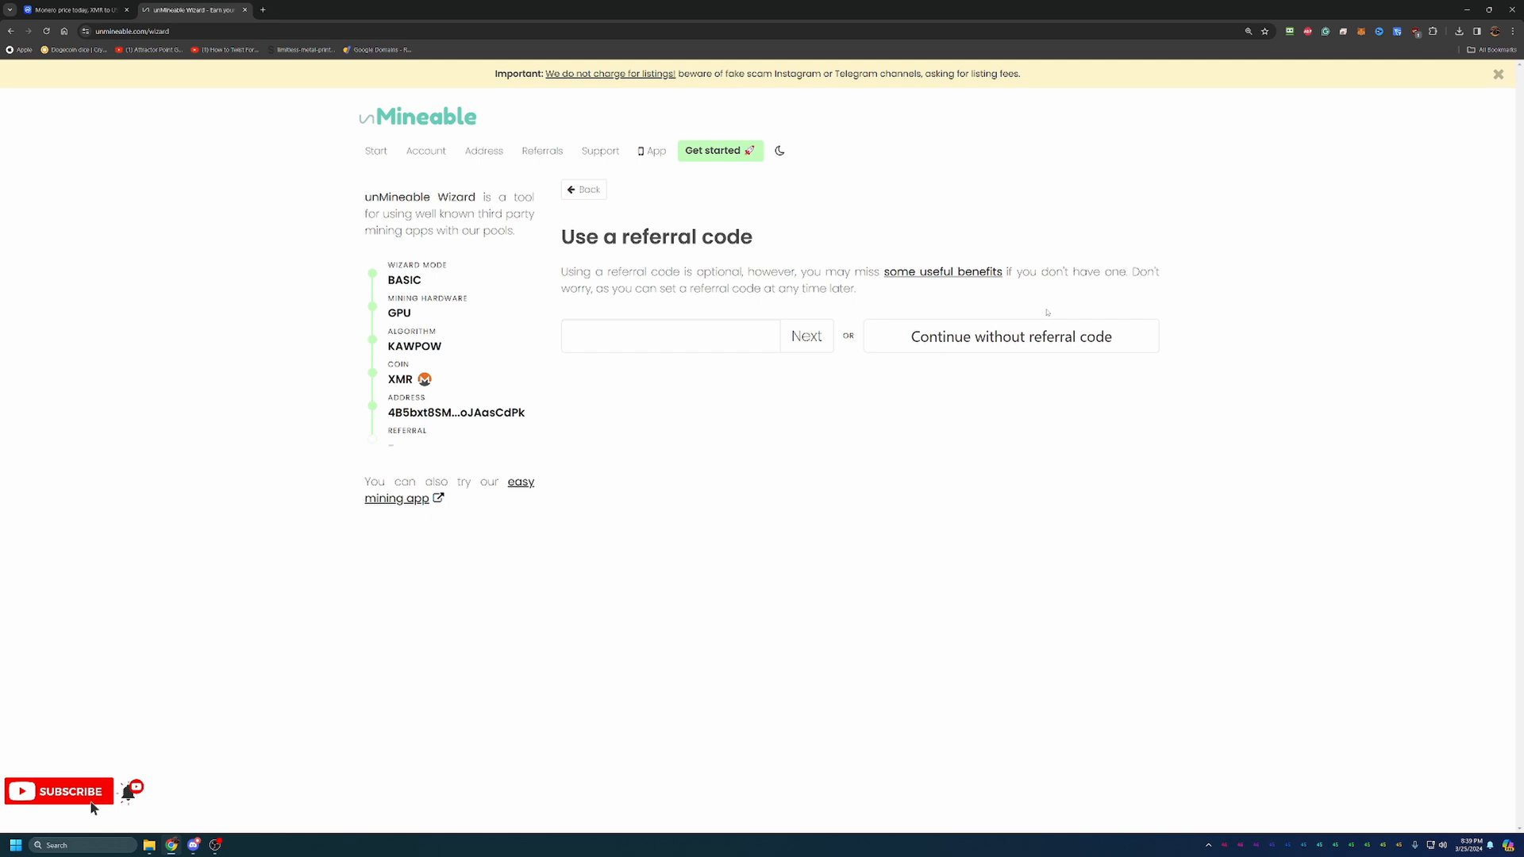
left_click(670, 336)
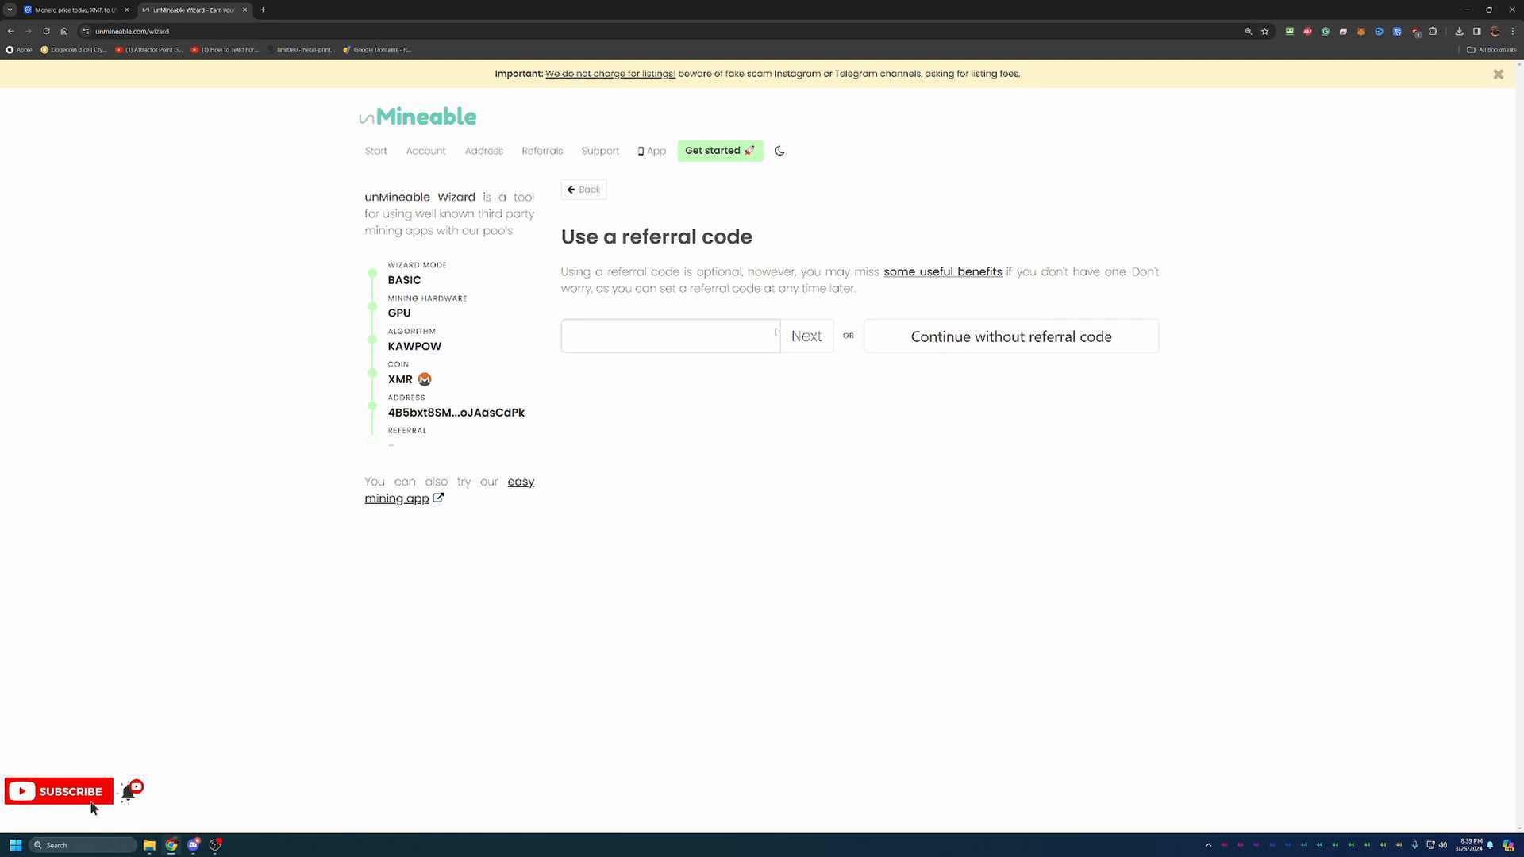
type("Bit")
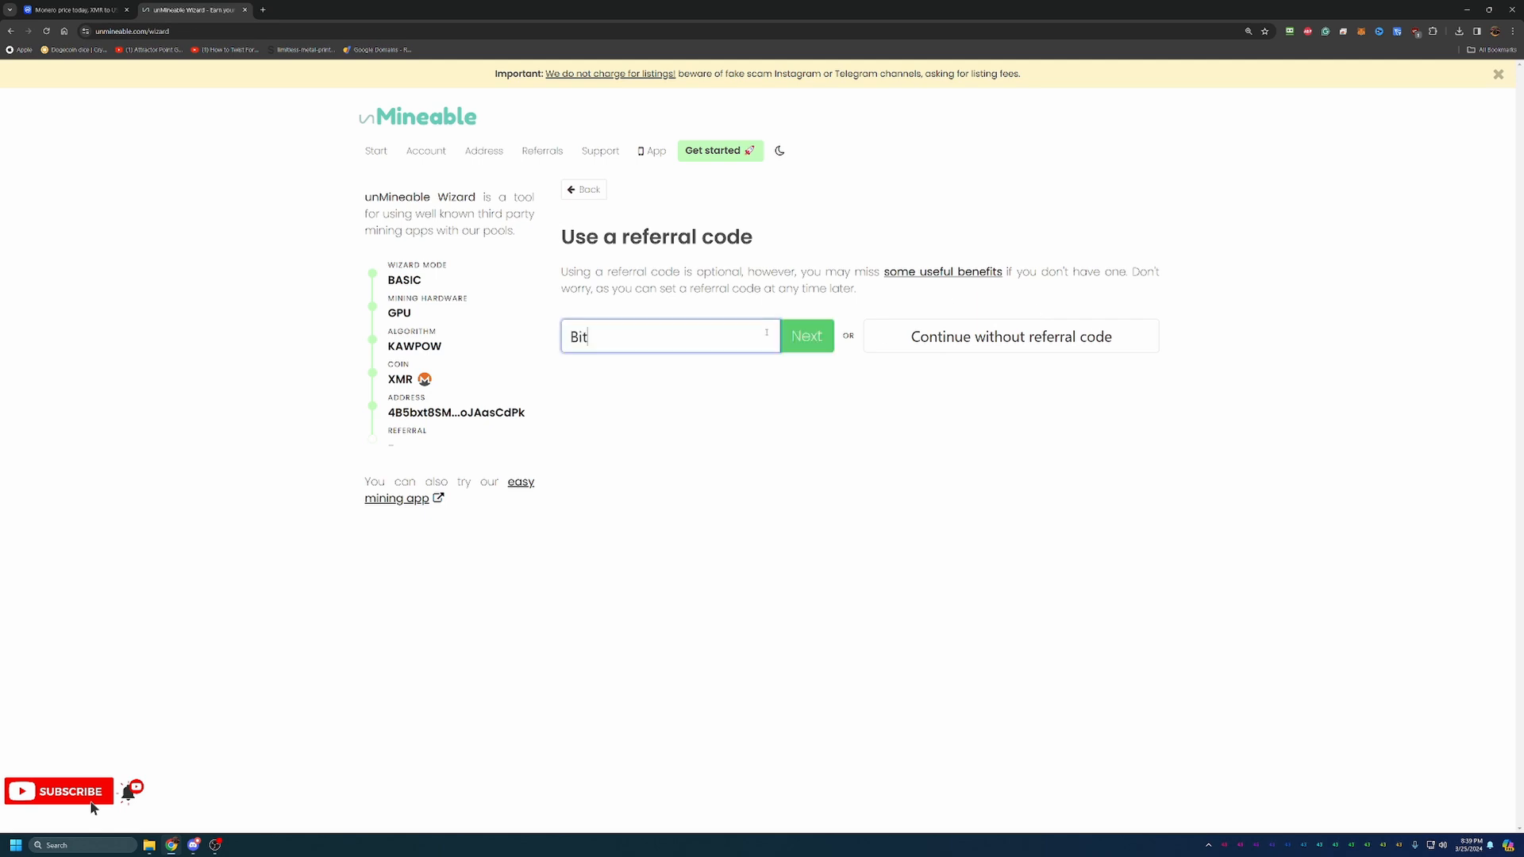
type("coin-Tips")
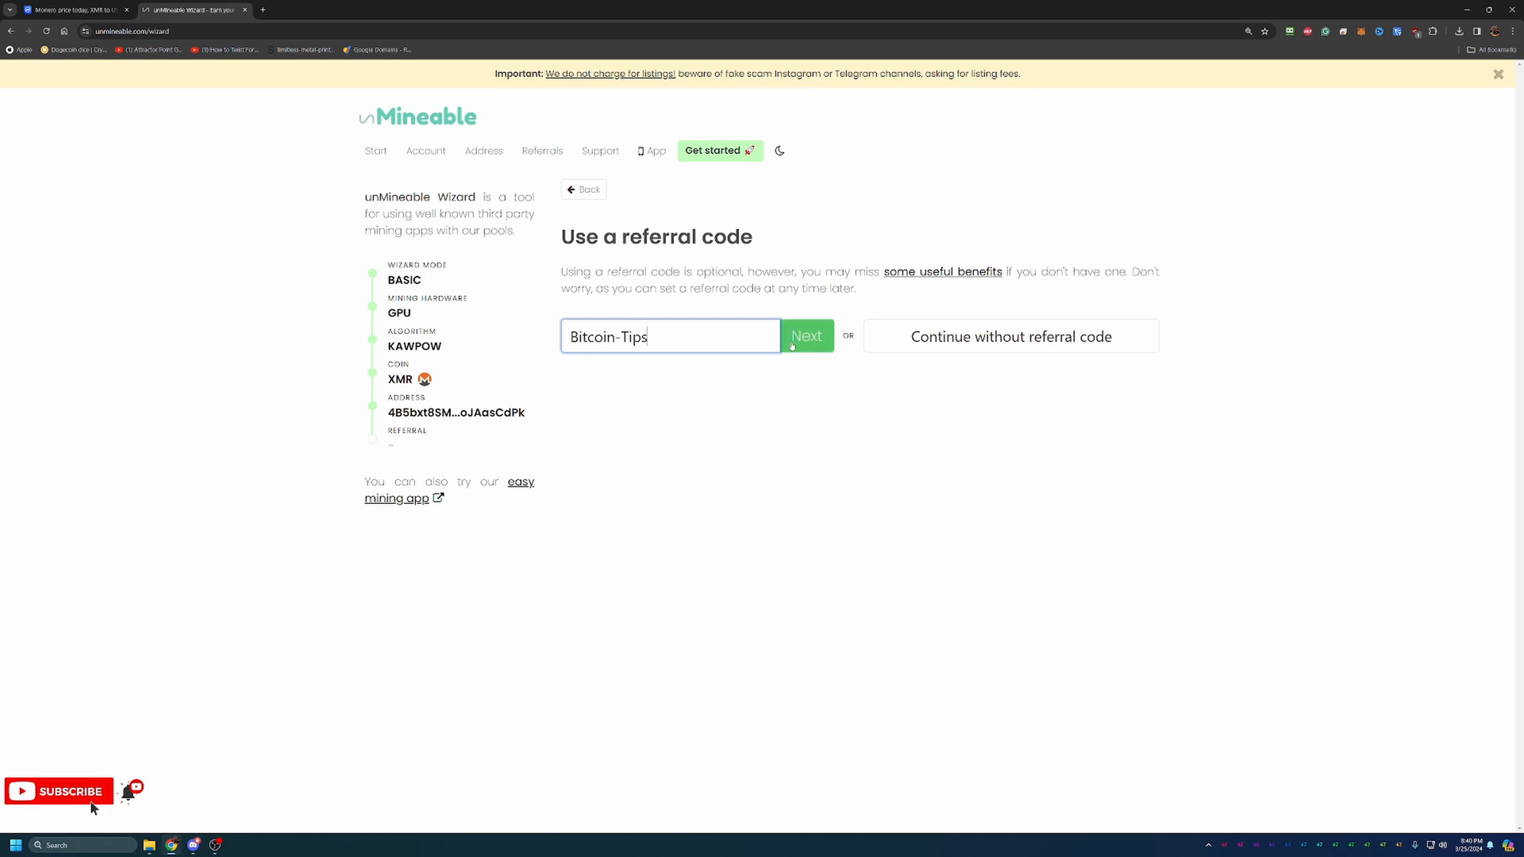
Step: Apply the referral code and review the finished wizard's Kawpow miner start scripts, including GMiner
left_click(807, 337)
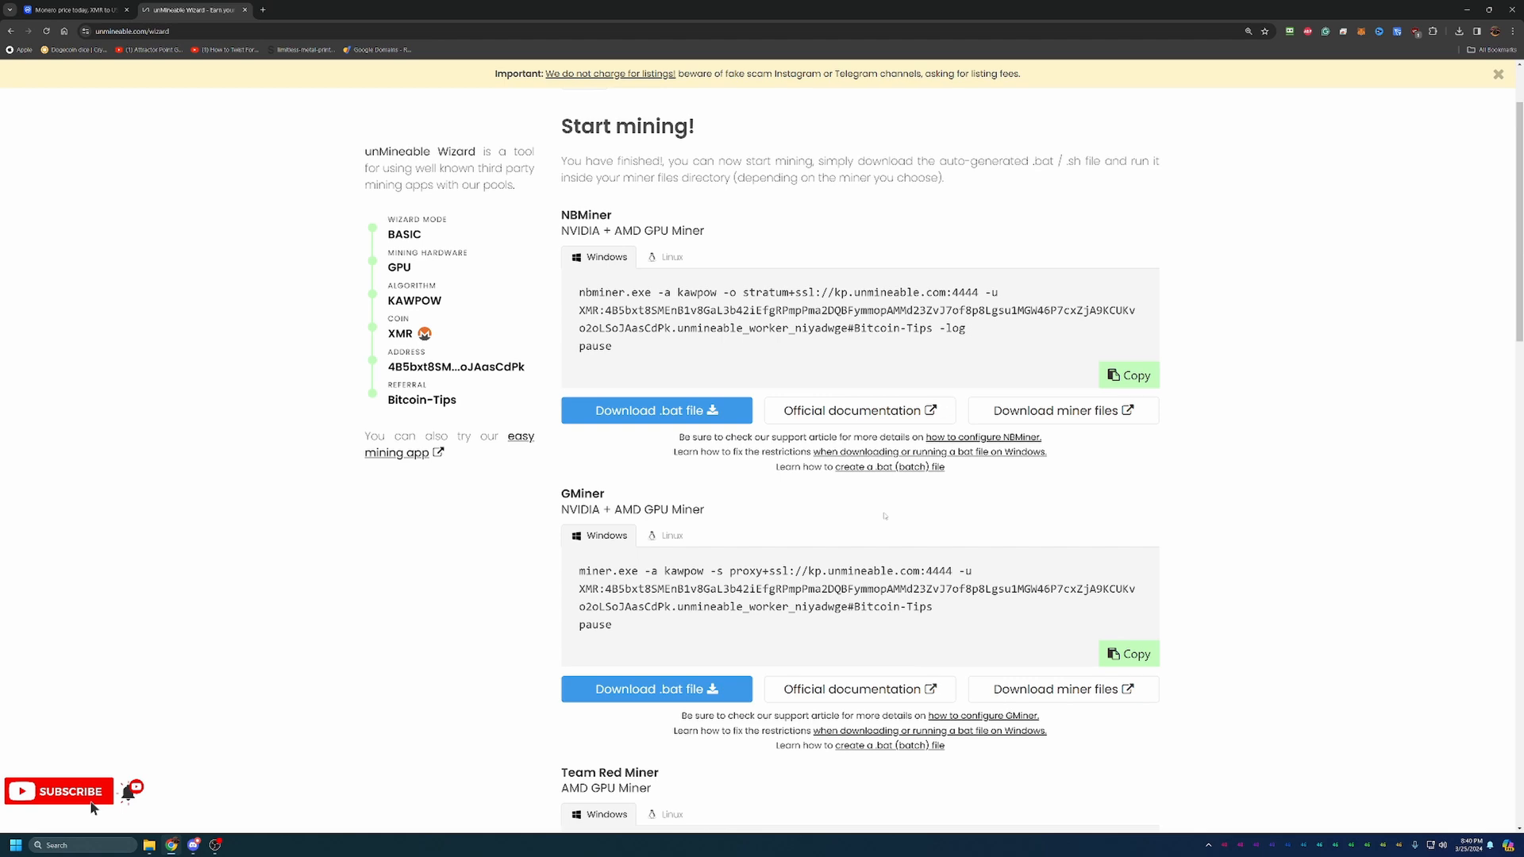
scroll("down", 3)
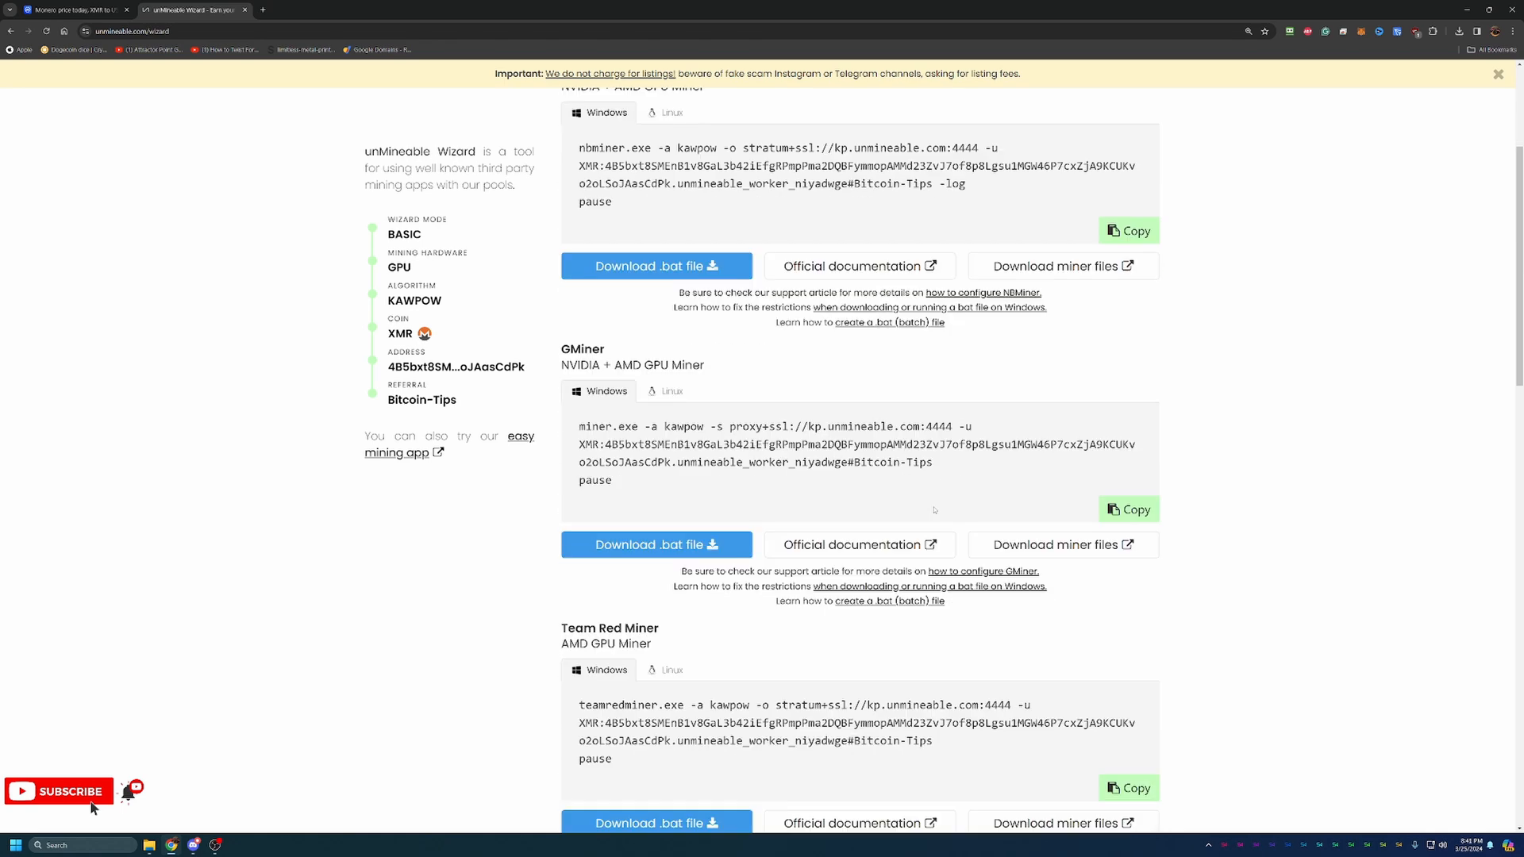
scroll("down", 3)
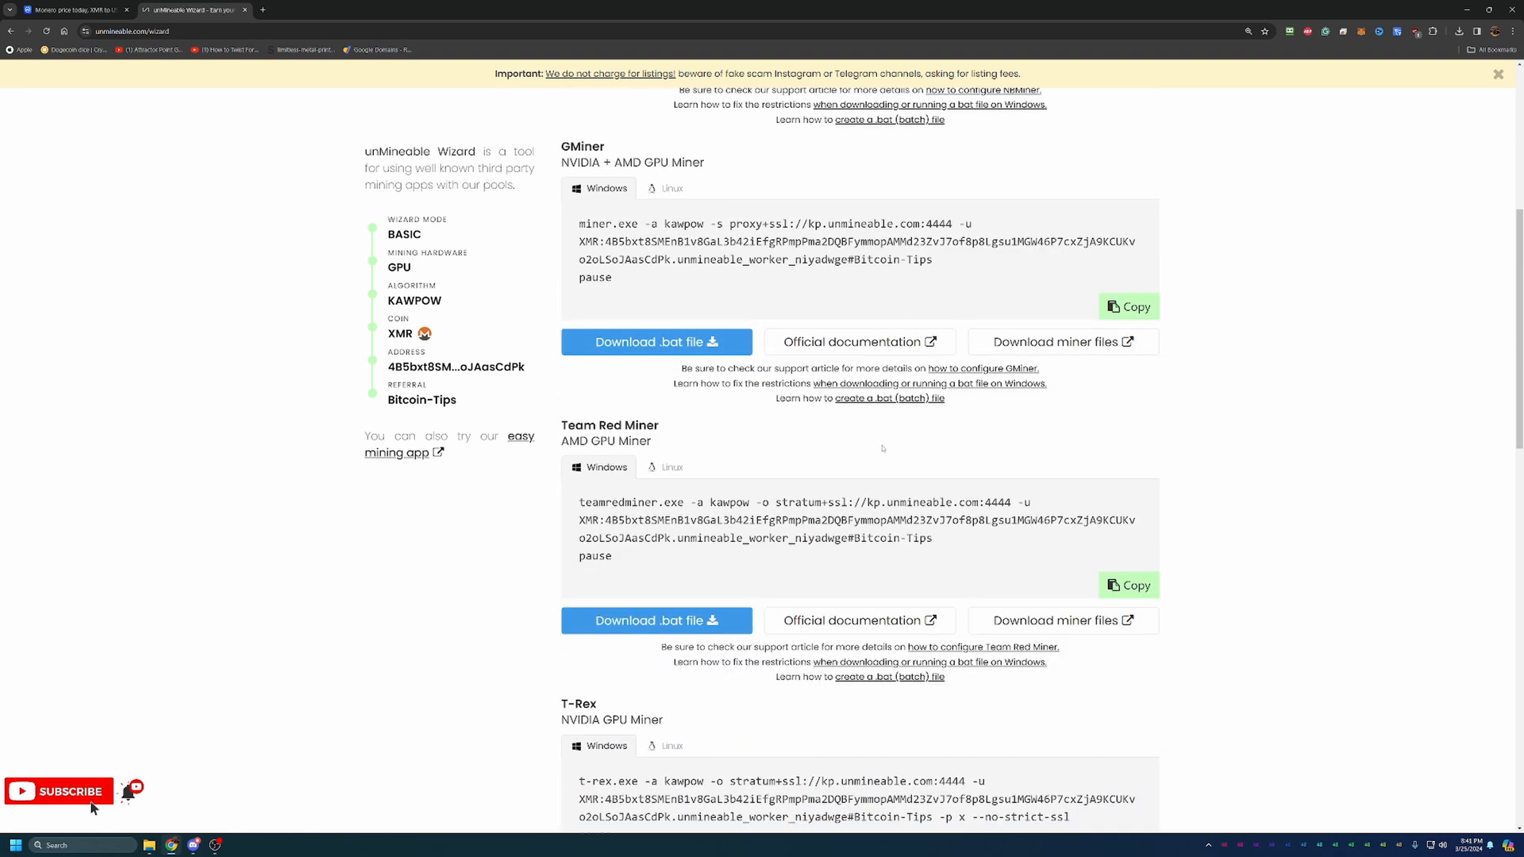
mouse_move(837, 456)
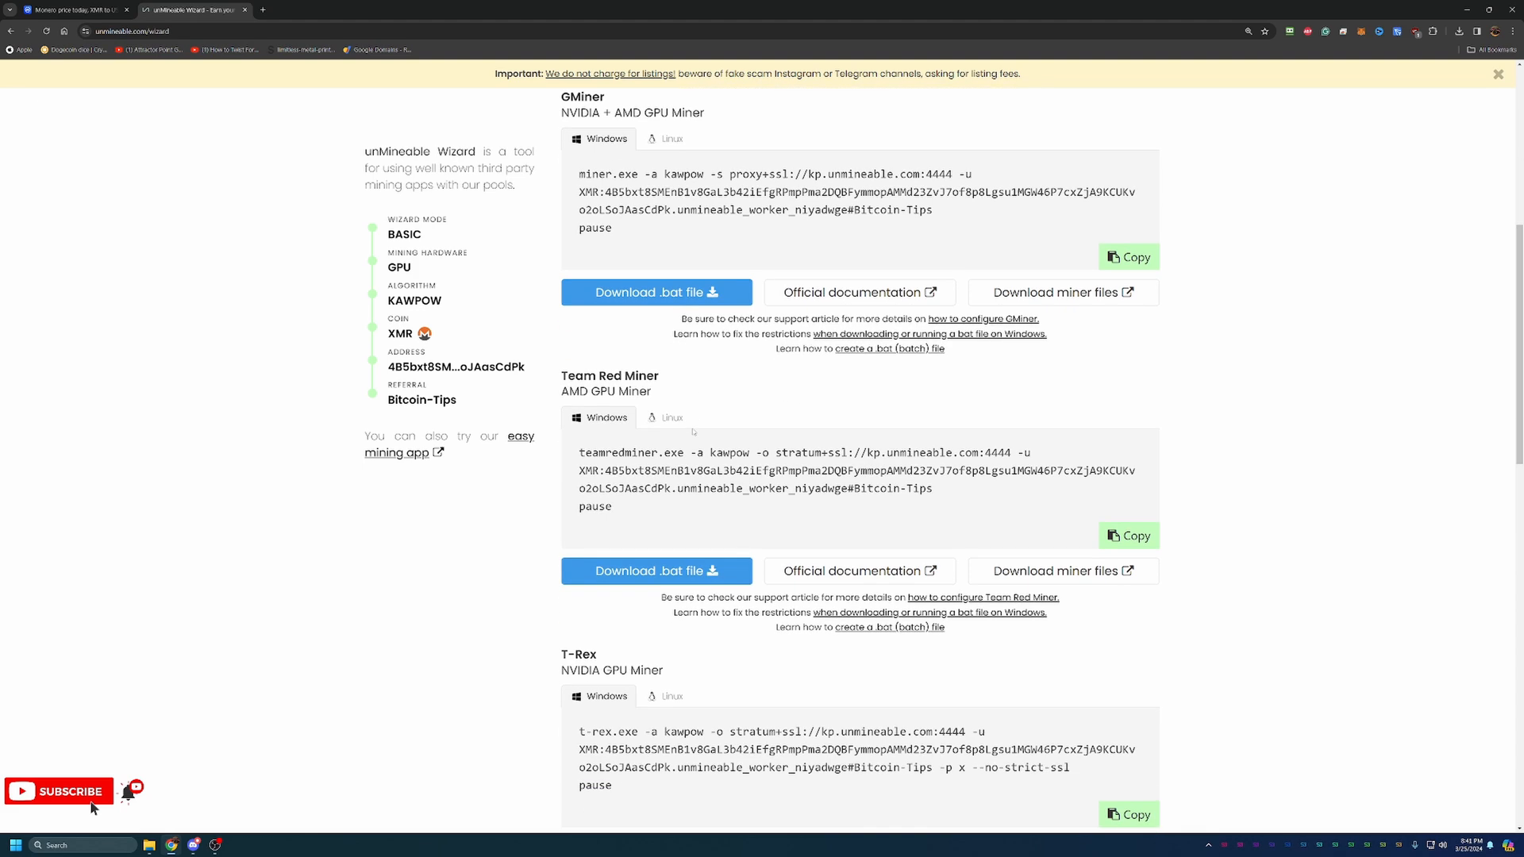
mouse_move(690, 674)
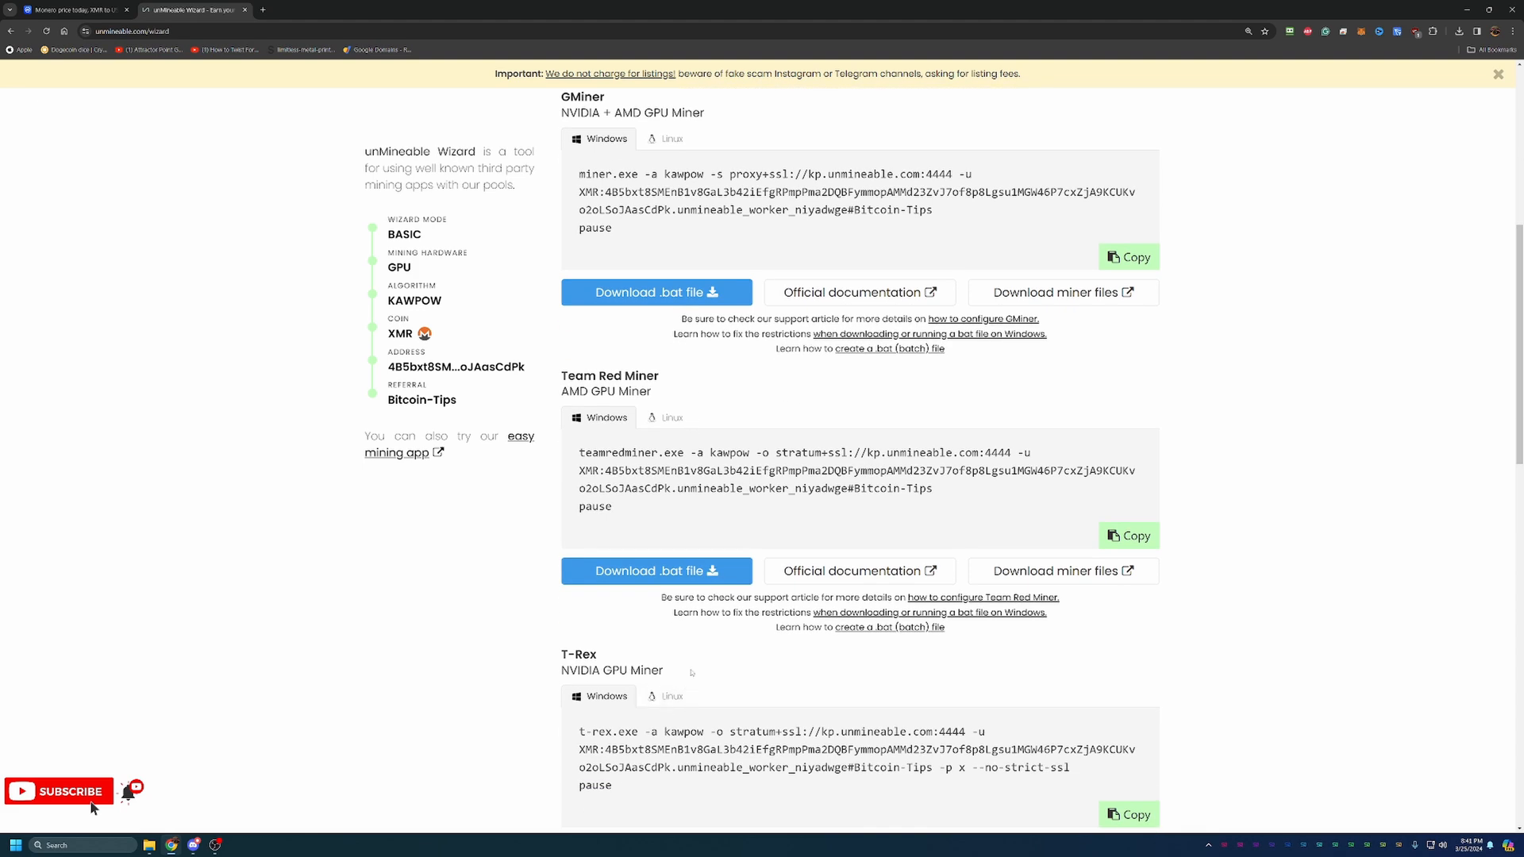
mouse_move(731, 648)
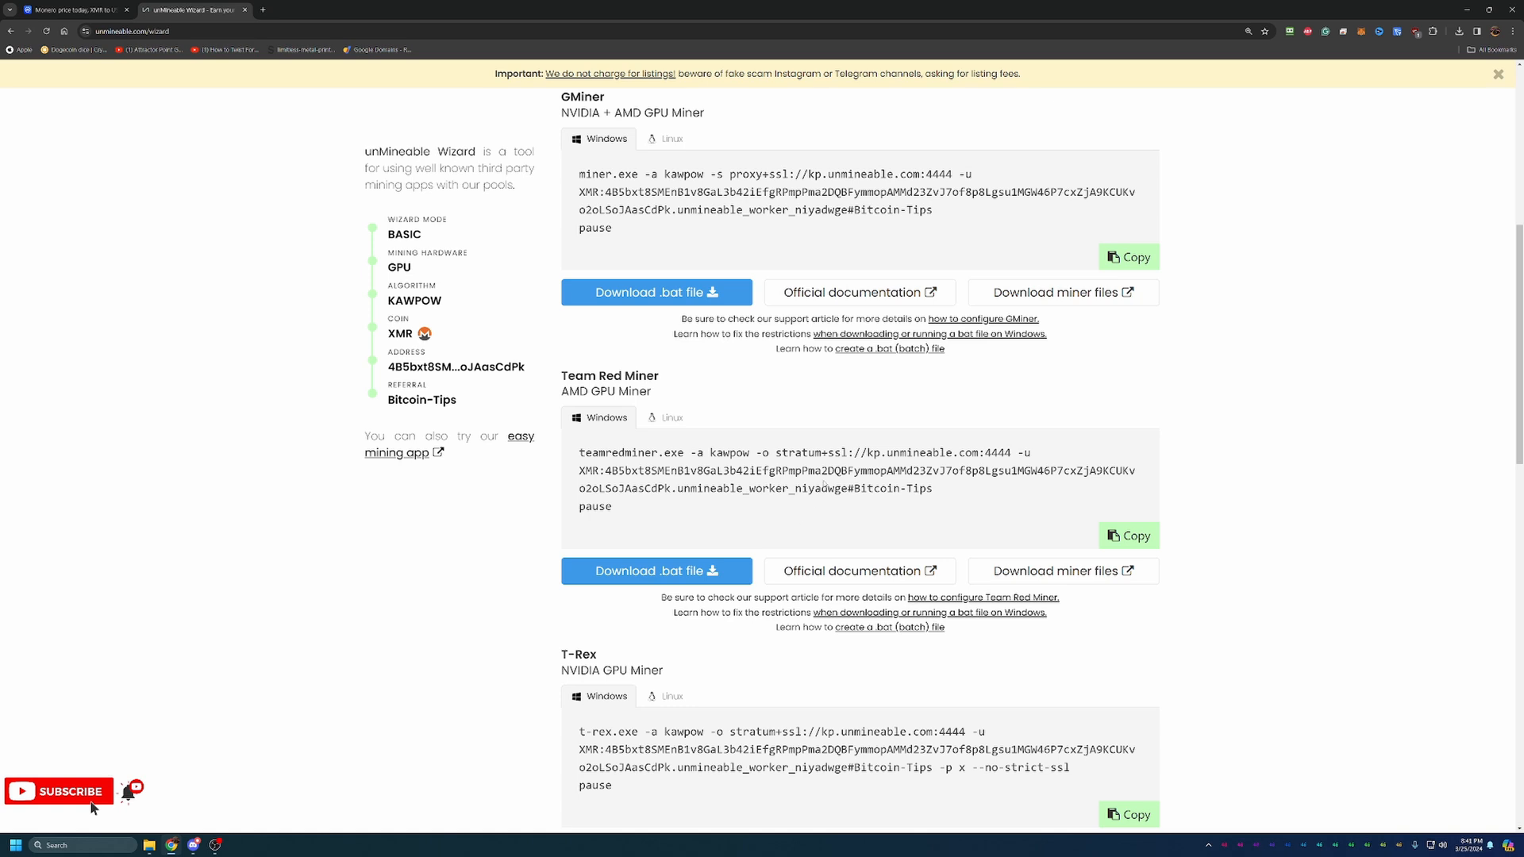
scroll("up", 3)
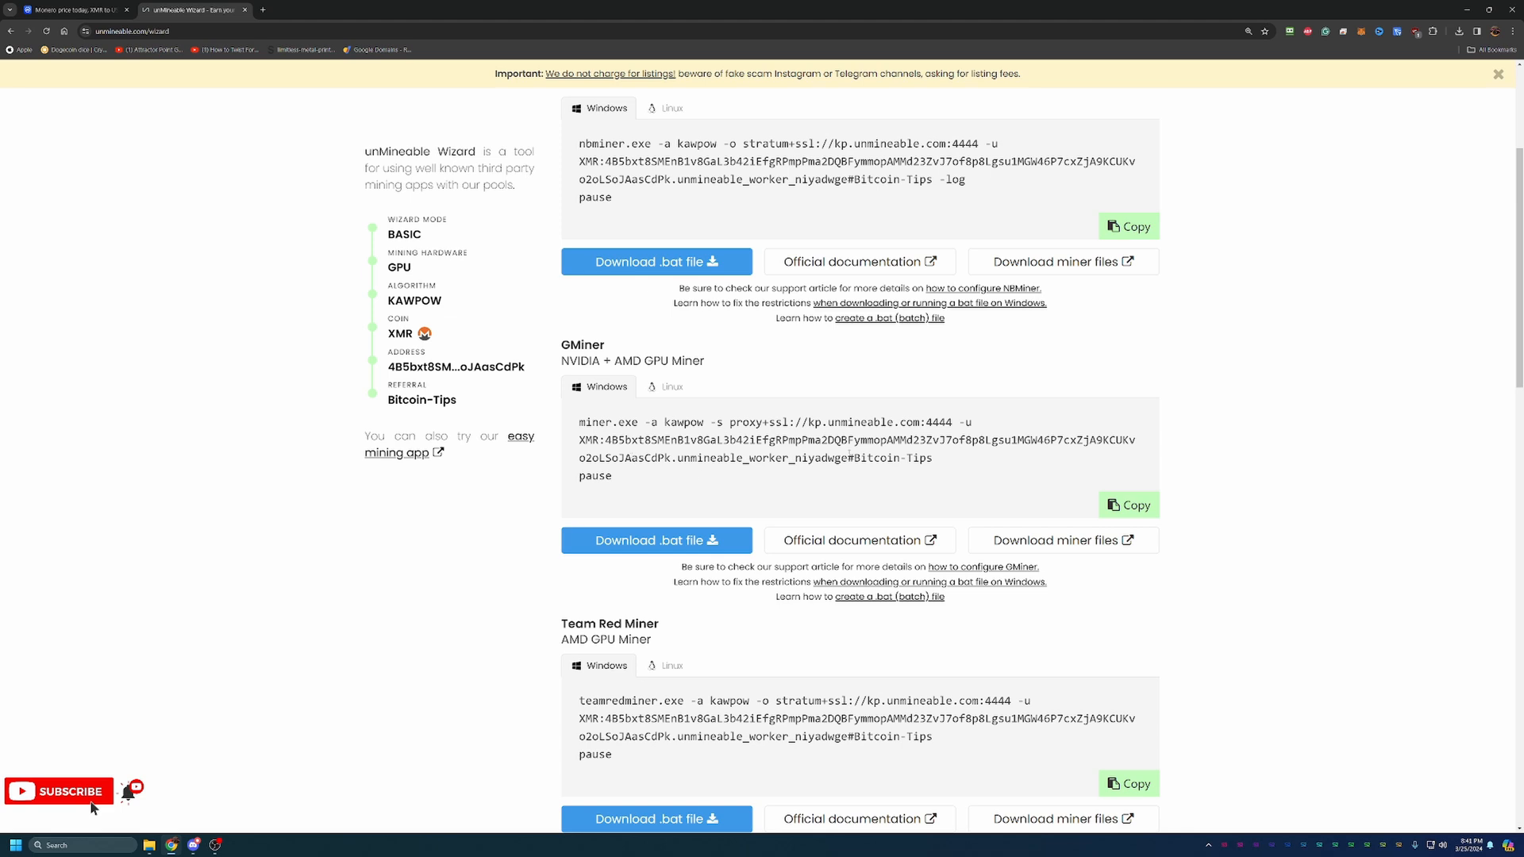
mouse_move(1062, 540)
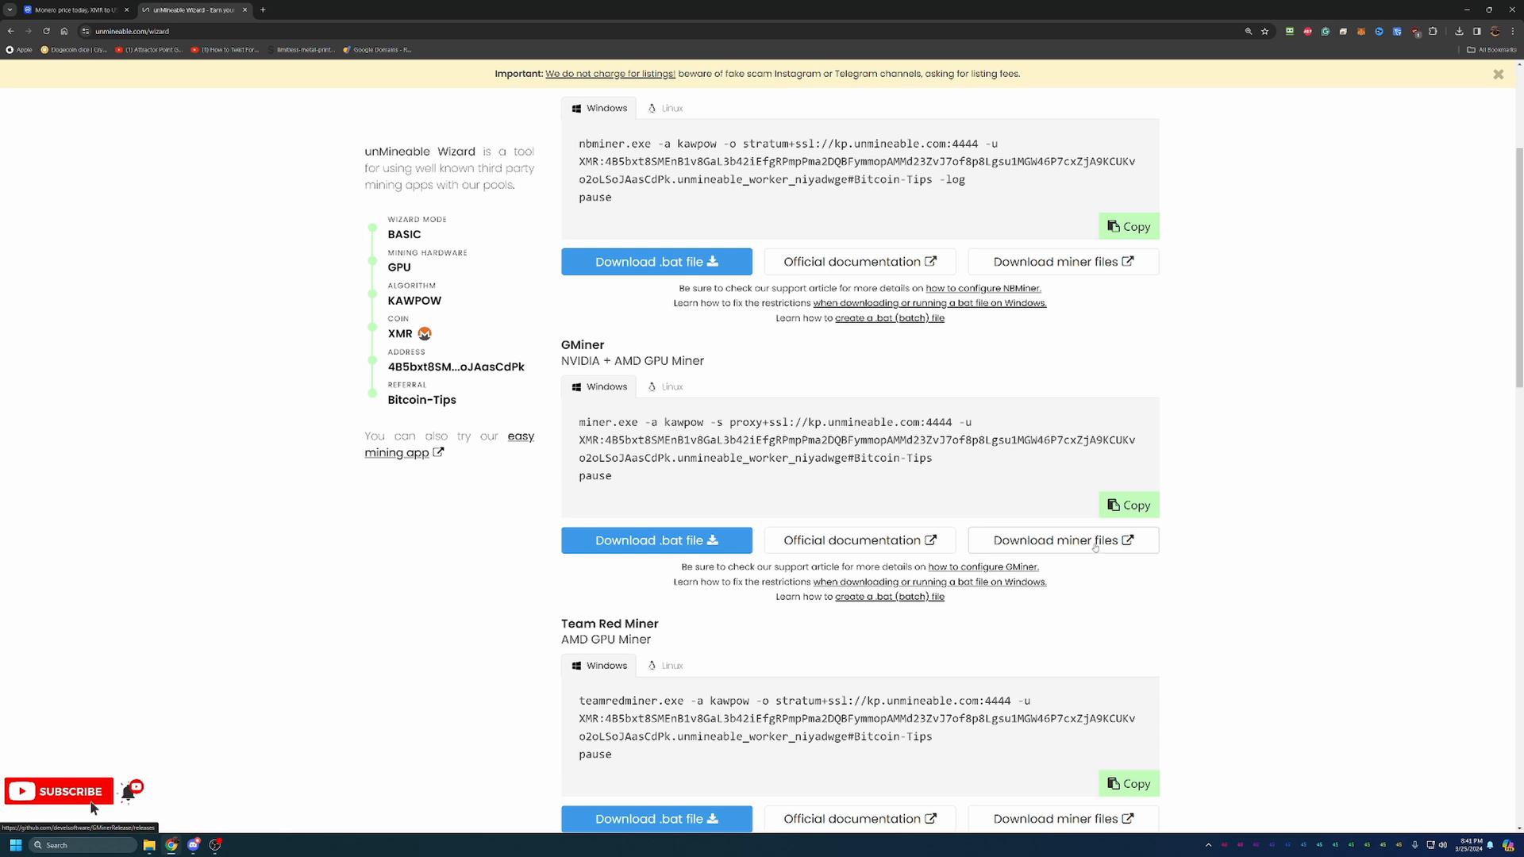
Step: Download the GMiner 3.44 Windows64 zip from the GitHub releases page and return to the wizard
left_click(1062, 540)
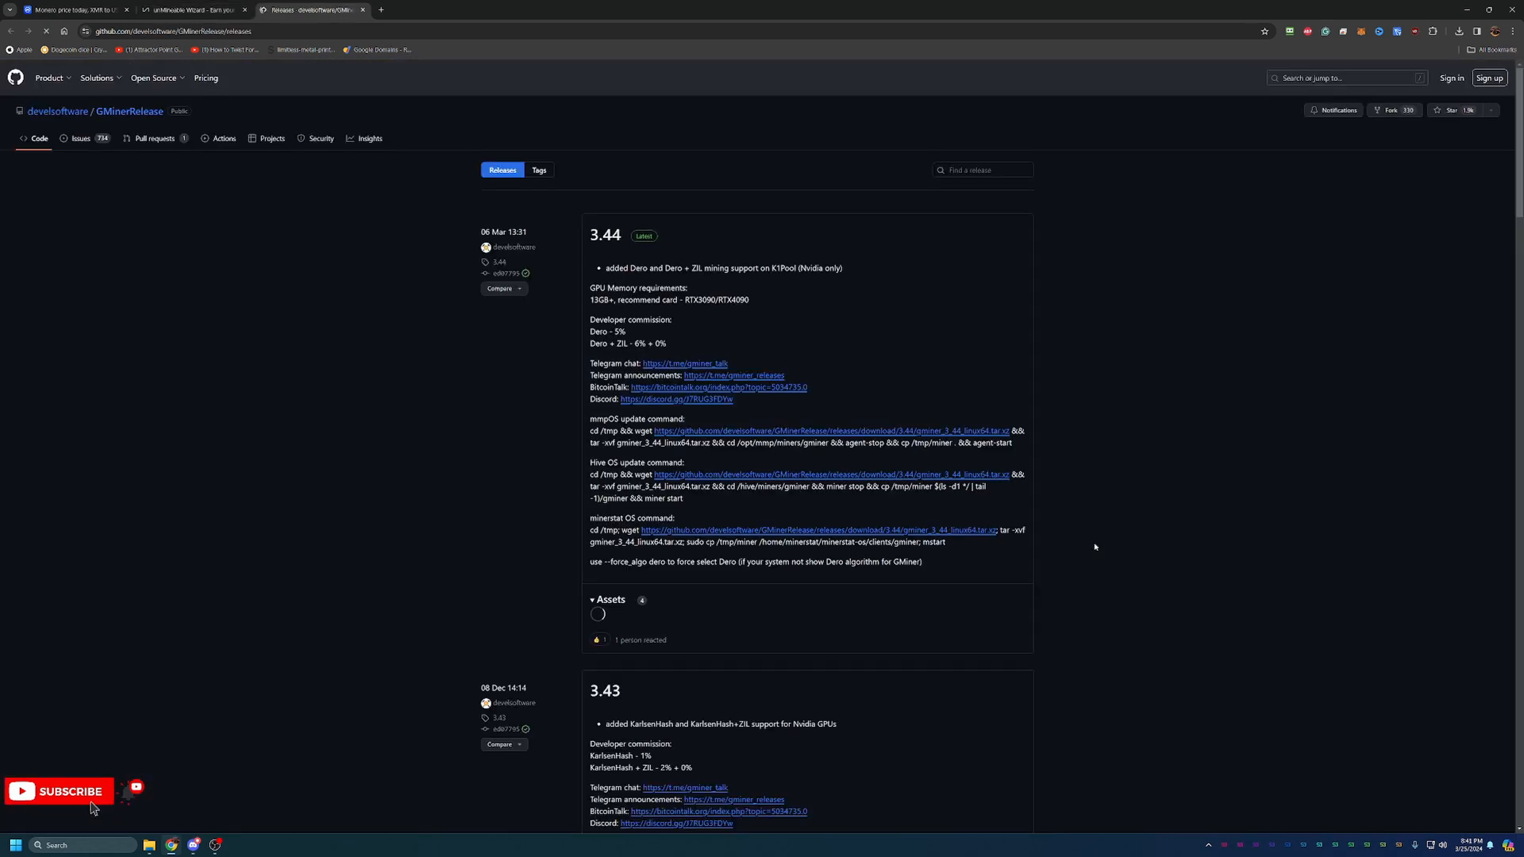
left_click(610, 600)
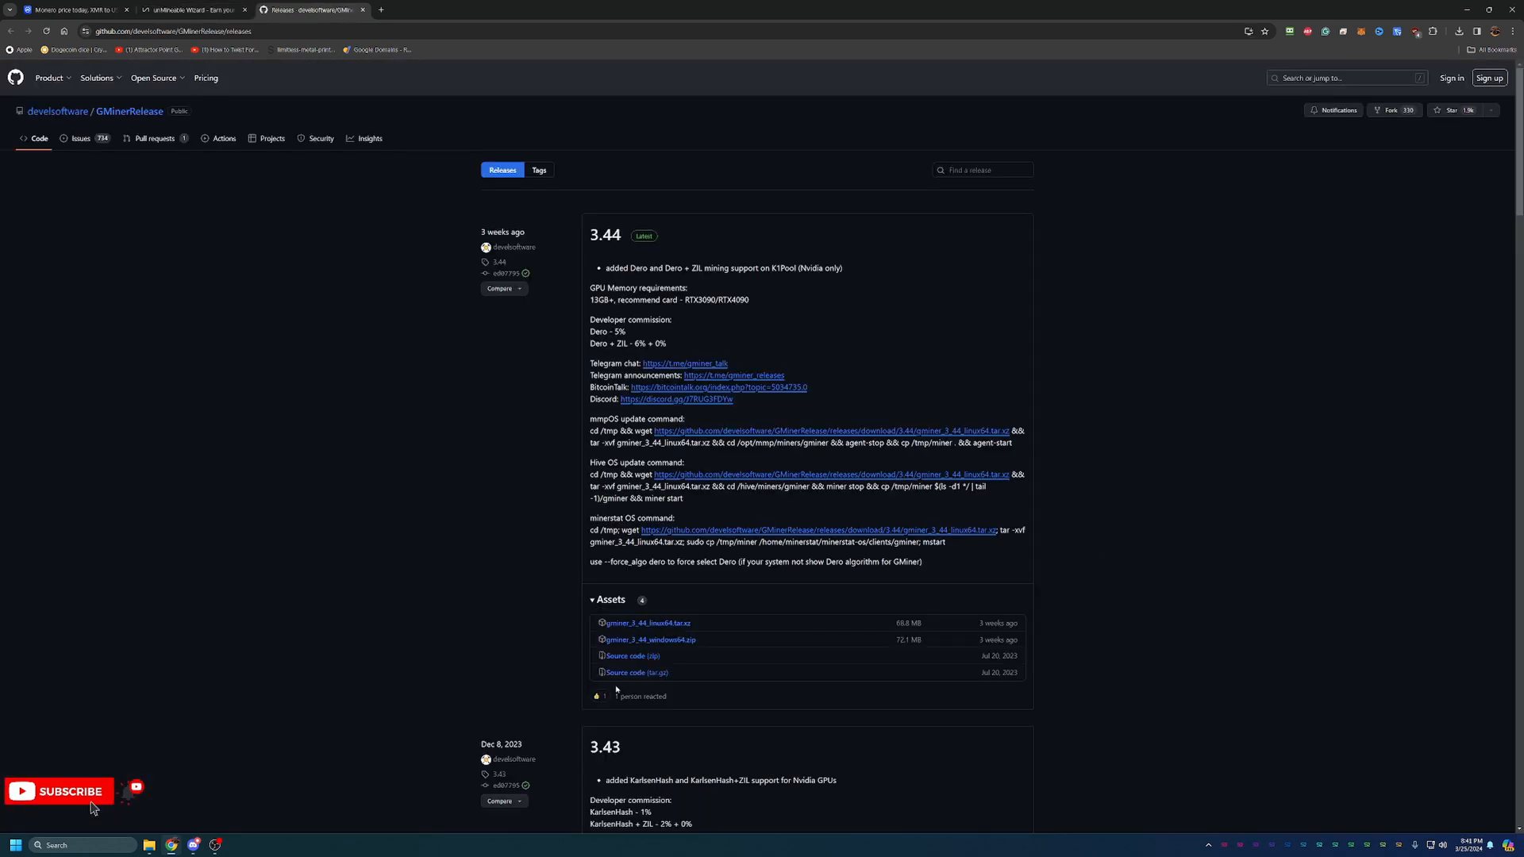
mouse_move(648, 640)
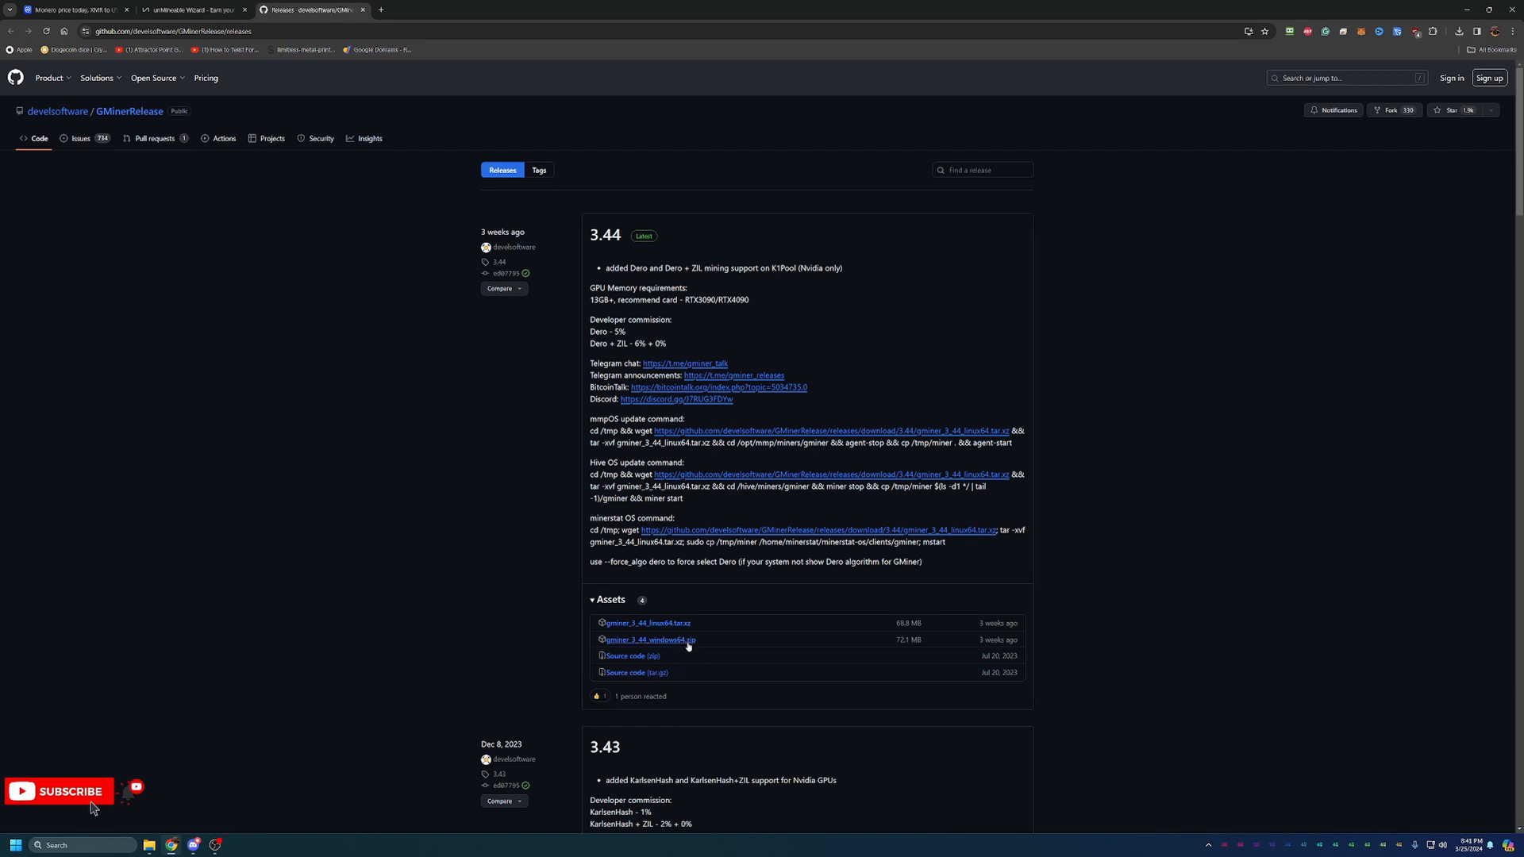
mouse_move(648, 640)
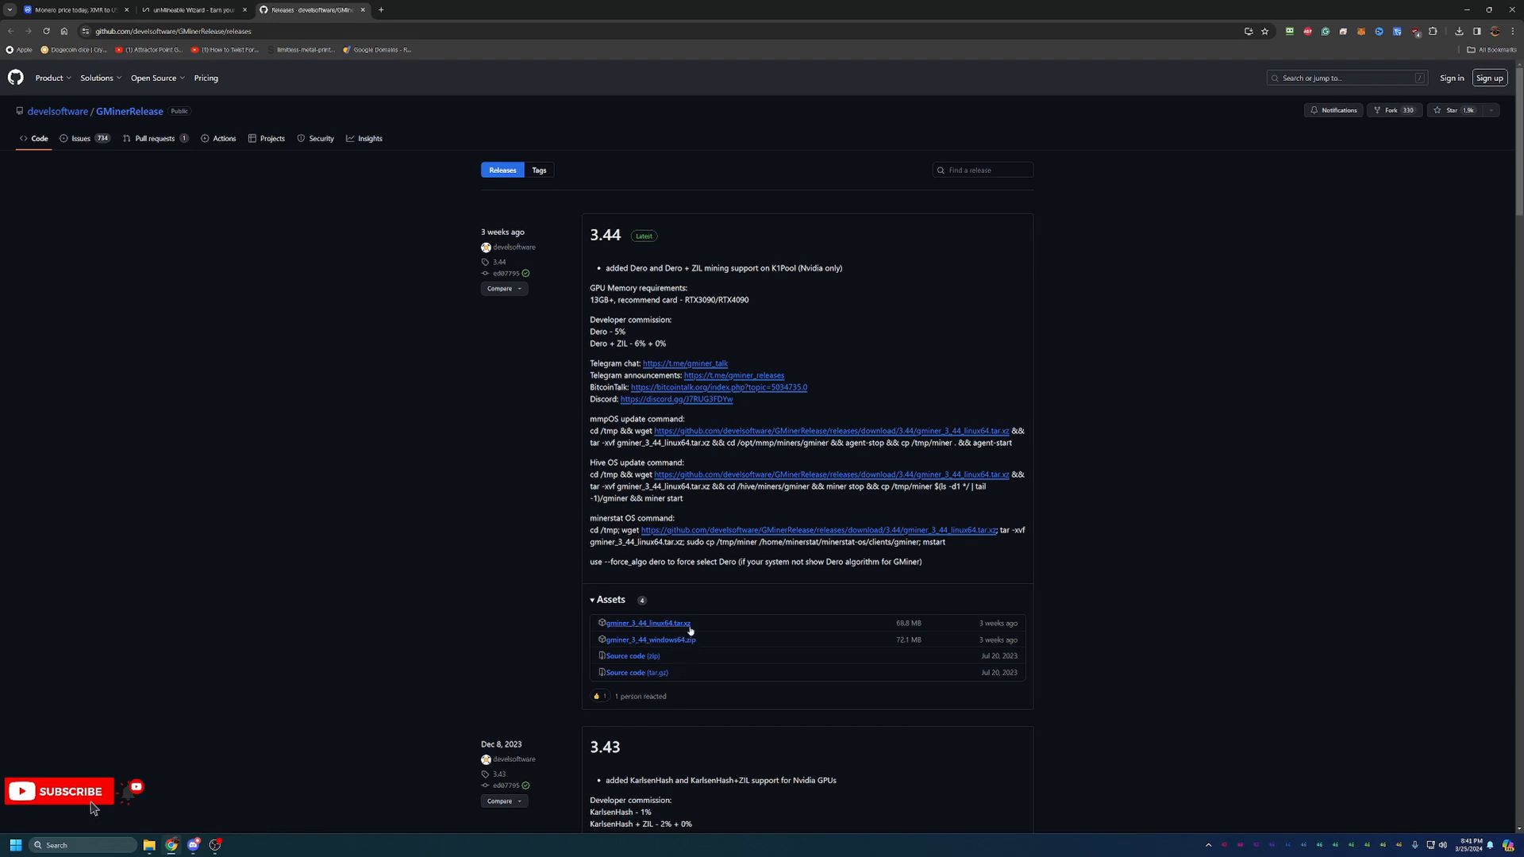
left_click(194, 9)
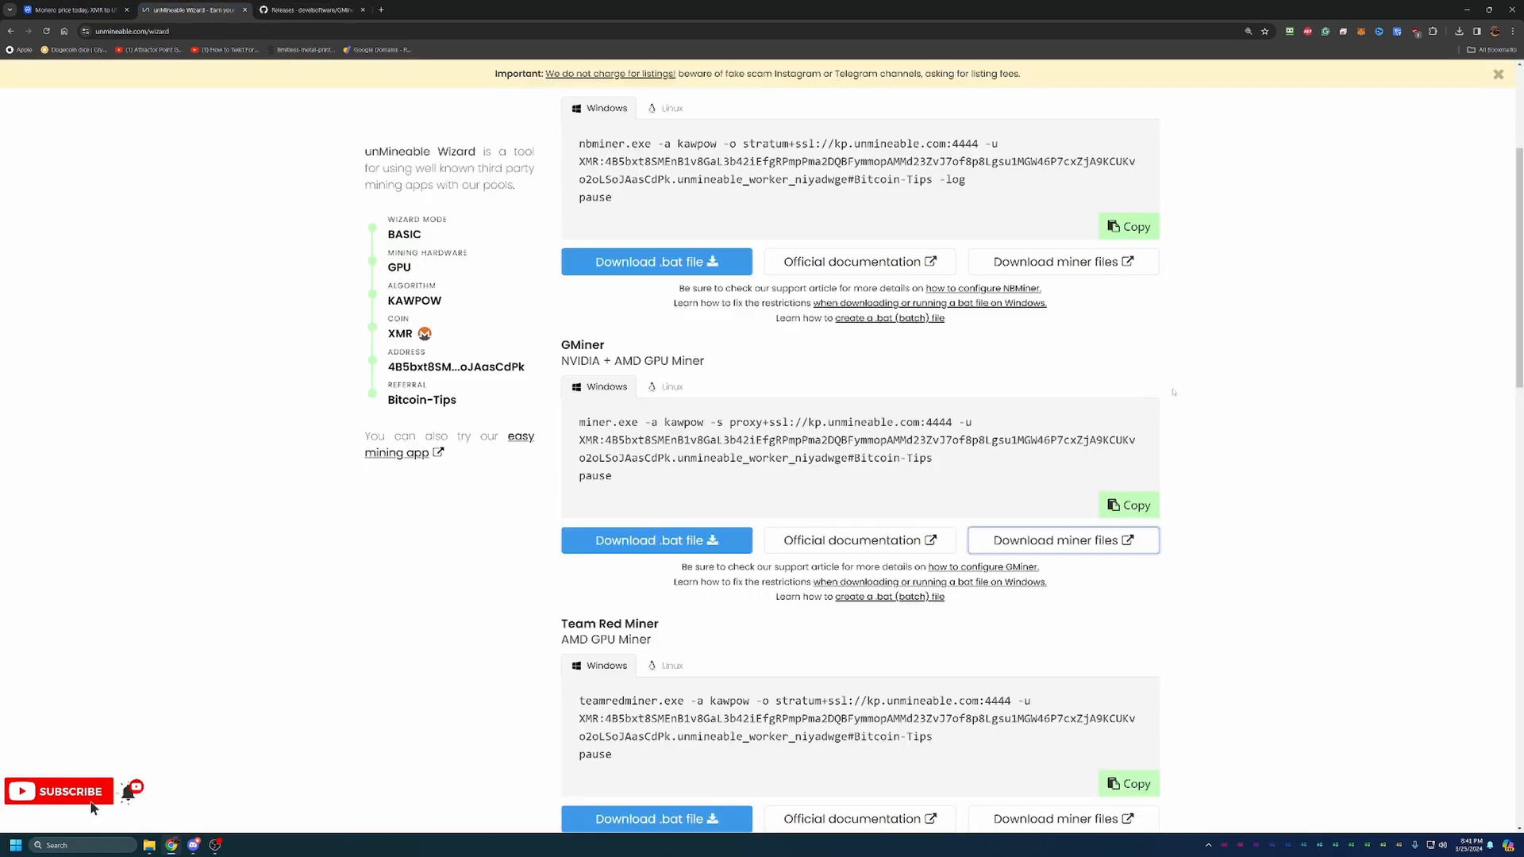
mouse_move(1254, 364)
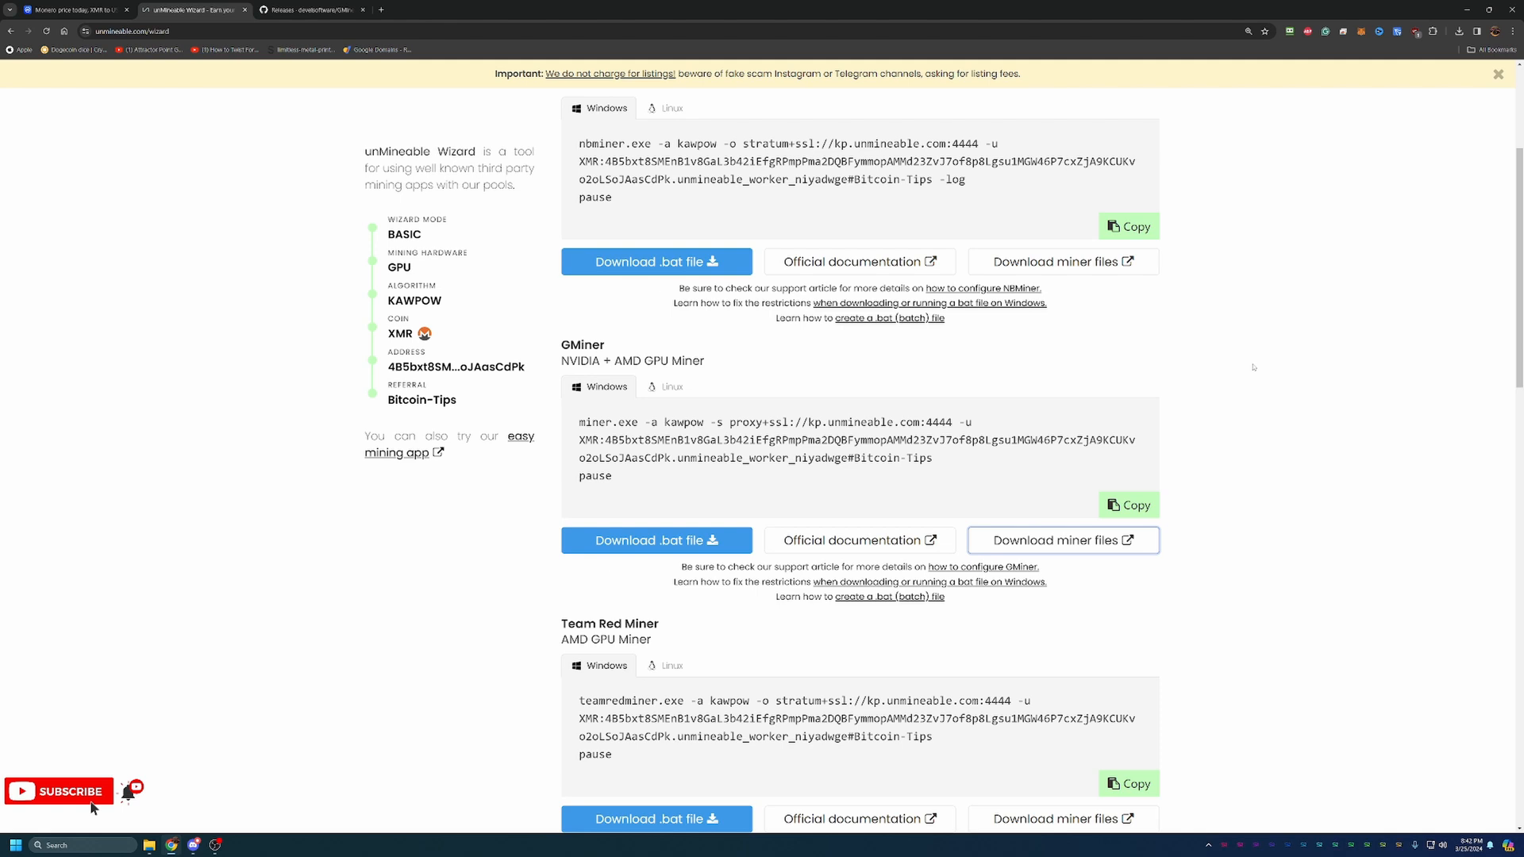
mouse_move(1276, 453)
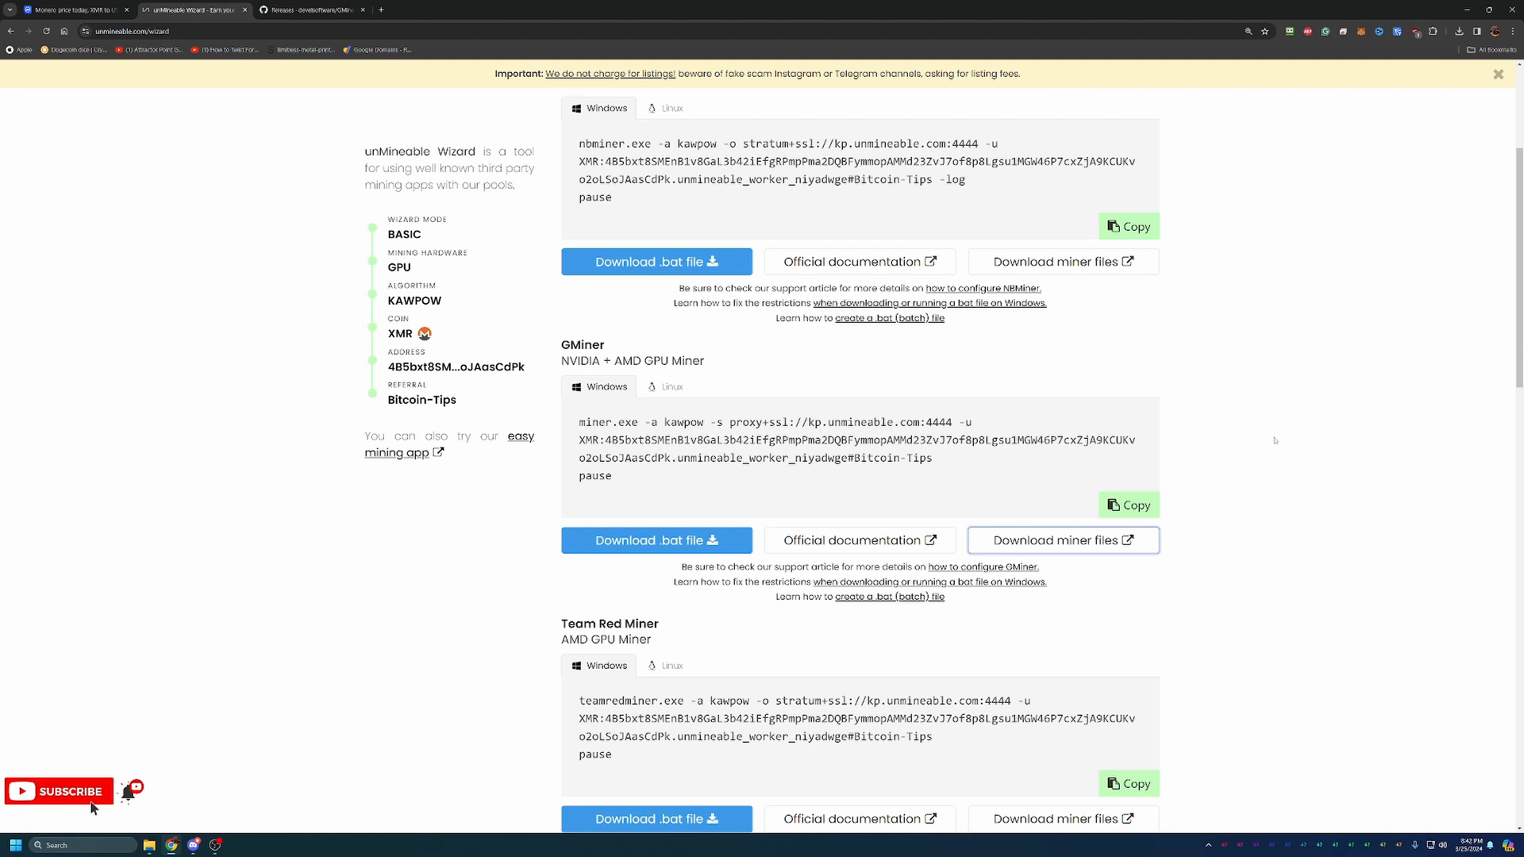
mouse_move(655, 540)
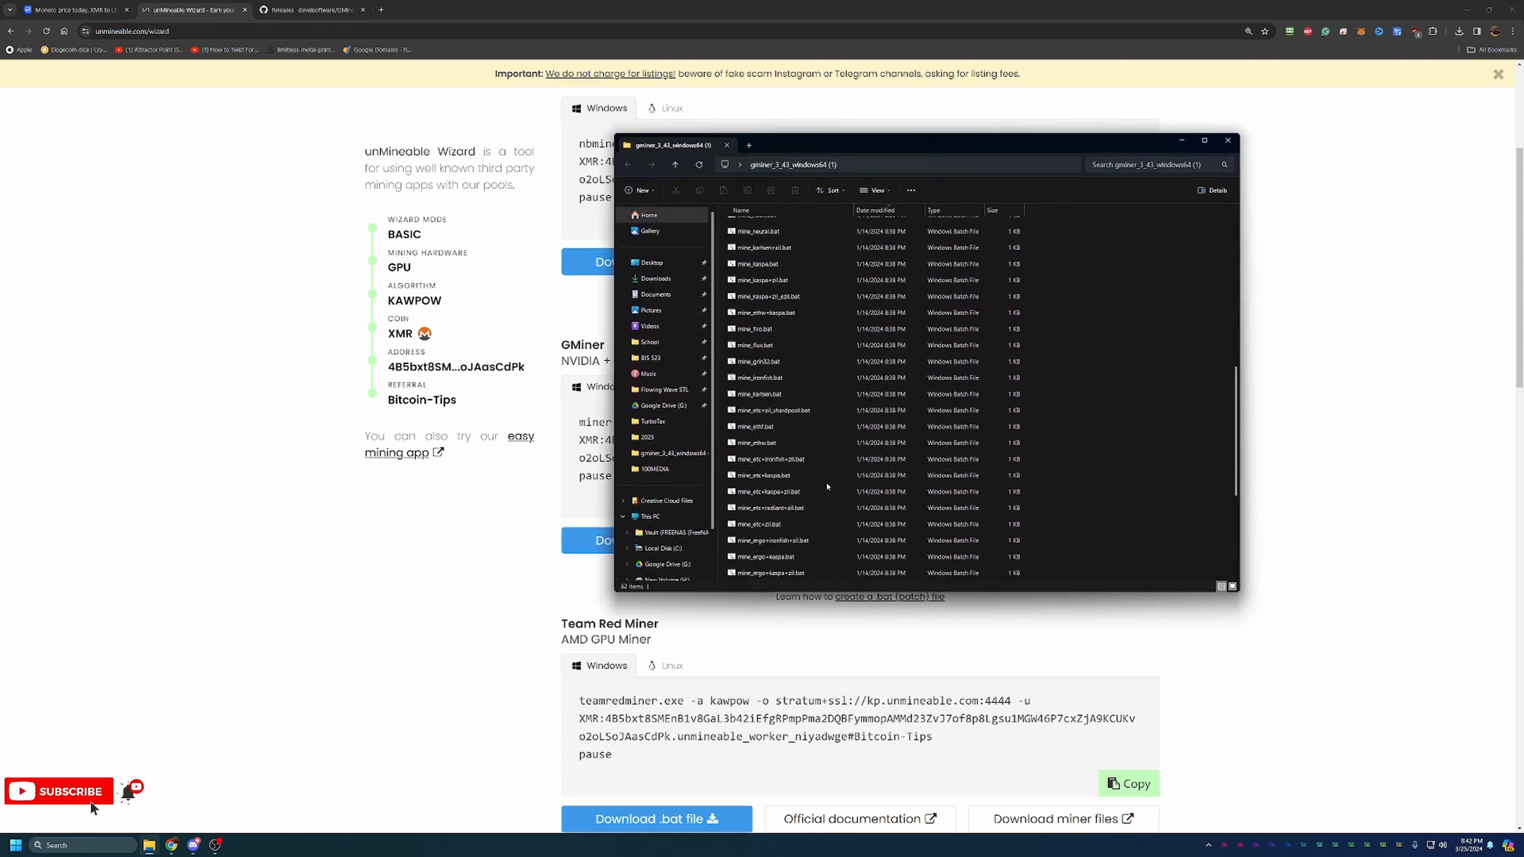
Step: Select unmineable-XMR-kawpow-gminer.bat at the top of the gminer folder
left_click(778, 296)
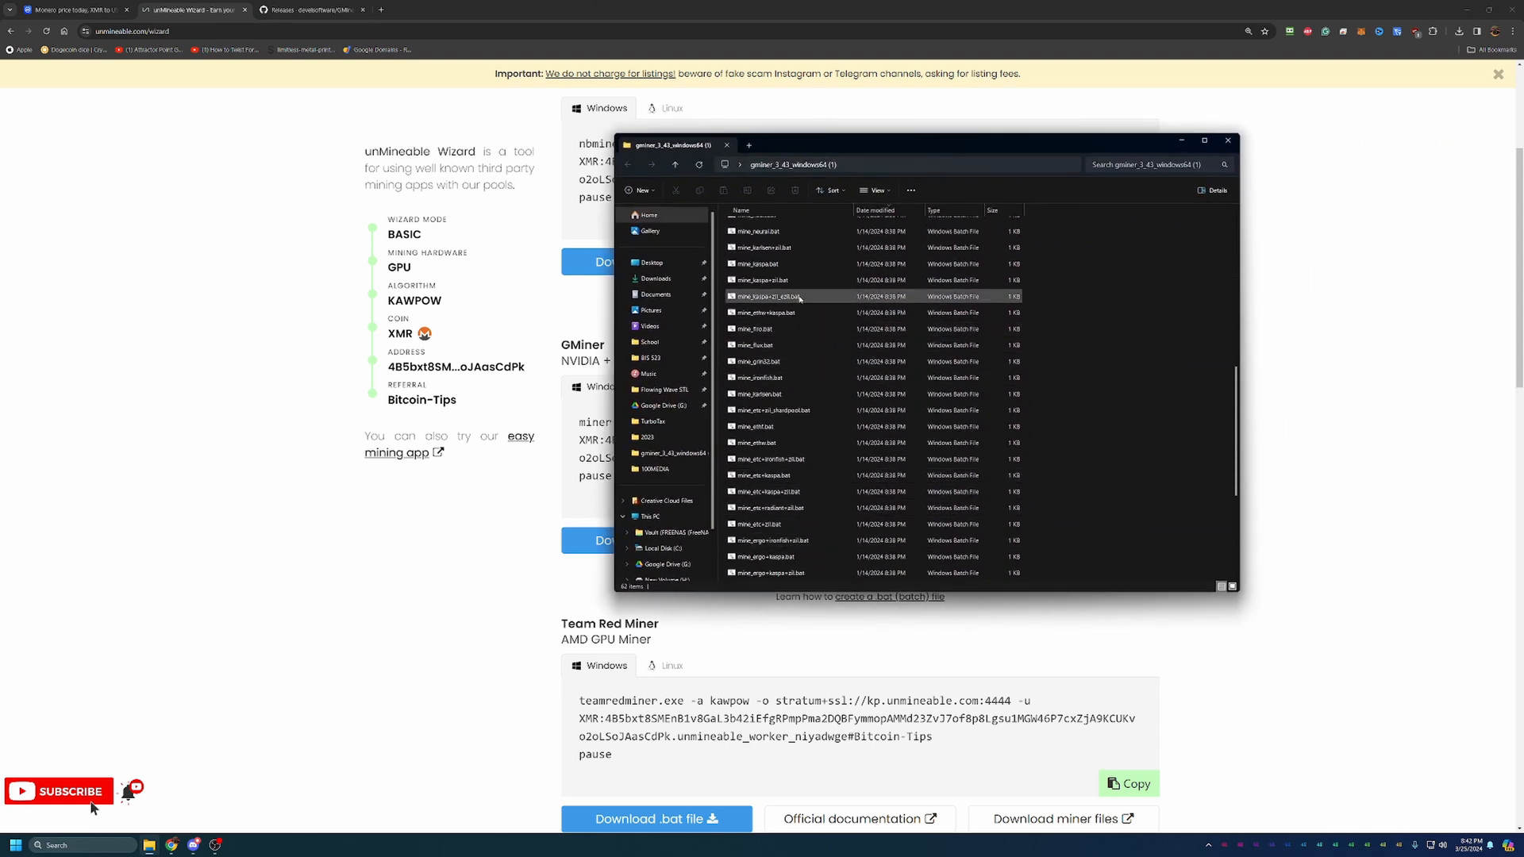
scroll("down", 3)
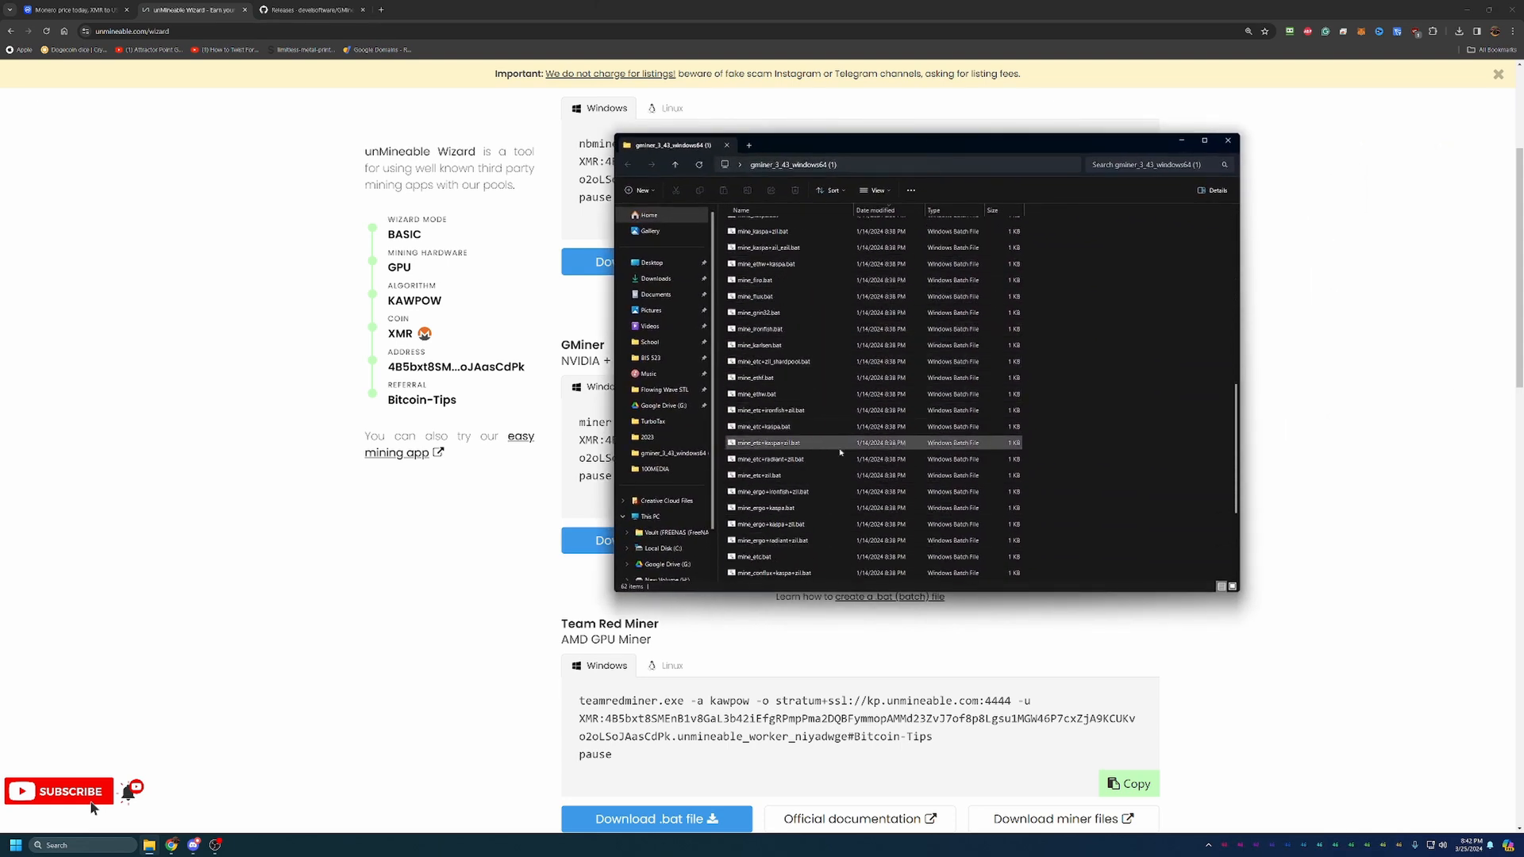
scroll("up", 3)
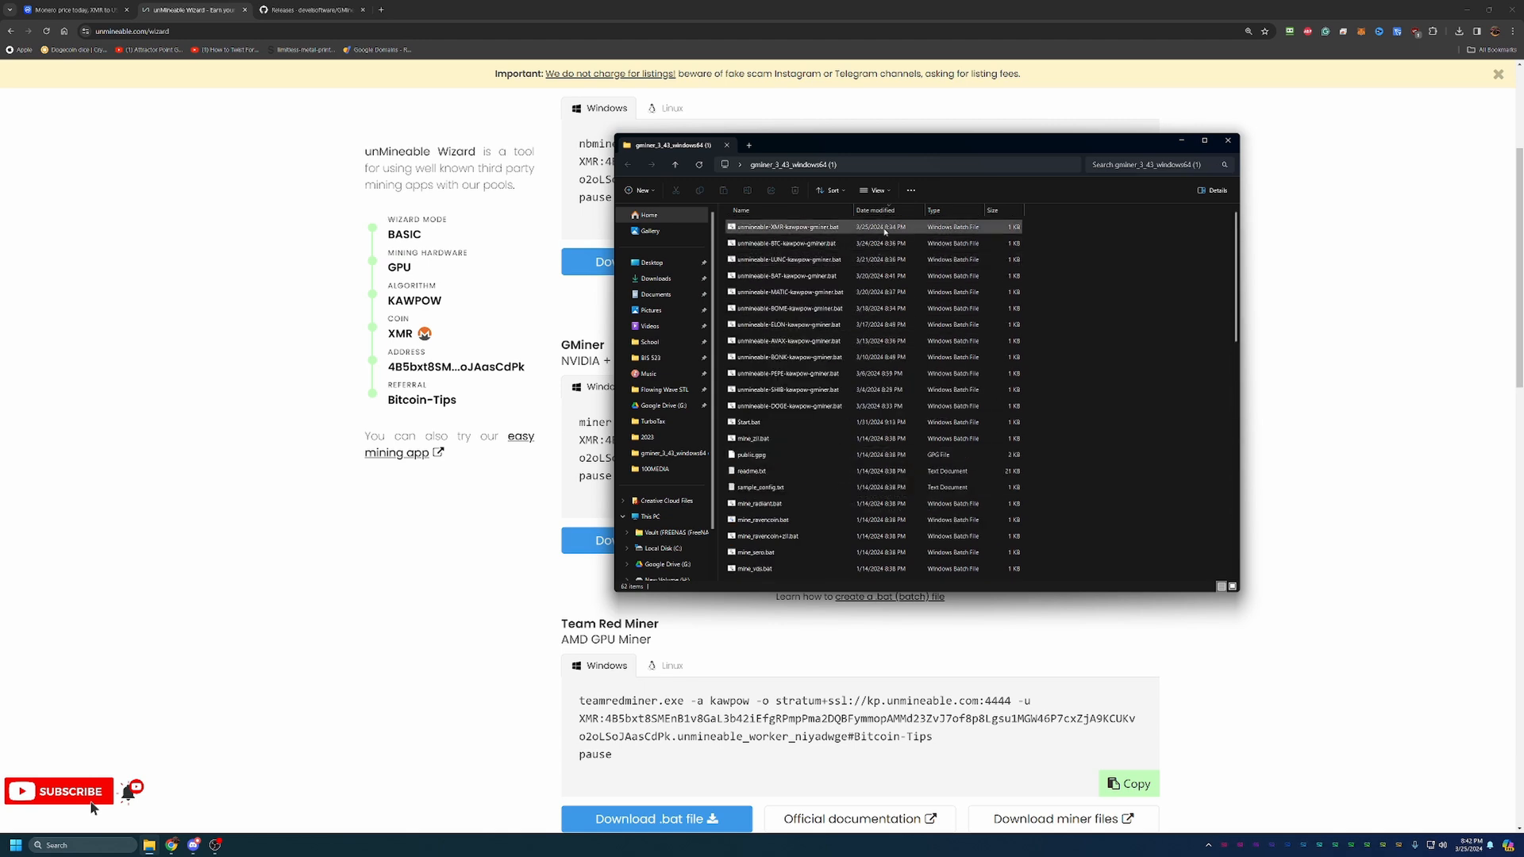
left_click(787, 228)
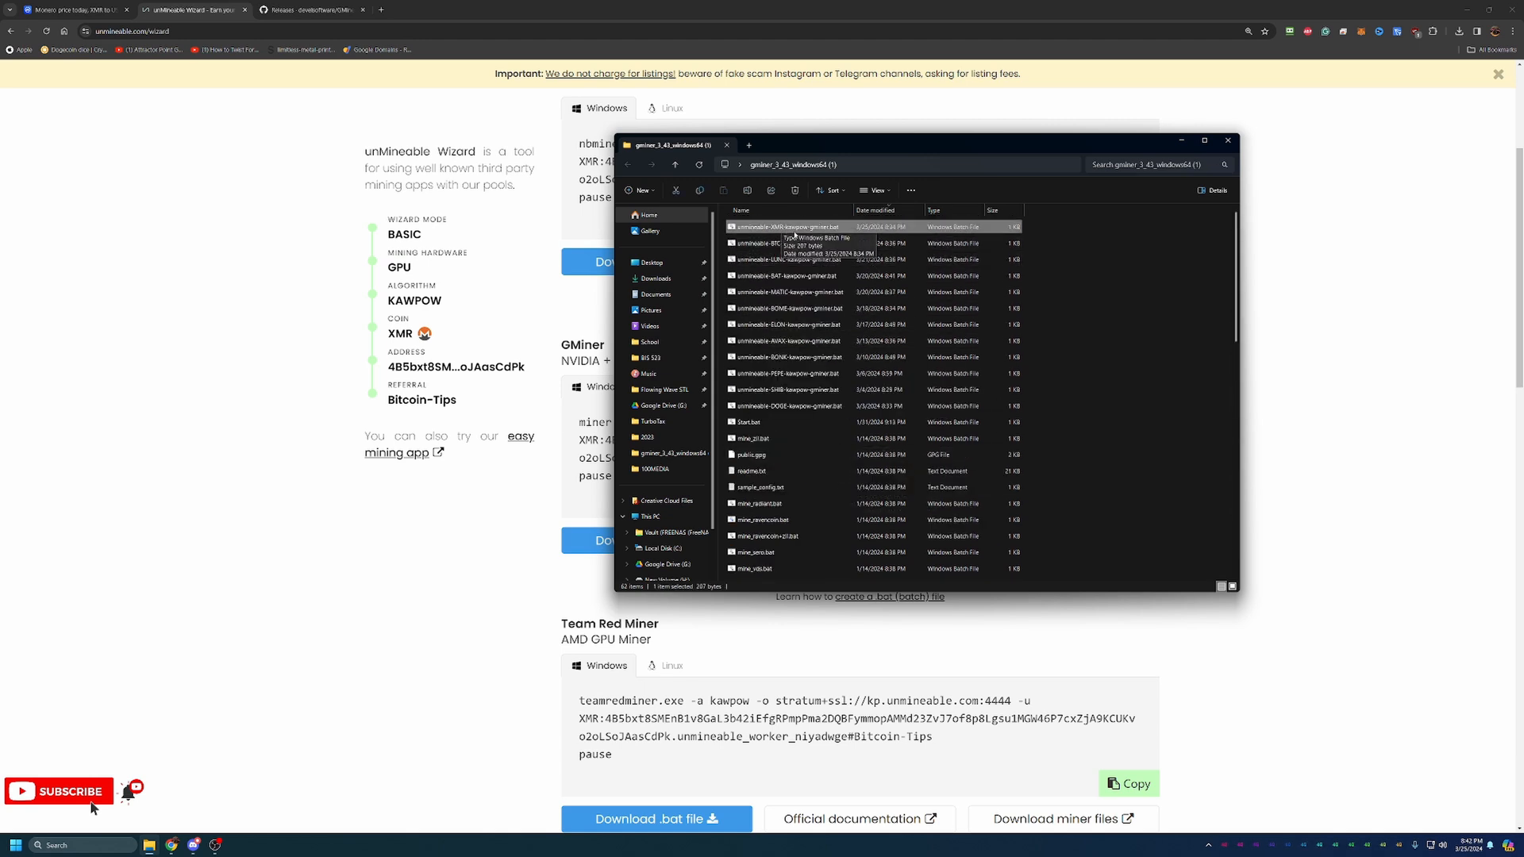
mouse_move(846, 233)
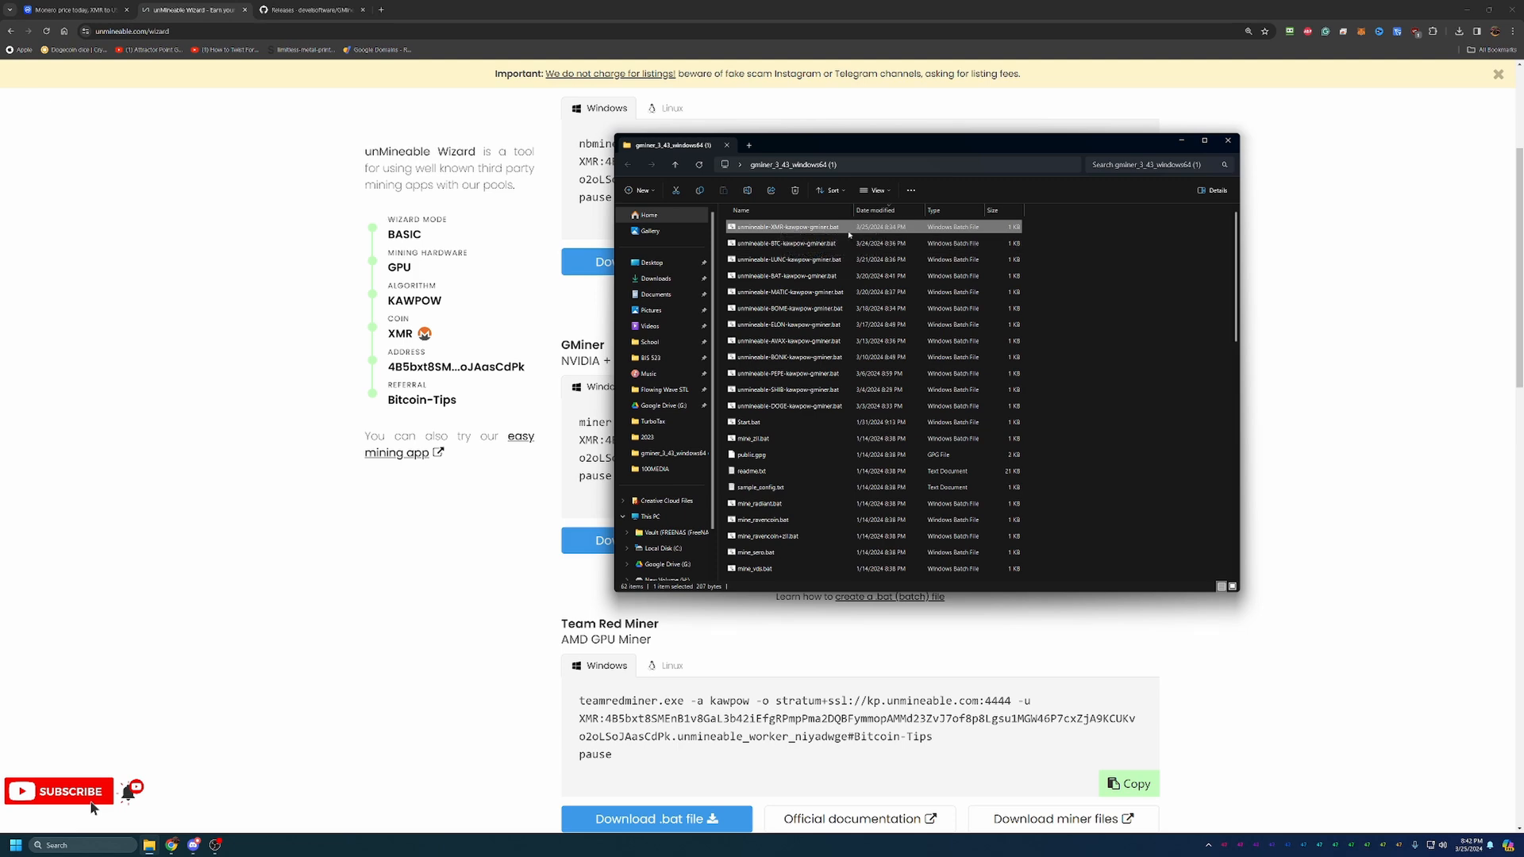
mouse_move(893, 154)
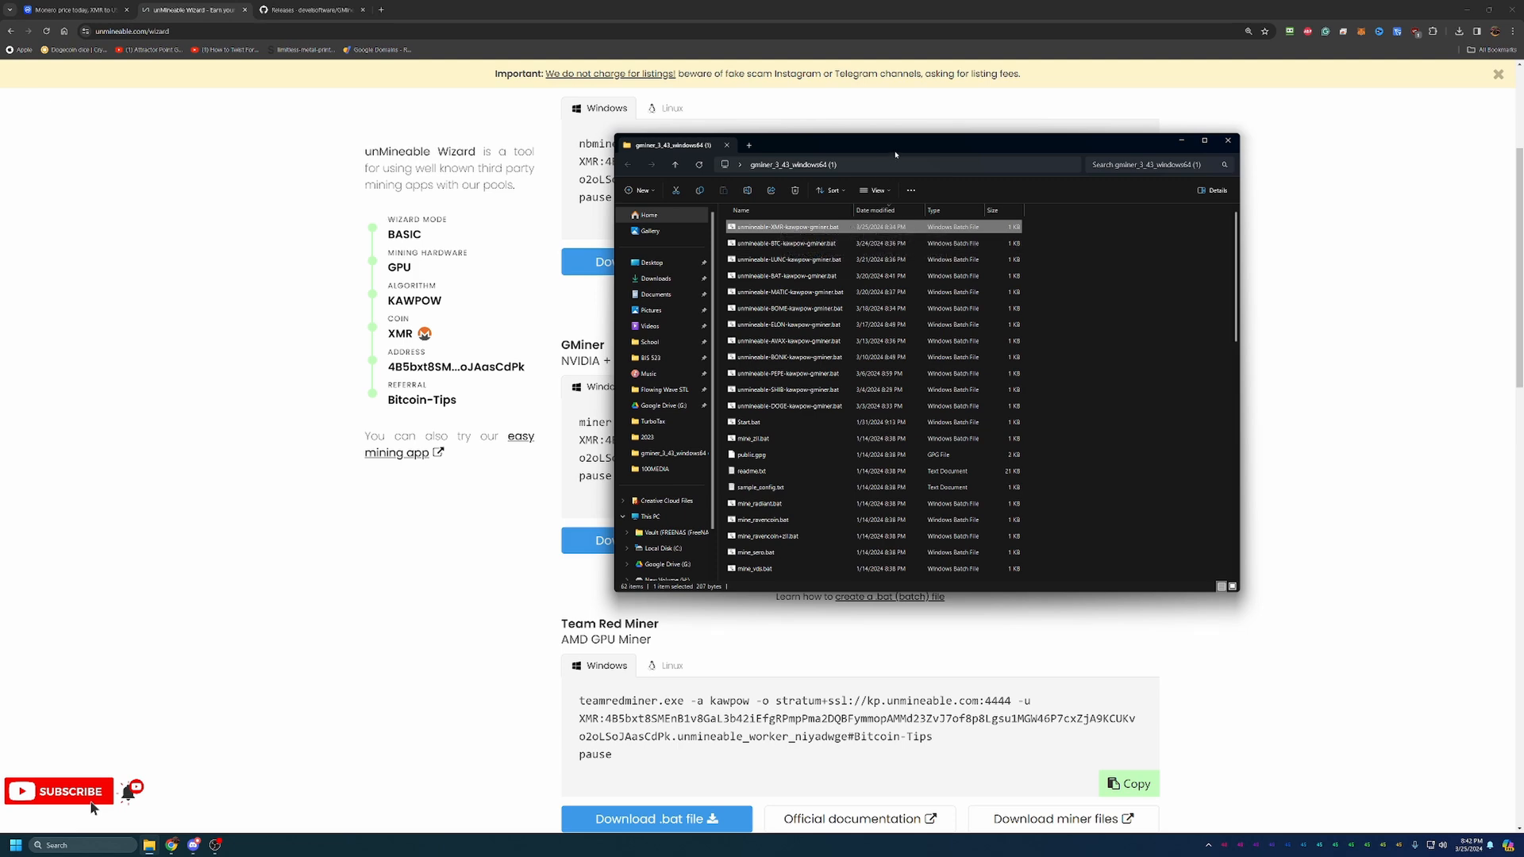
left_click(1227, 142)
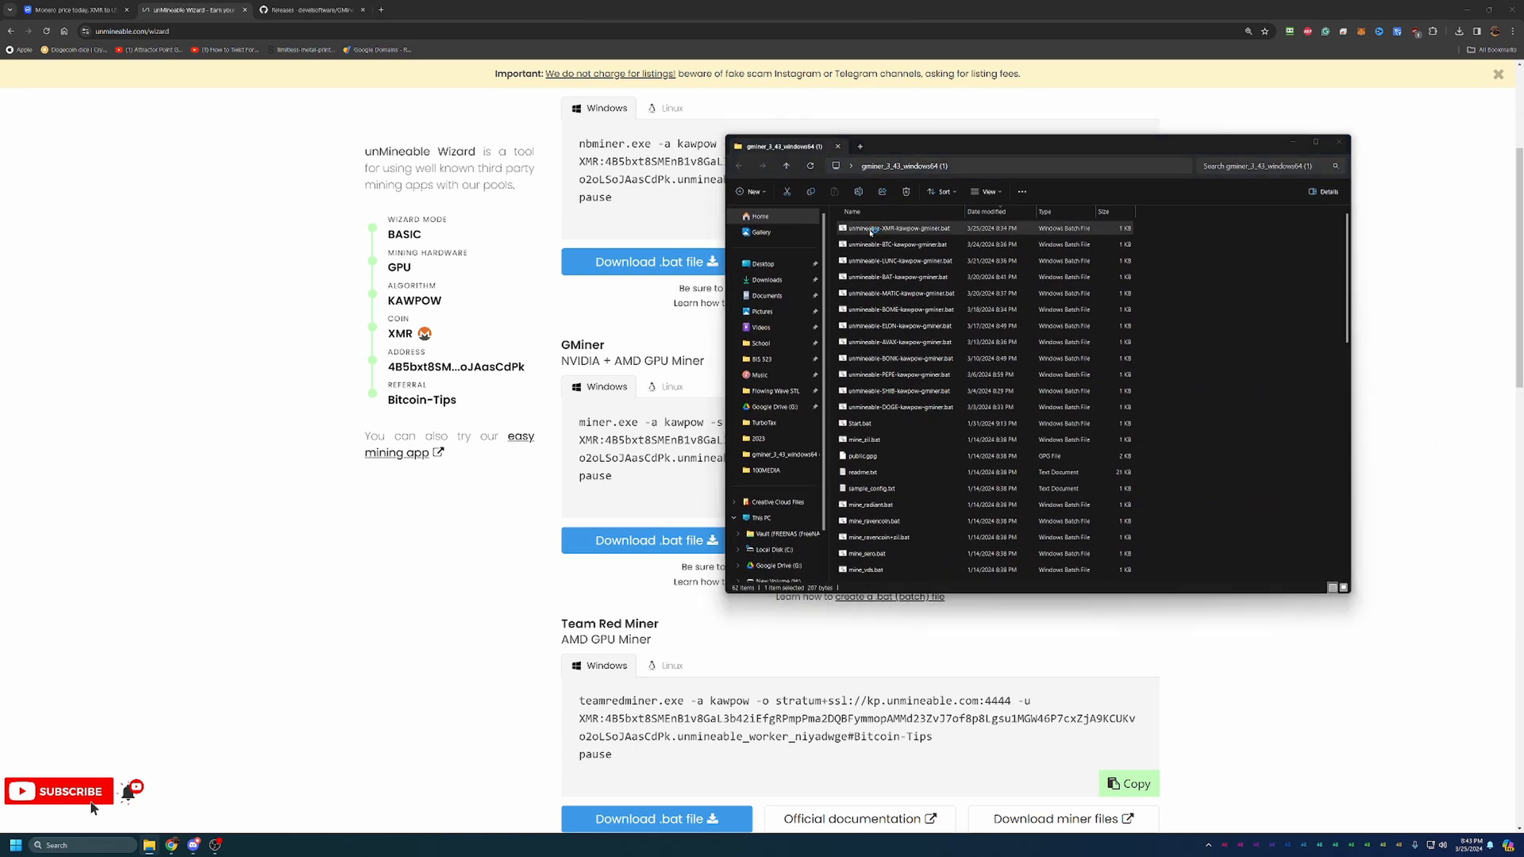
Step: Run the XMR Kawpow GMiner batch file, allowing it through the SmartScreen warning via More info and Run anyway
double_click(897, 227)
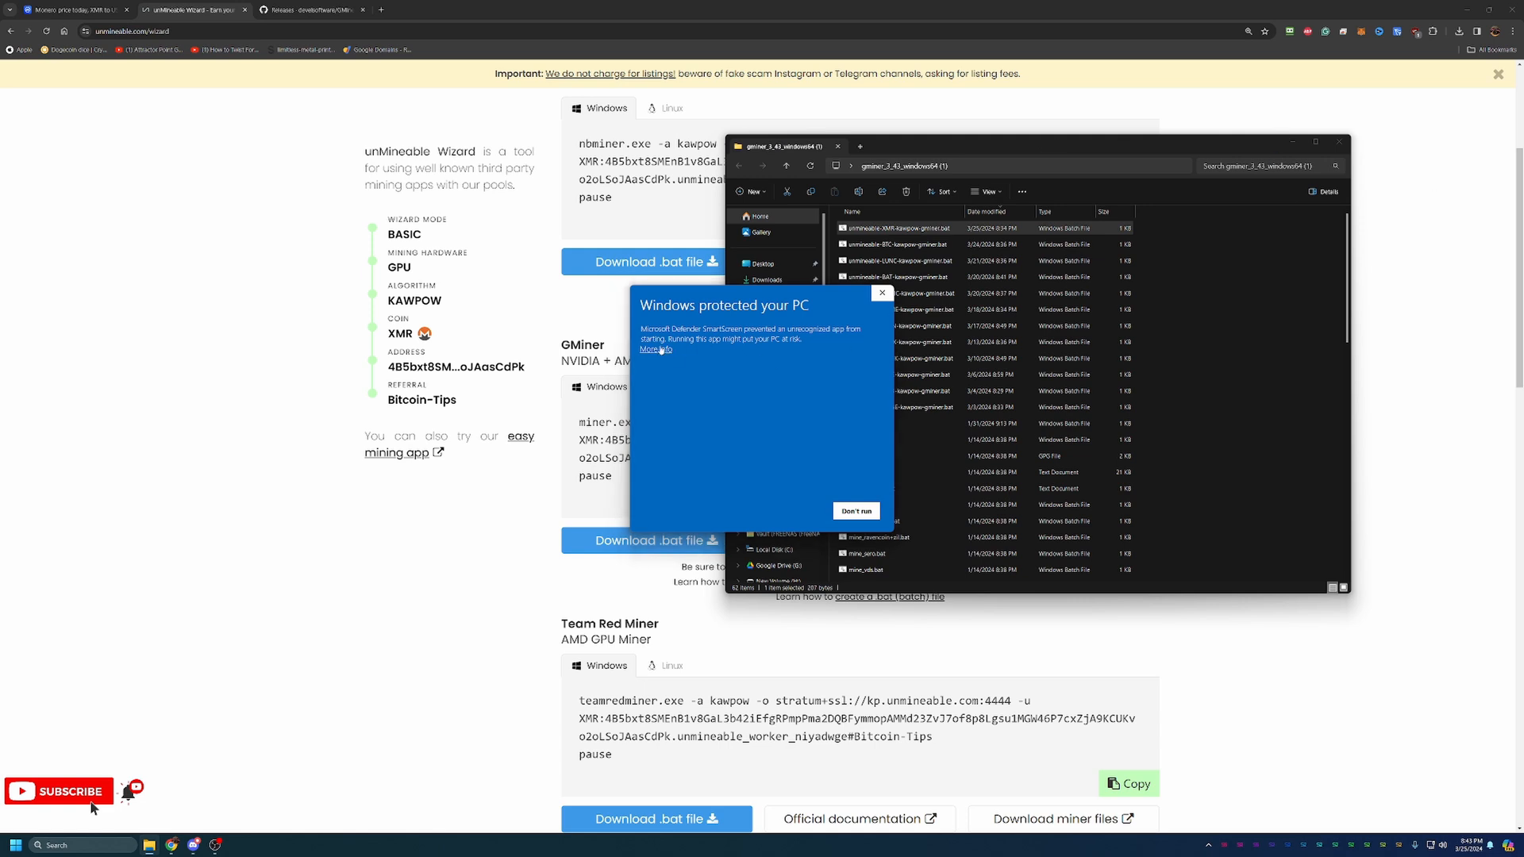
left_click(652, 349)
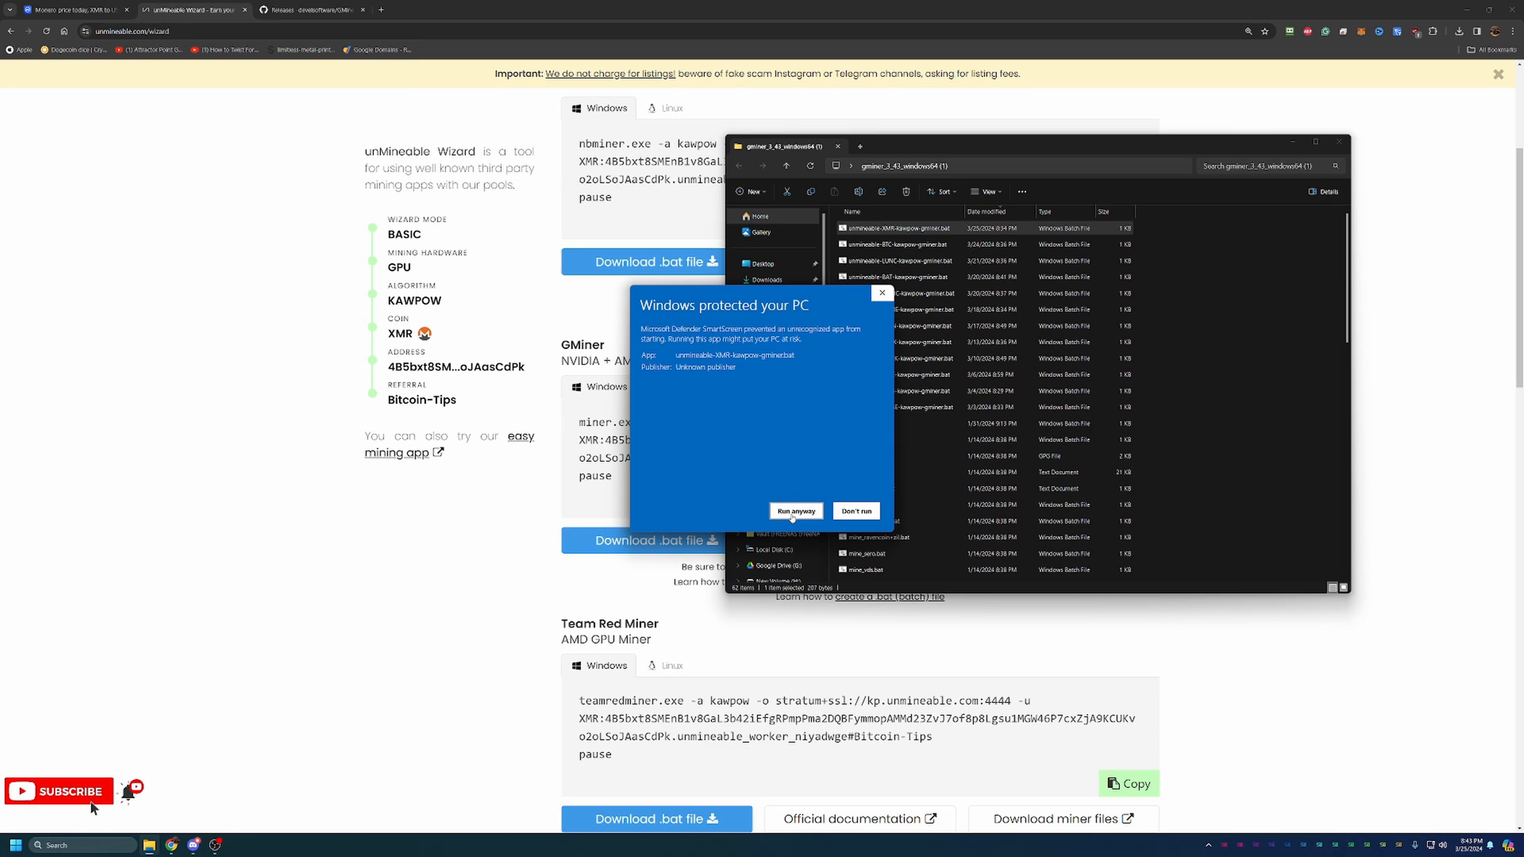
left_click(796, 509)
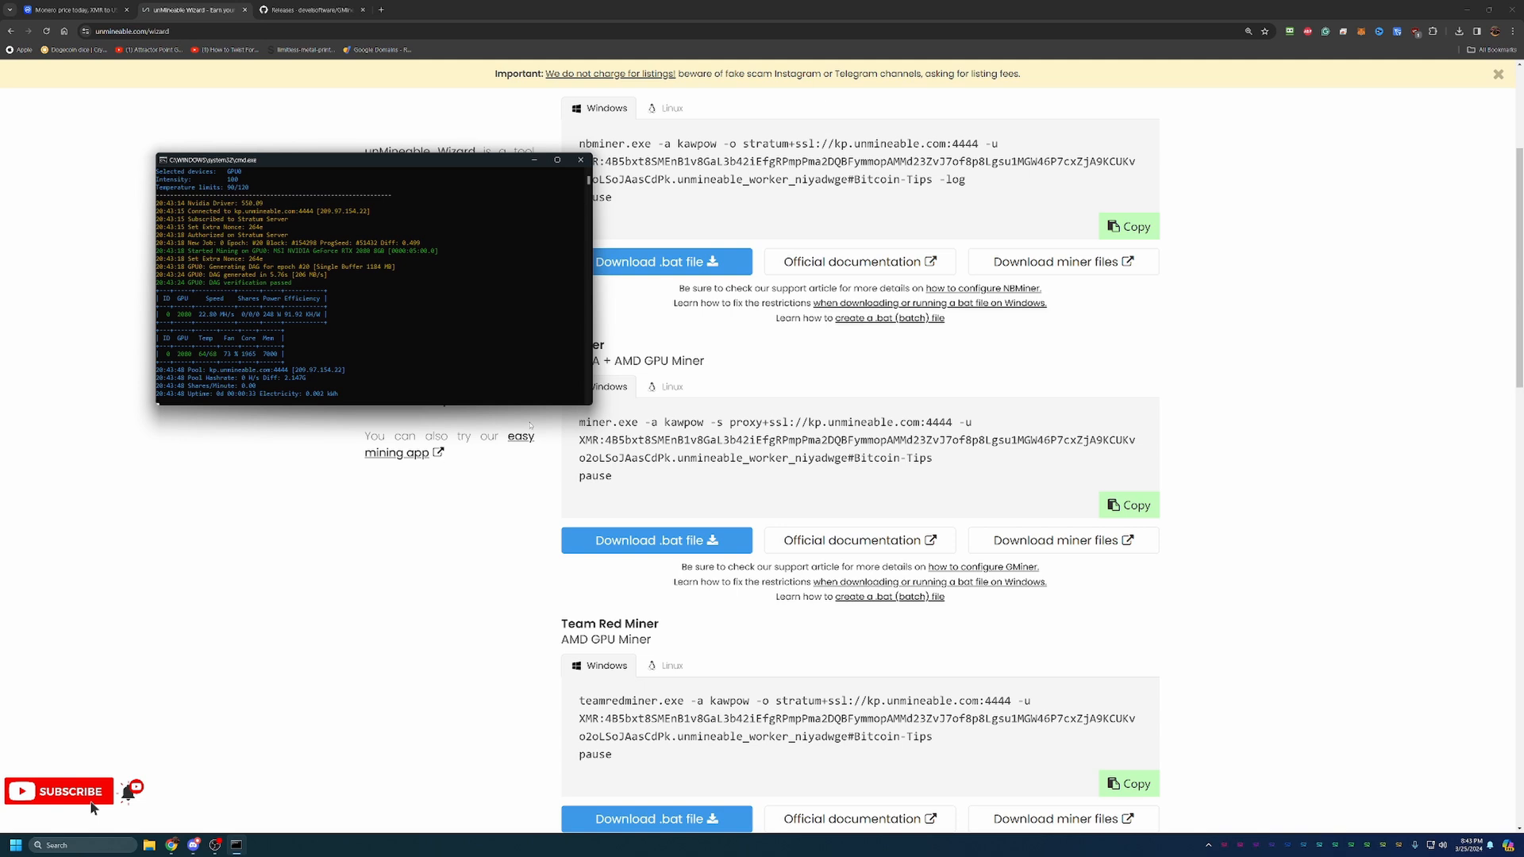
mouse_move(435, 402)
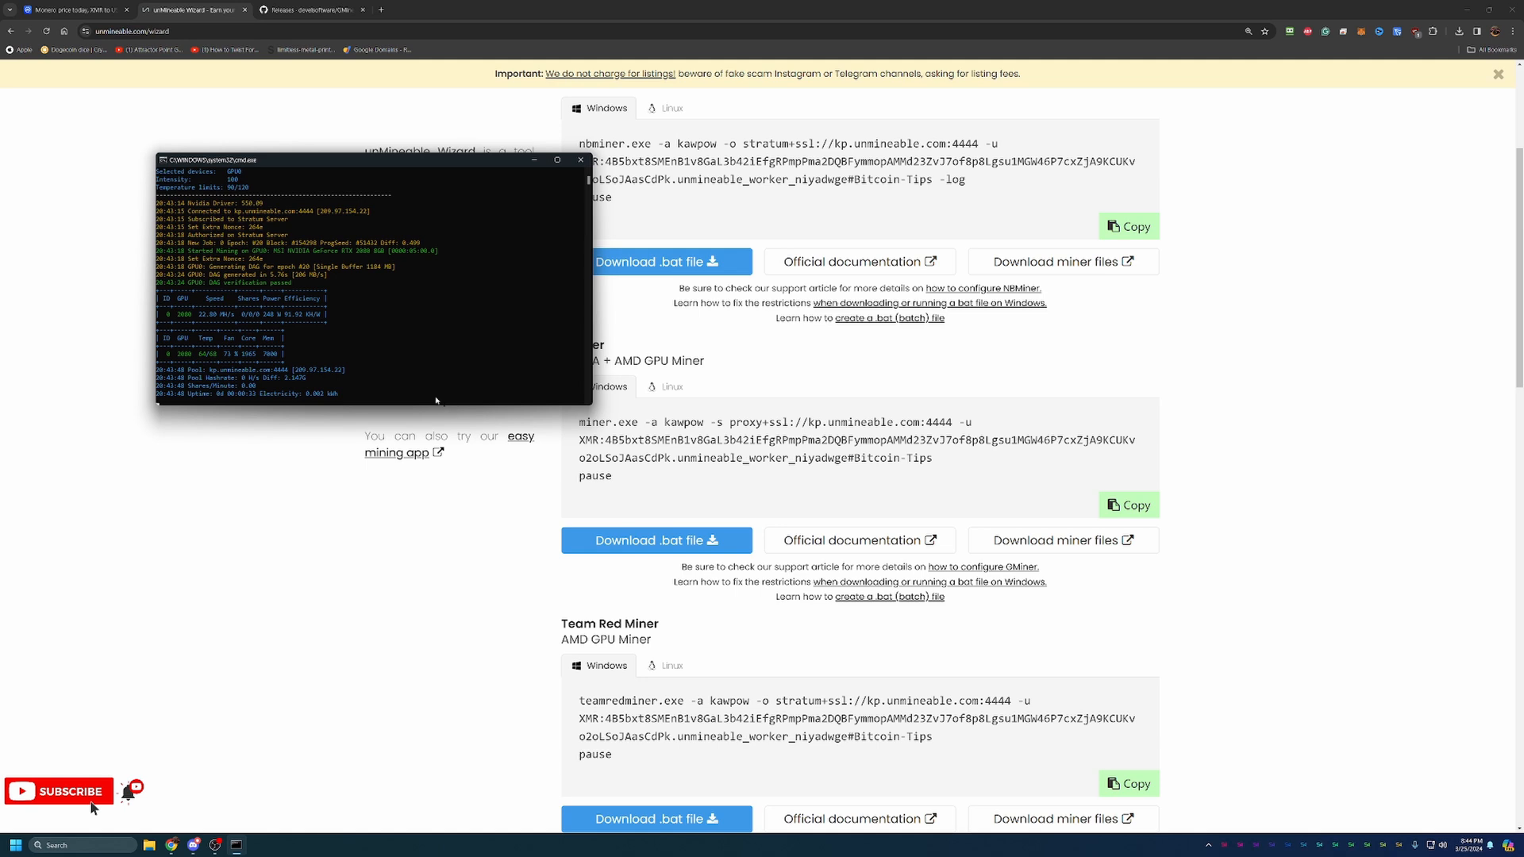
mouse_move(570, 184)
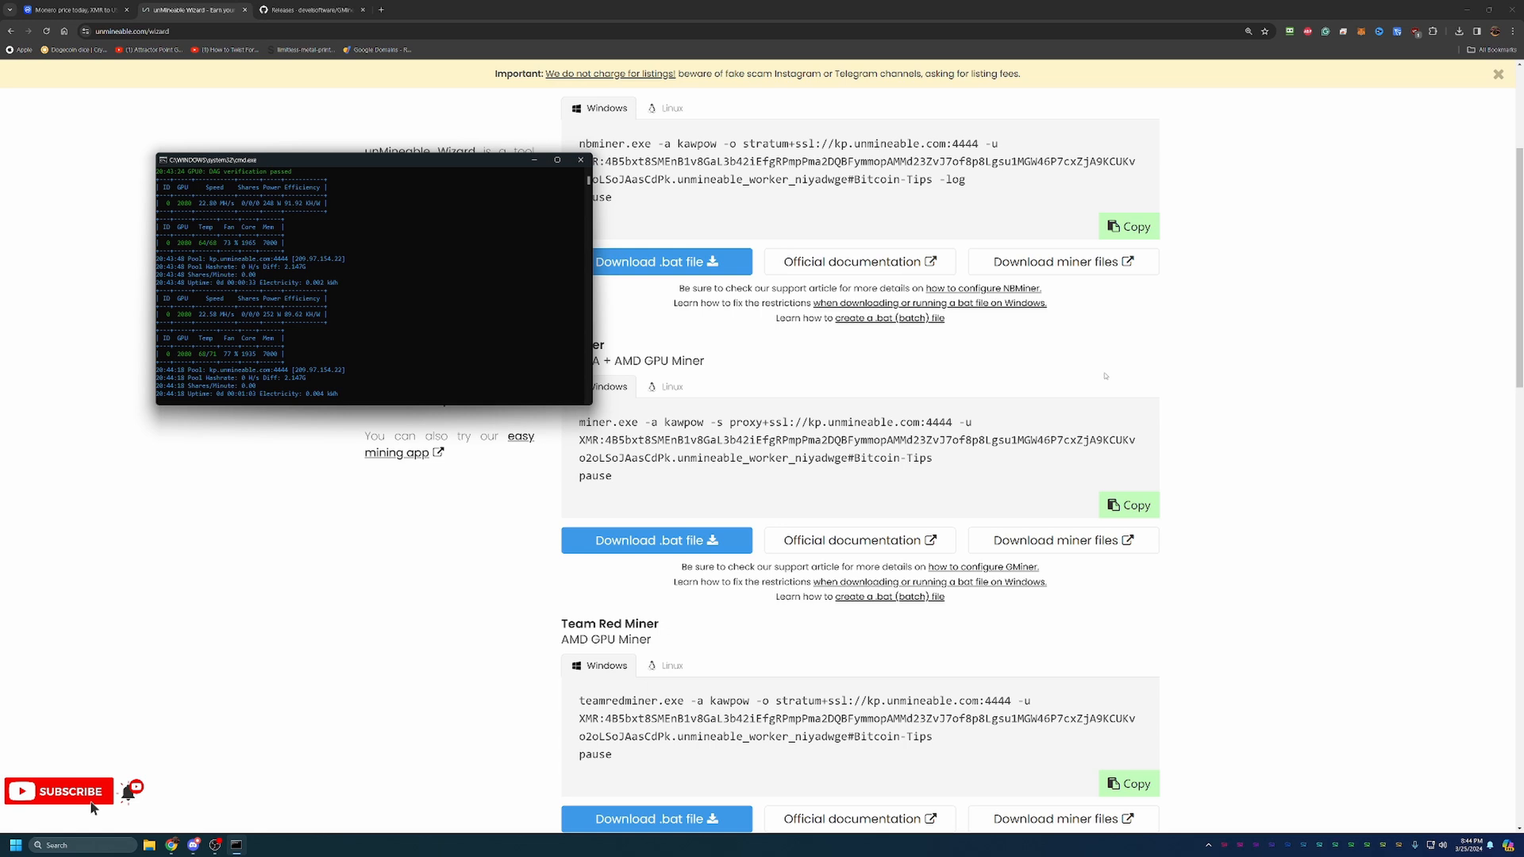
mouse_move(1062, 354)
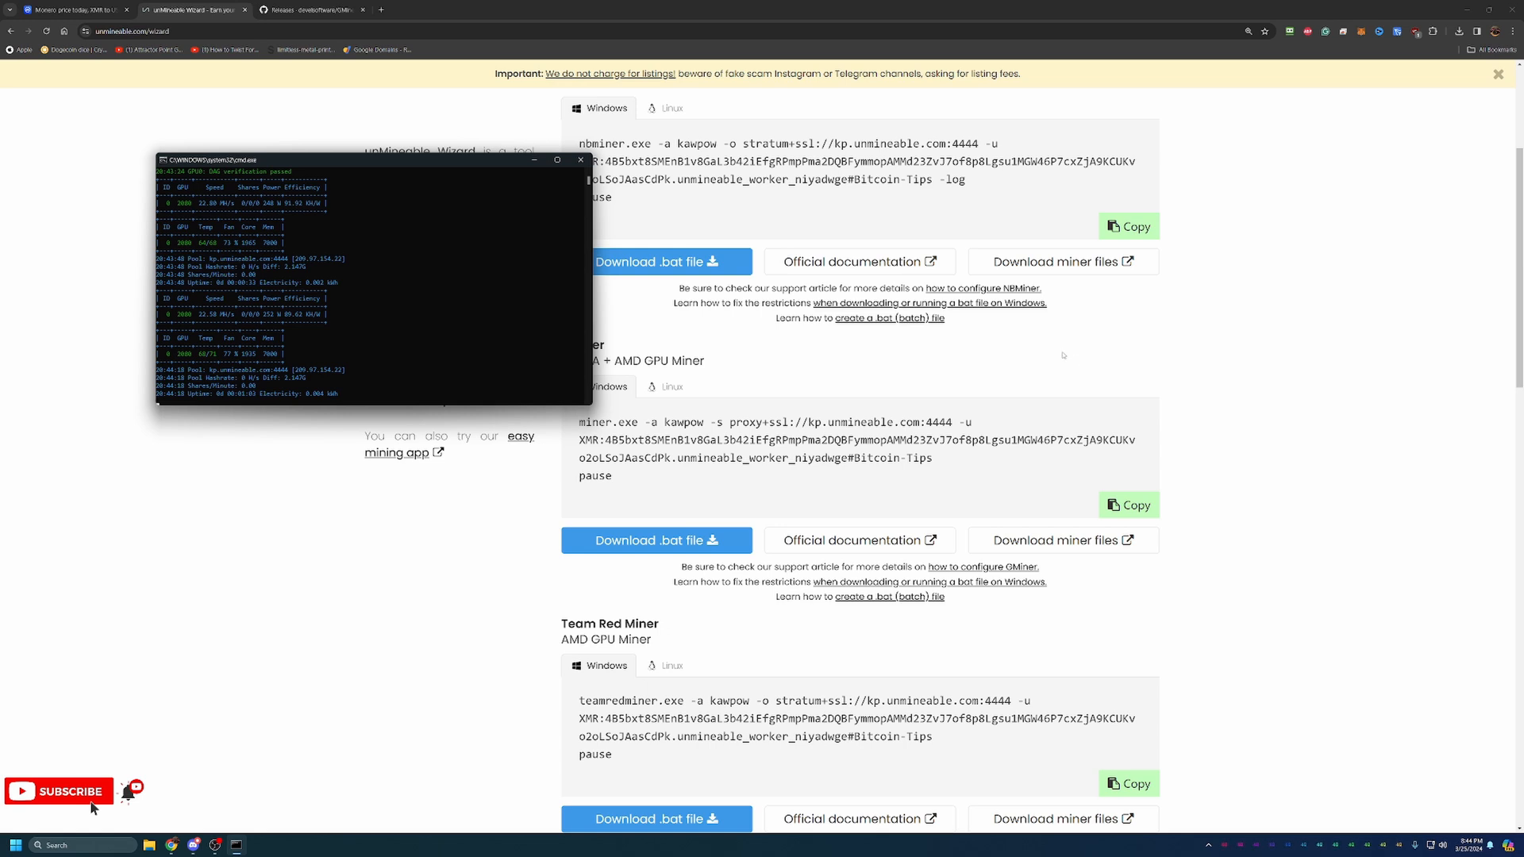
mouse_move(1015, 322)
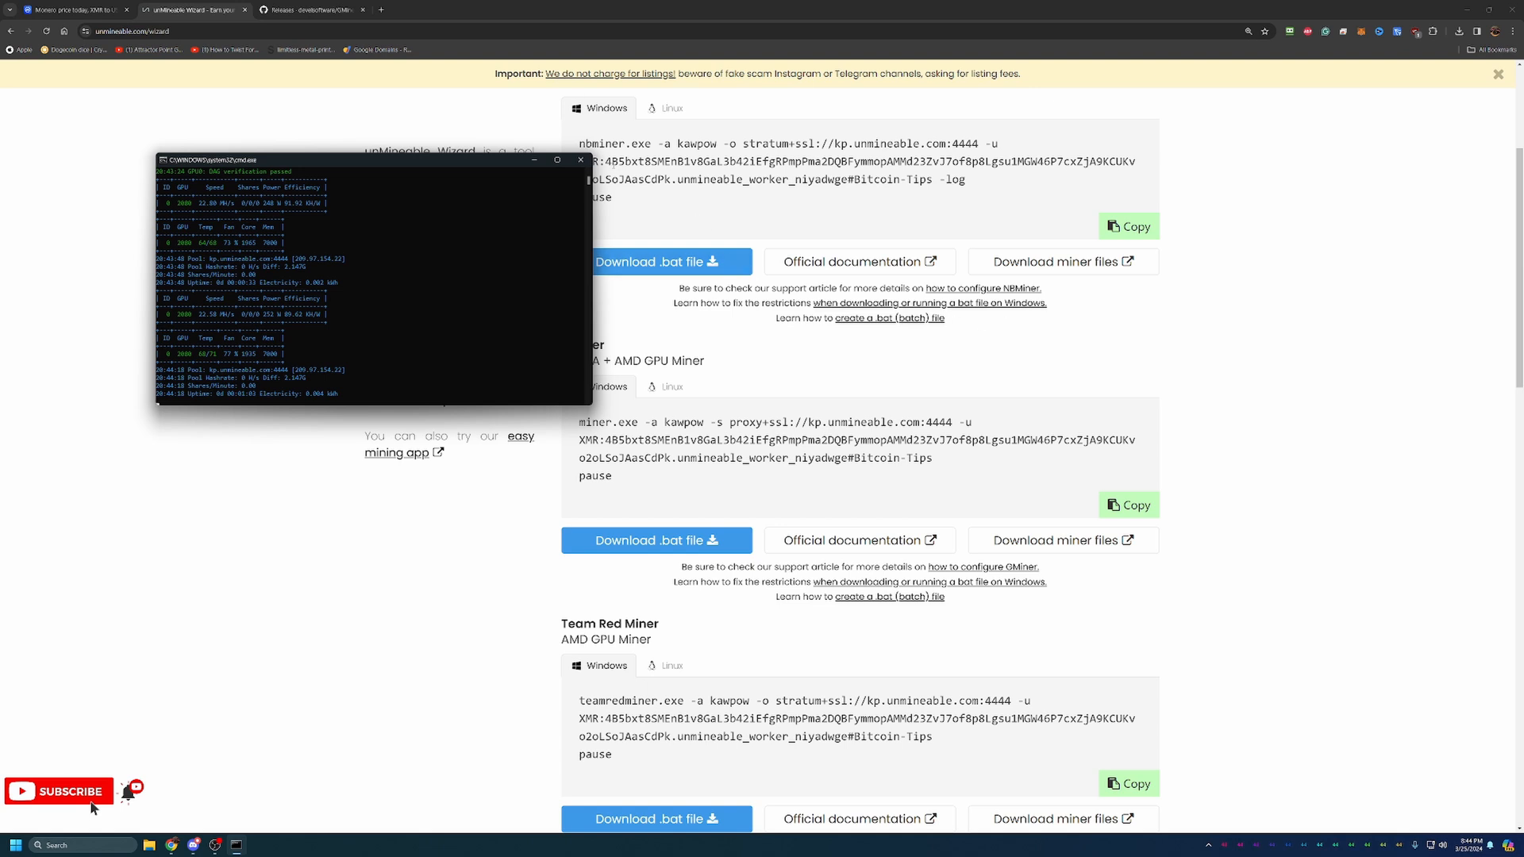
Step: Bring the unMineable wizard page forward over the miner window and scroll to its top
left_click(581, 159)
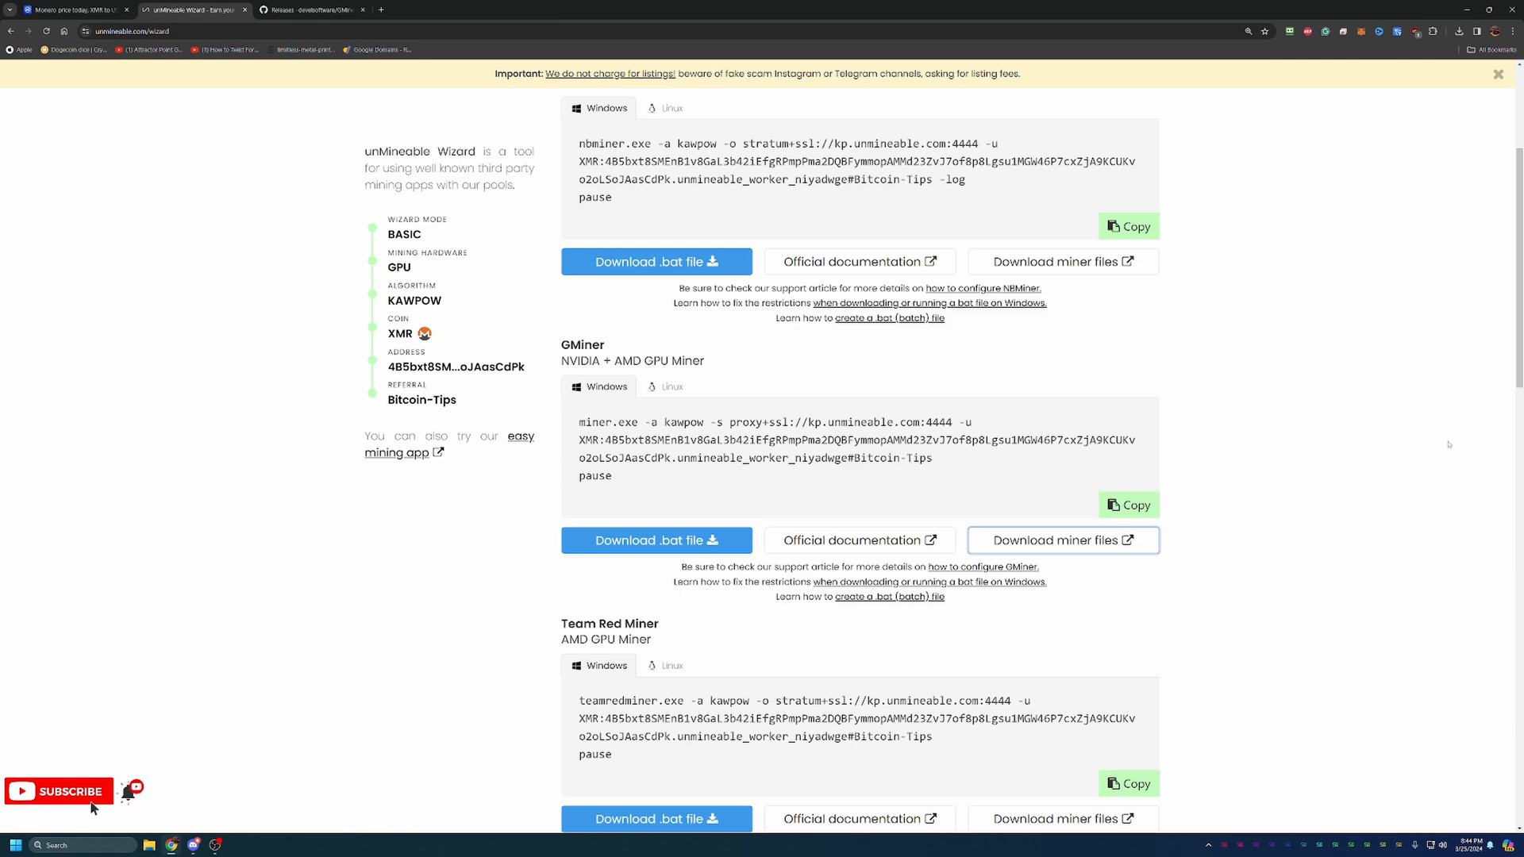
scroll("up", 3)
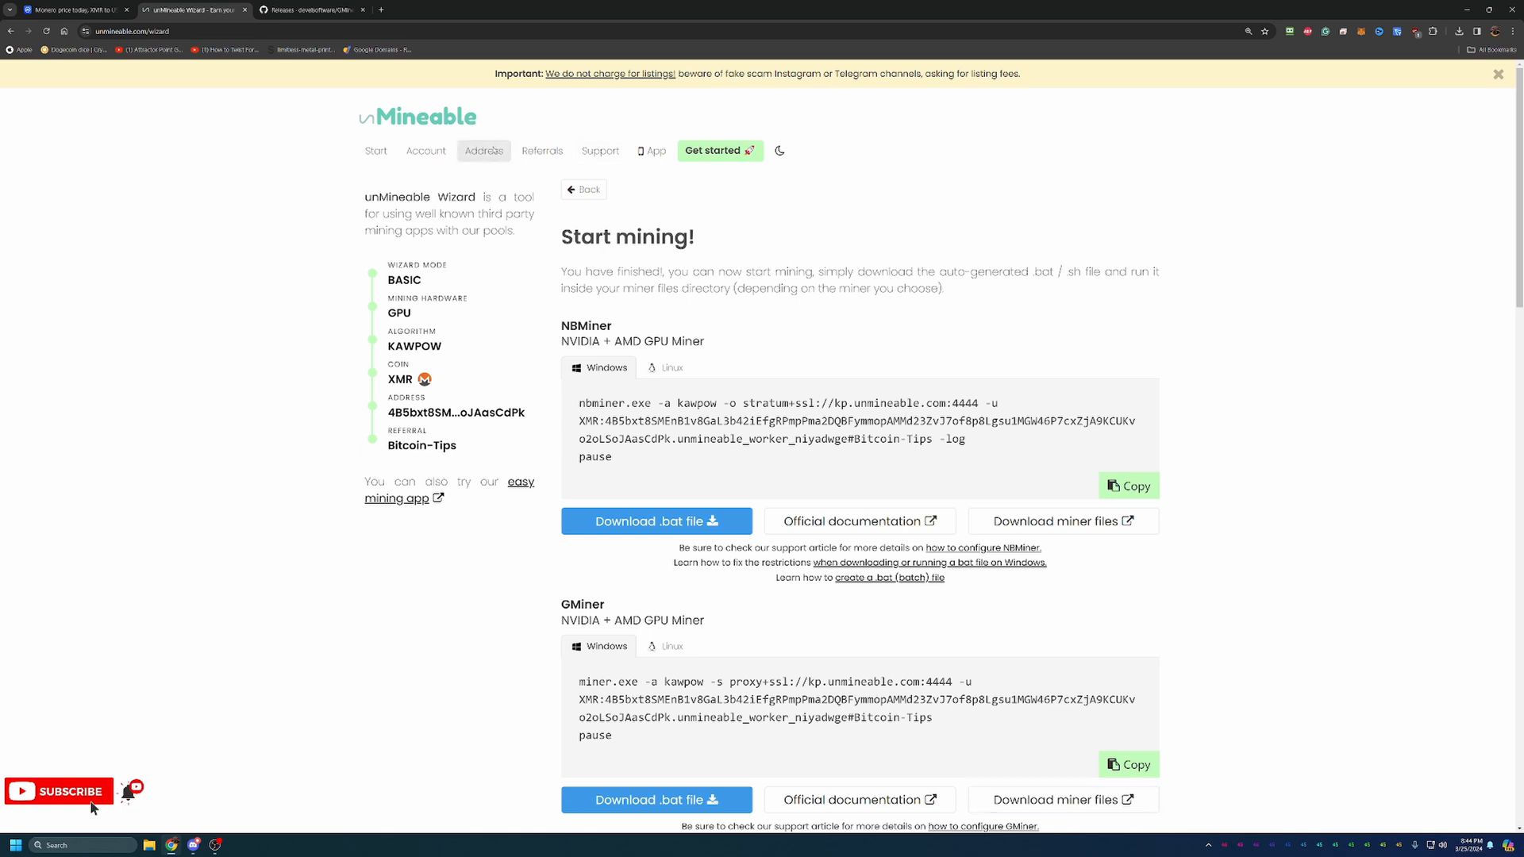
Step: Visit the XMR address stats page, then return to the Start earning XMR page with the Kawpow pool card
left_click(483, 151)
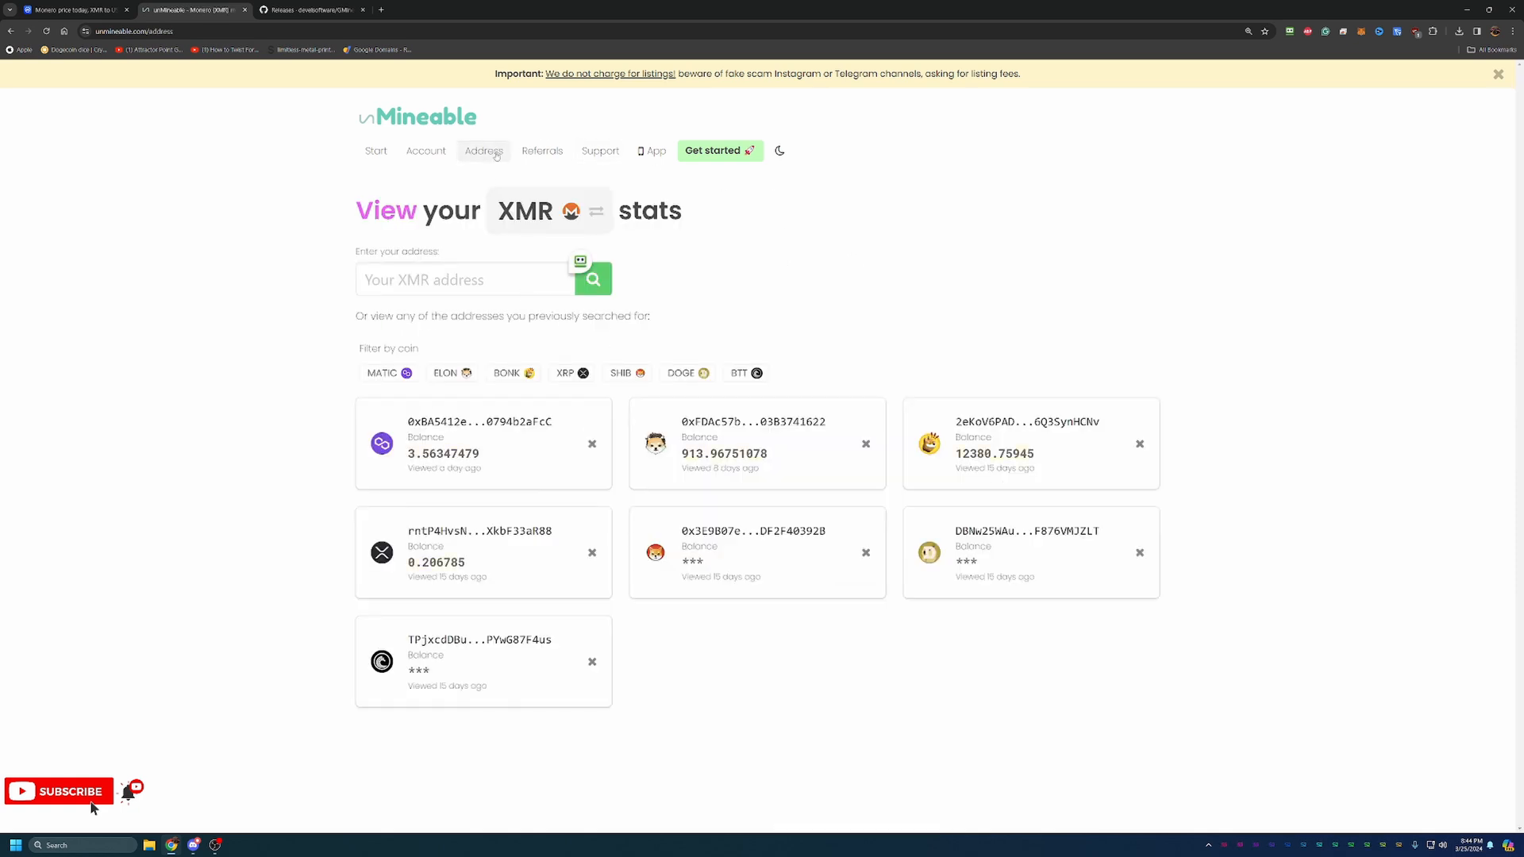
mouse_move(540, 229)
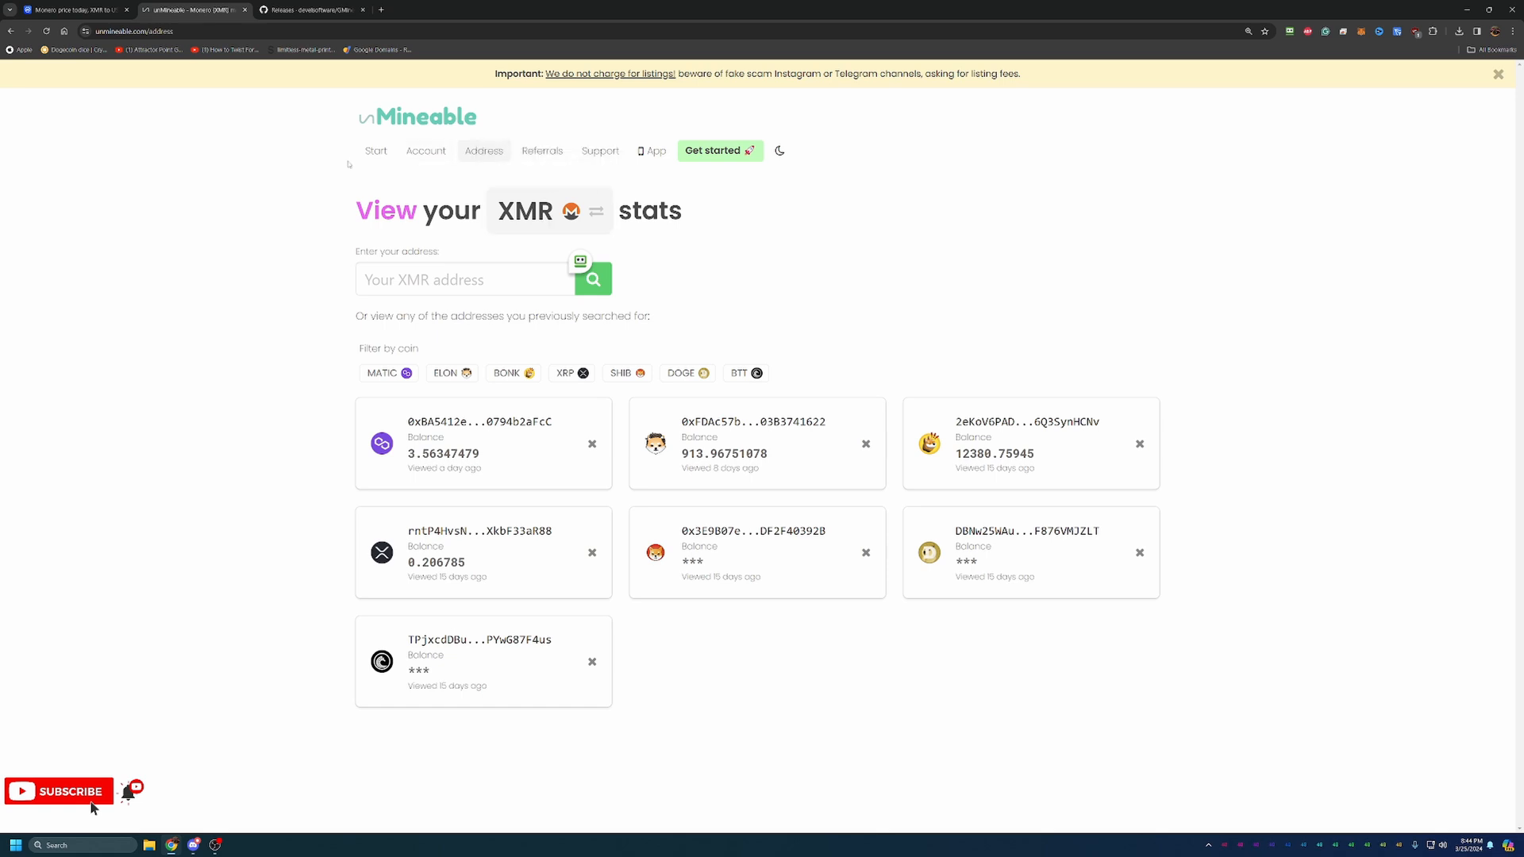
mouse_move(374, 150)
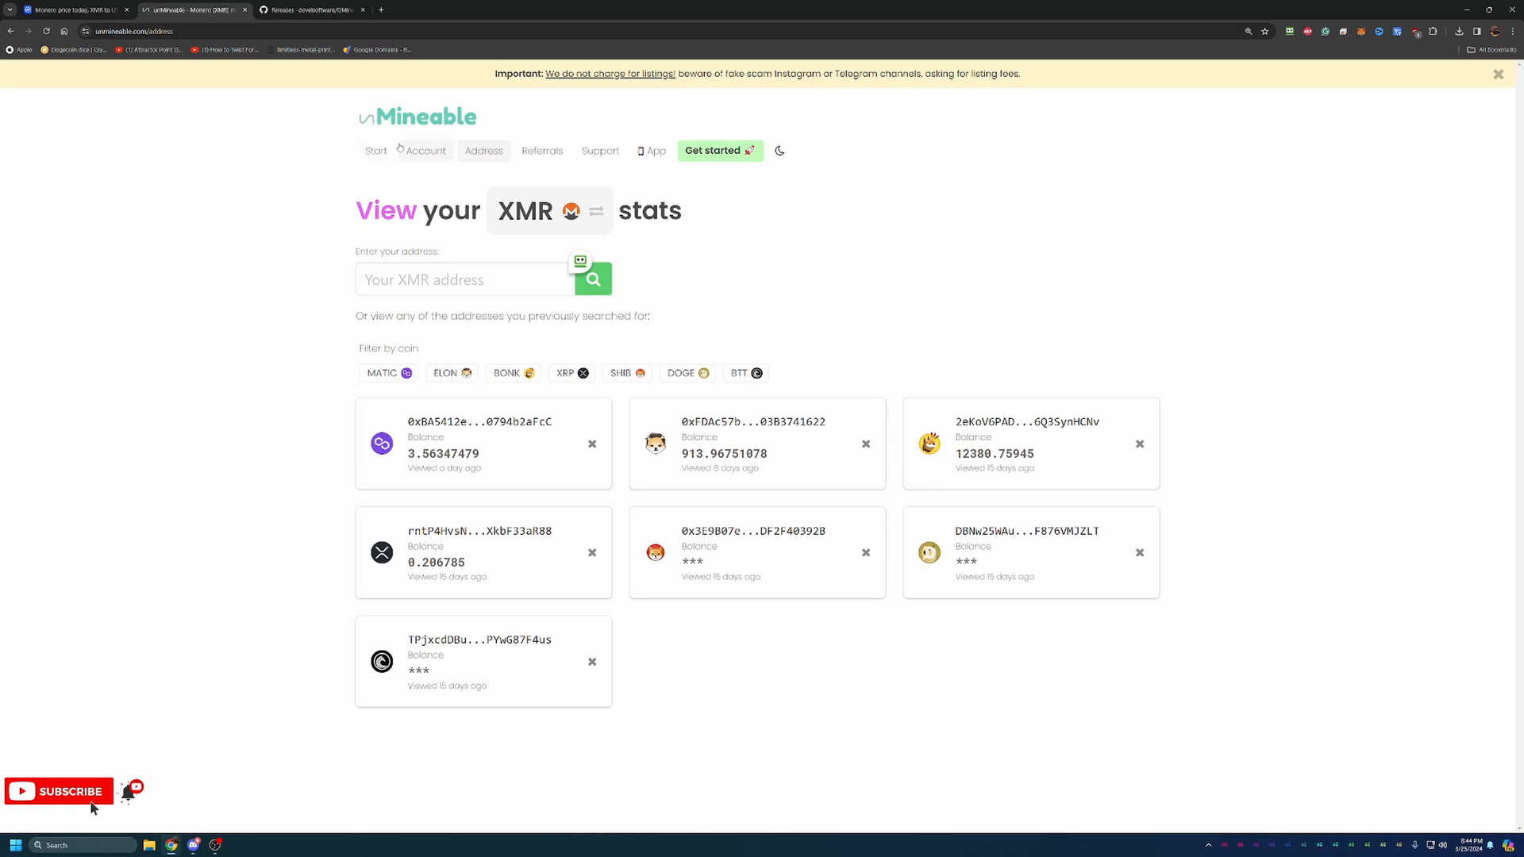
left_click(375, 150)
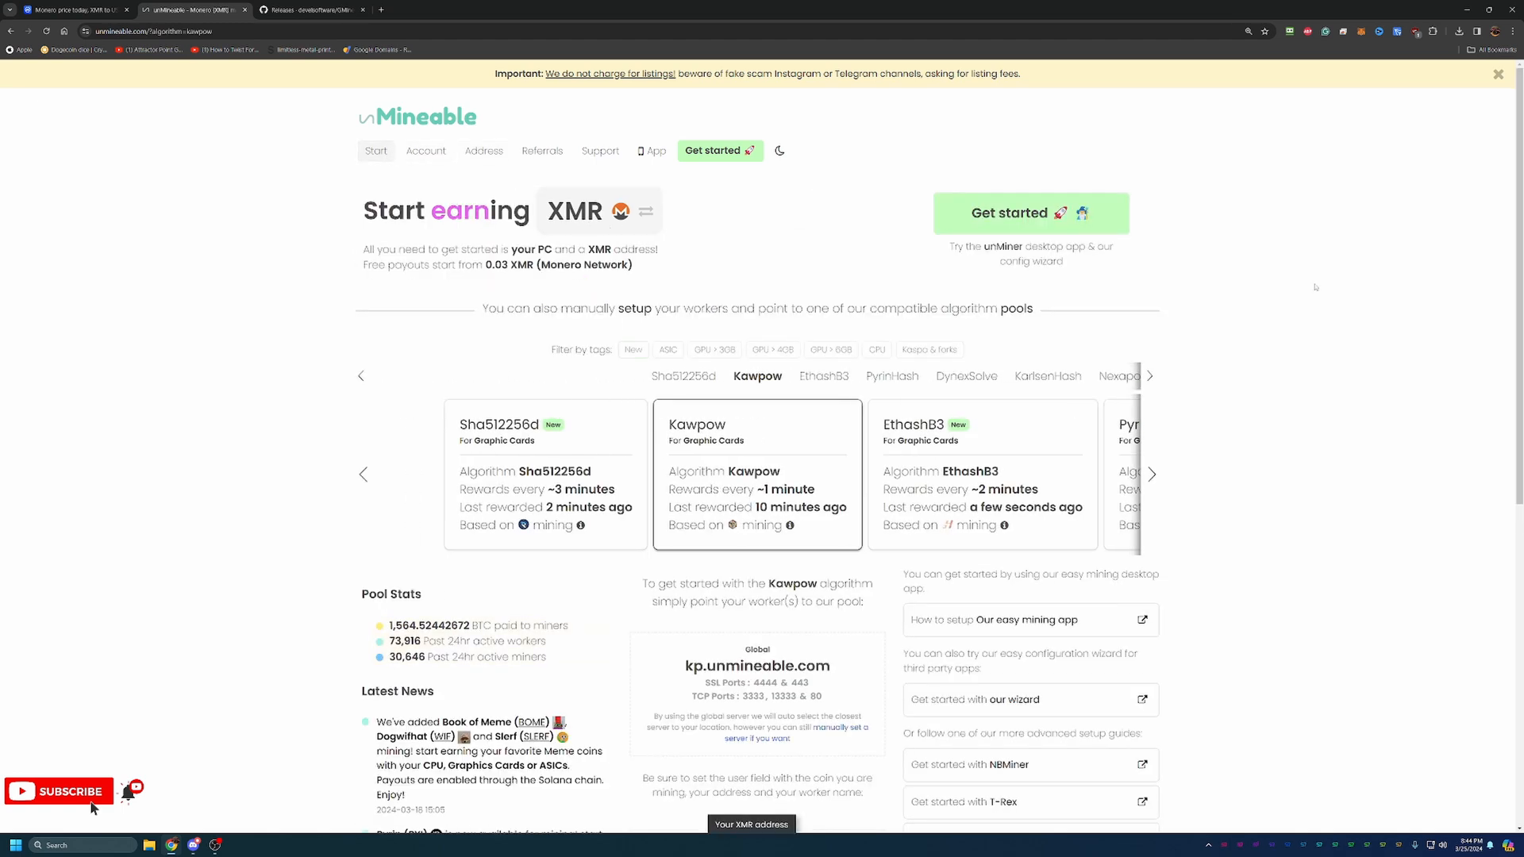
mouse_move(1361, 235)
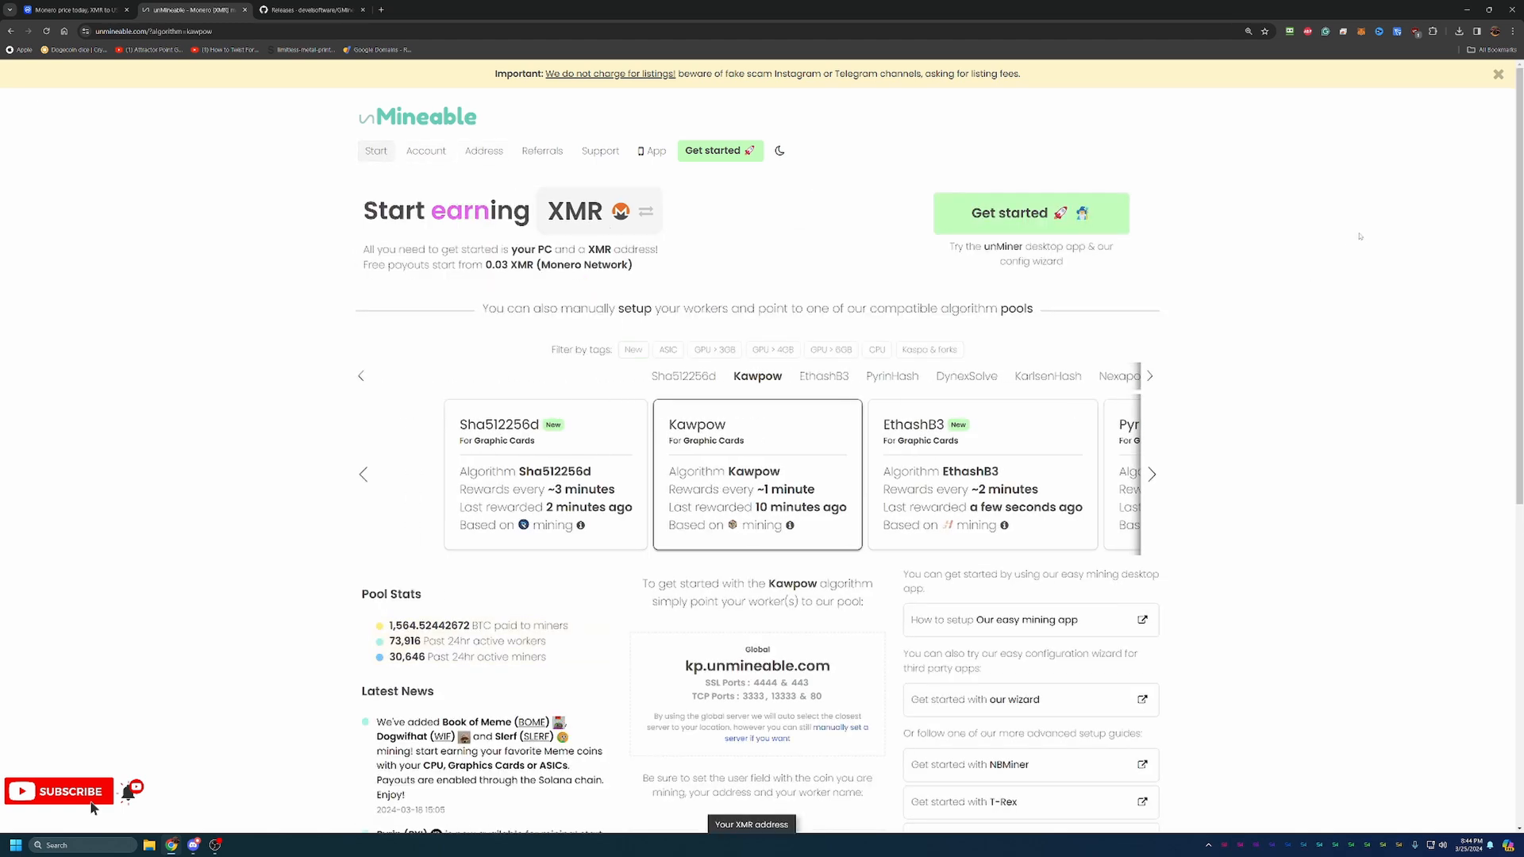